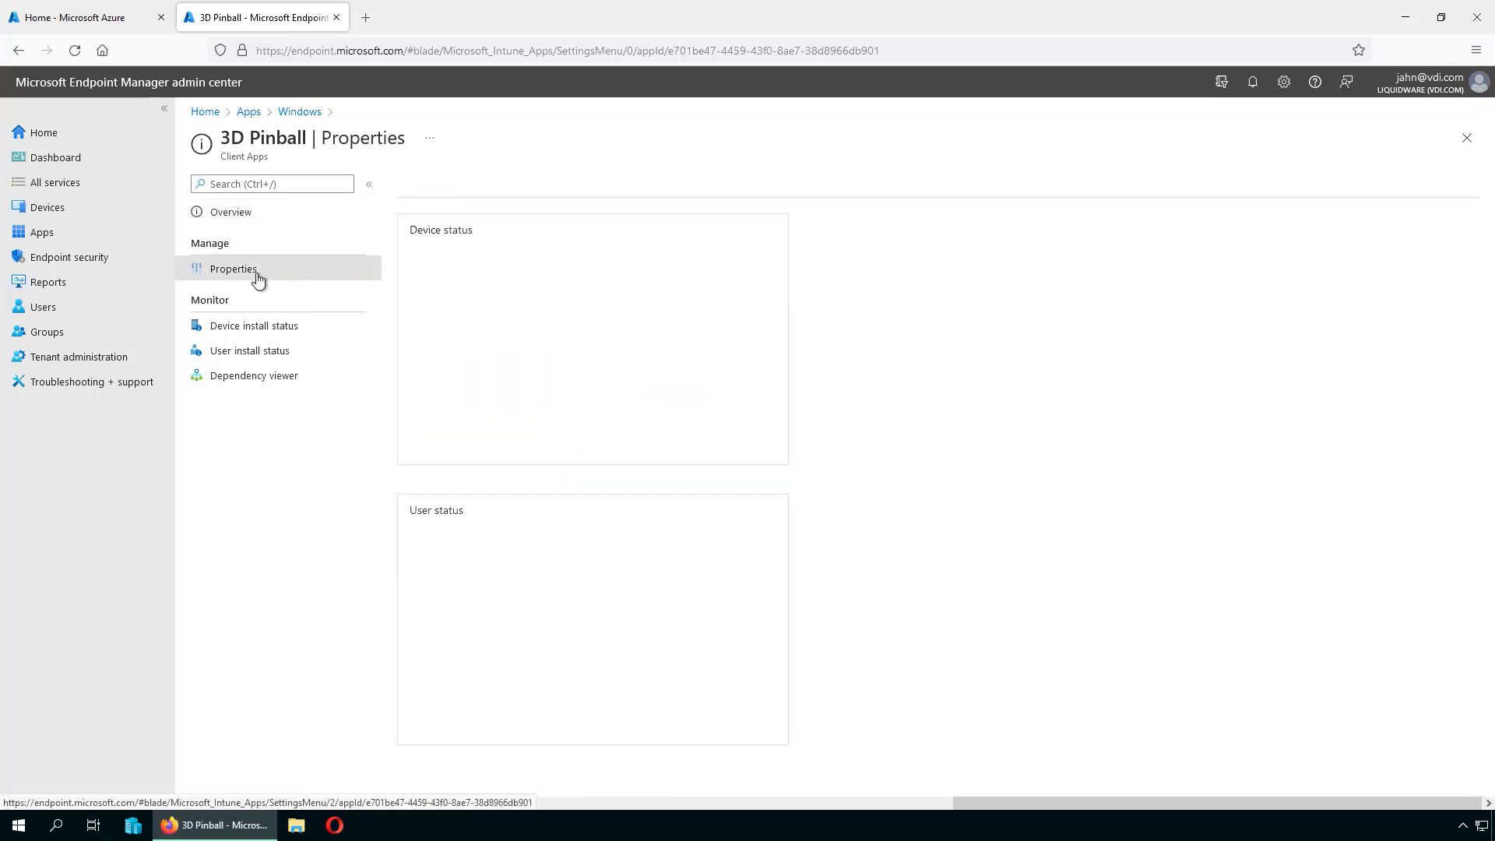
# - Open 3D Pinball's properties and scroll down to its Required and Uninstall assignments
pyautogui.click(233, 268)
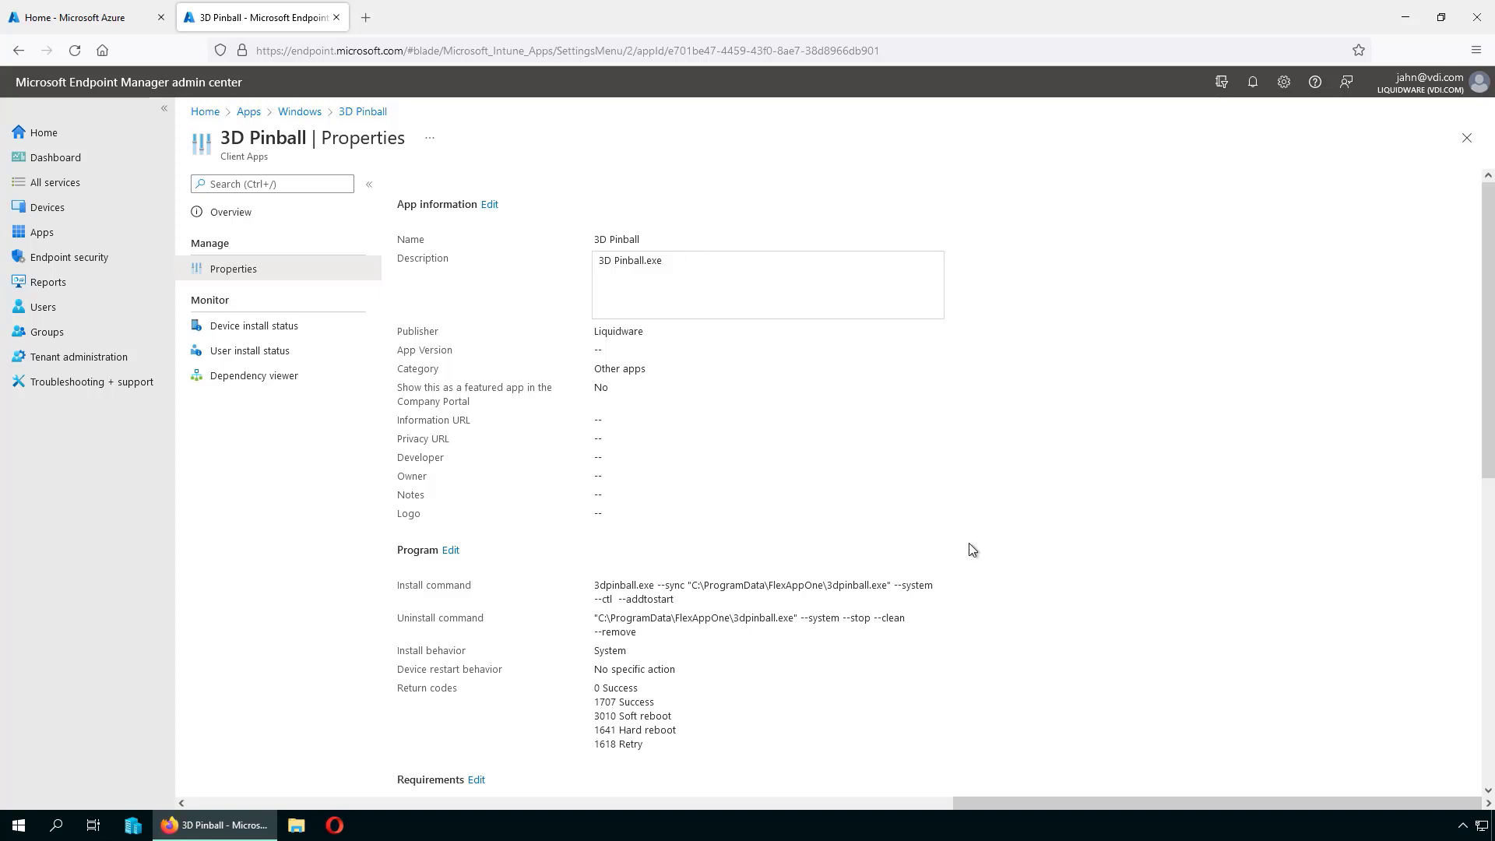
pyautogui.scroll(-3)
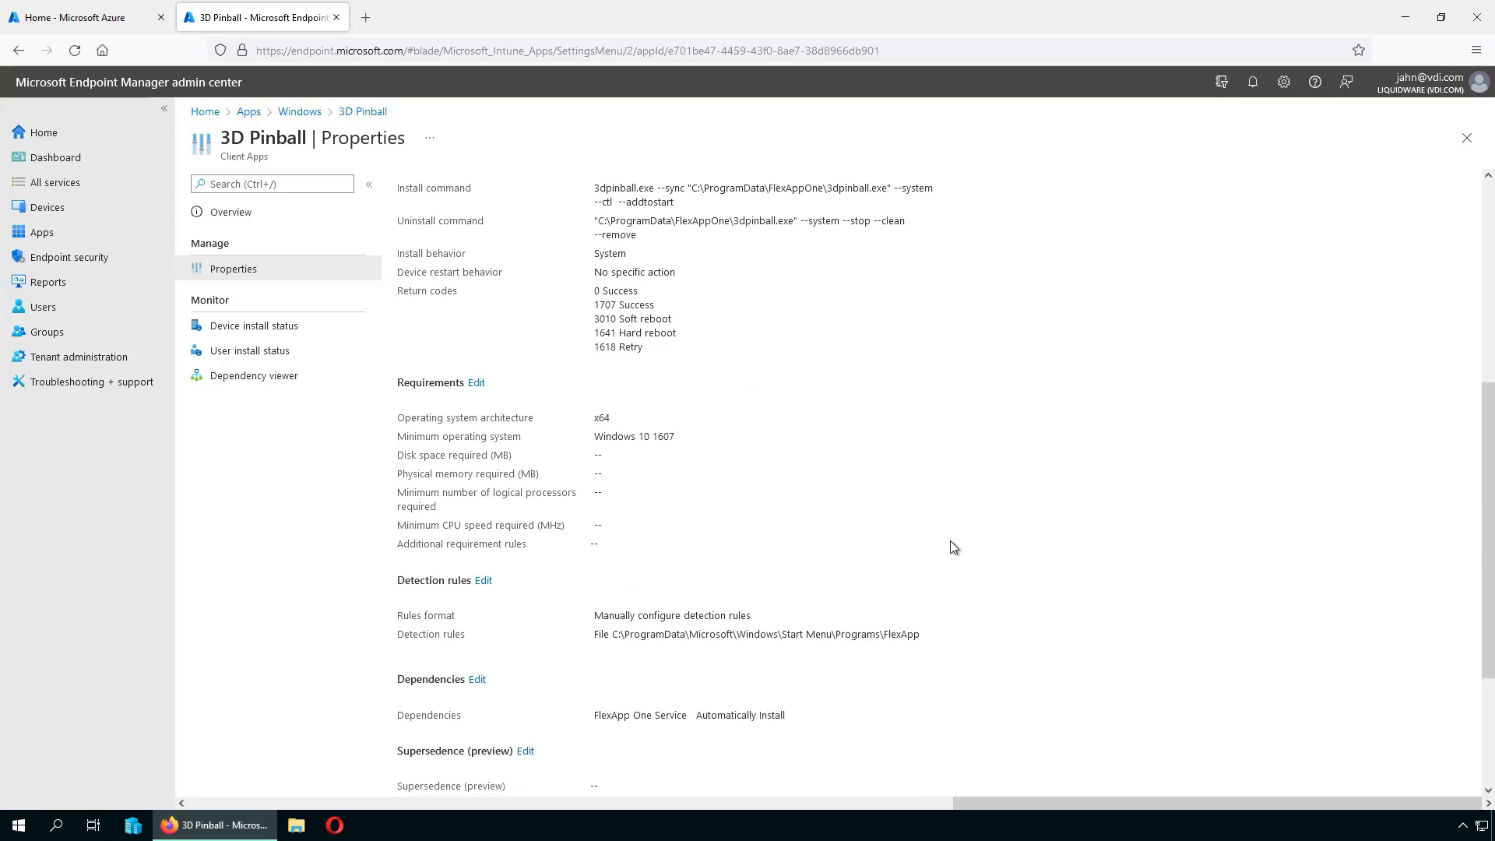
pyautogui.scroll(-3)
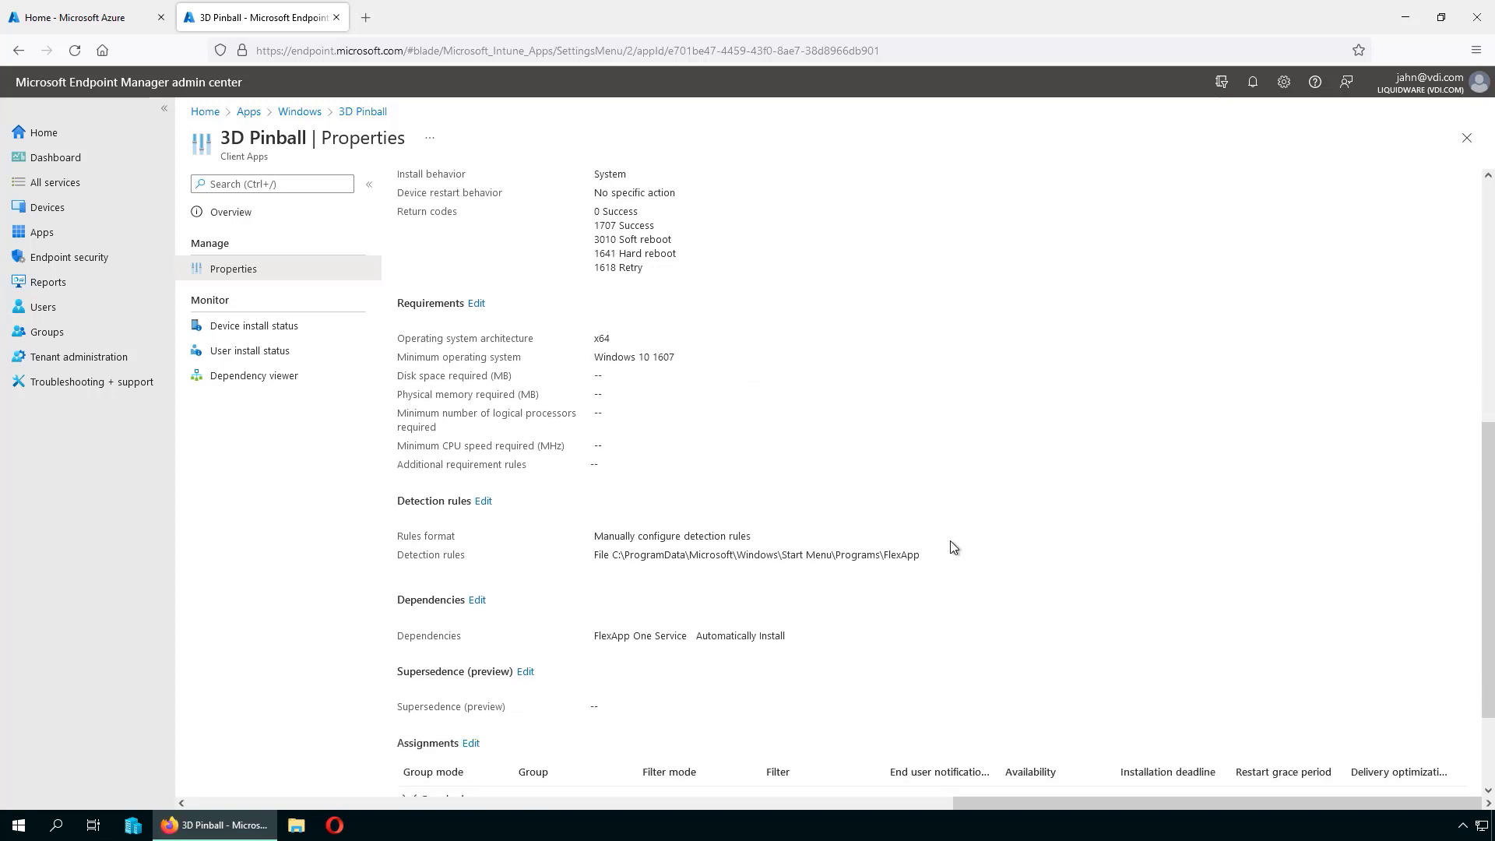
pyautogui.scroll(-3)
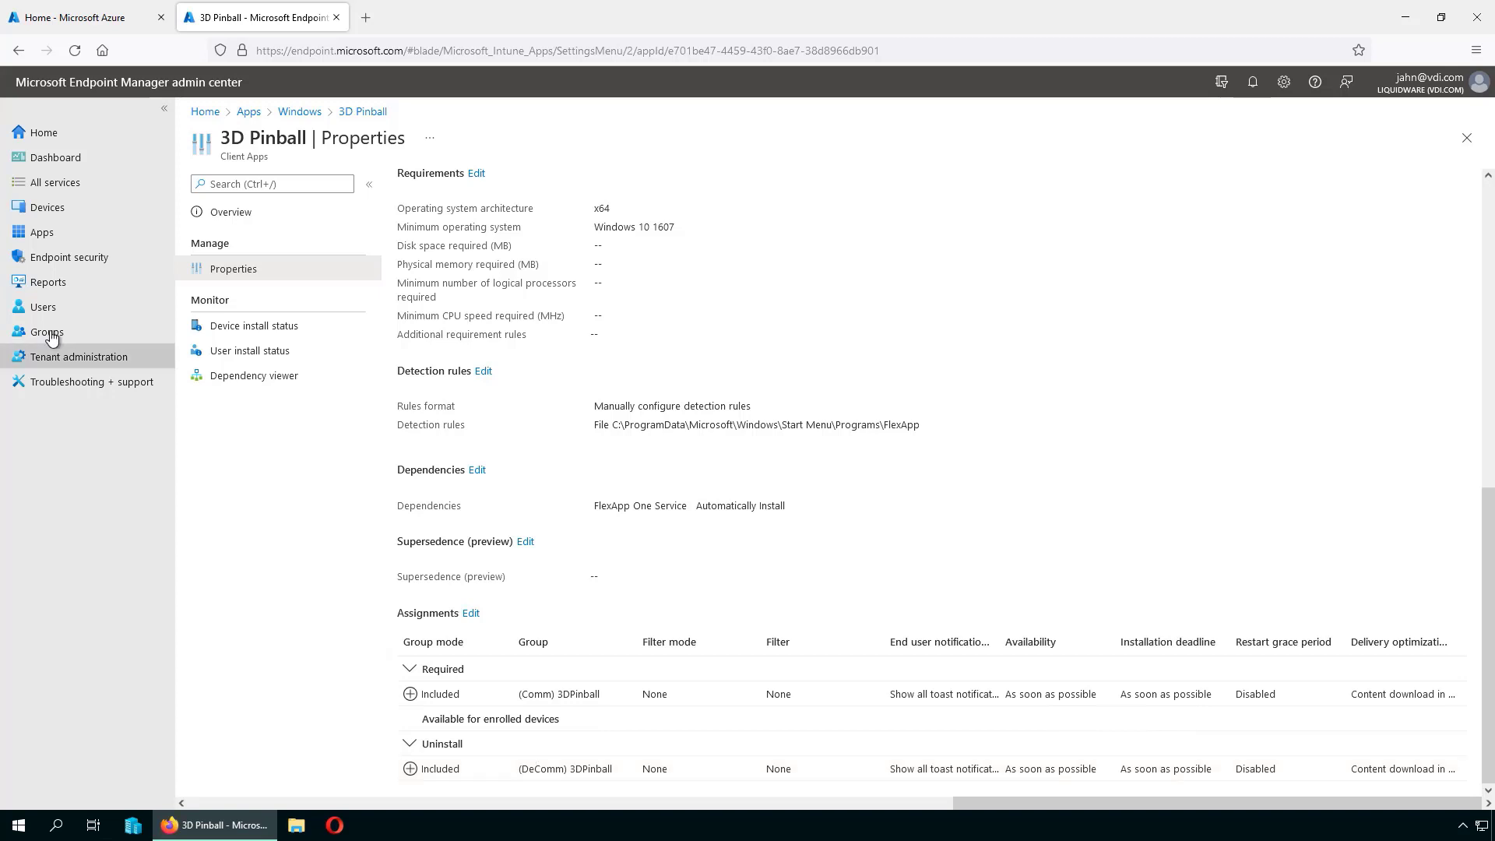
# - Go to Groups and open the (Comm) 3DPinball group's overview
pyautogui.click(46, 332)
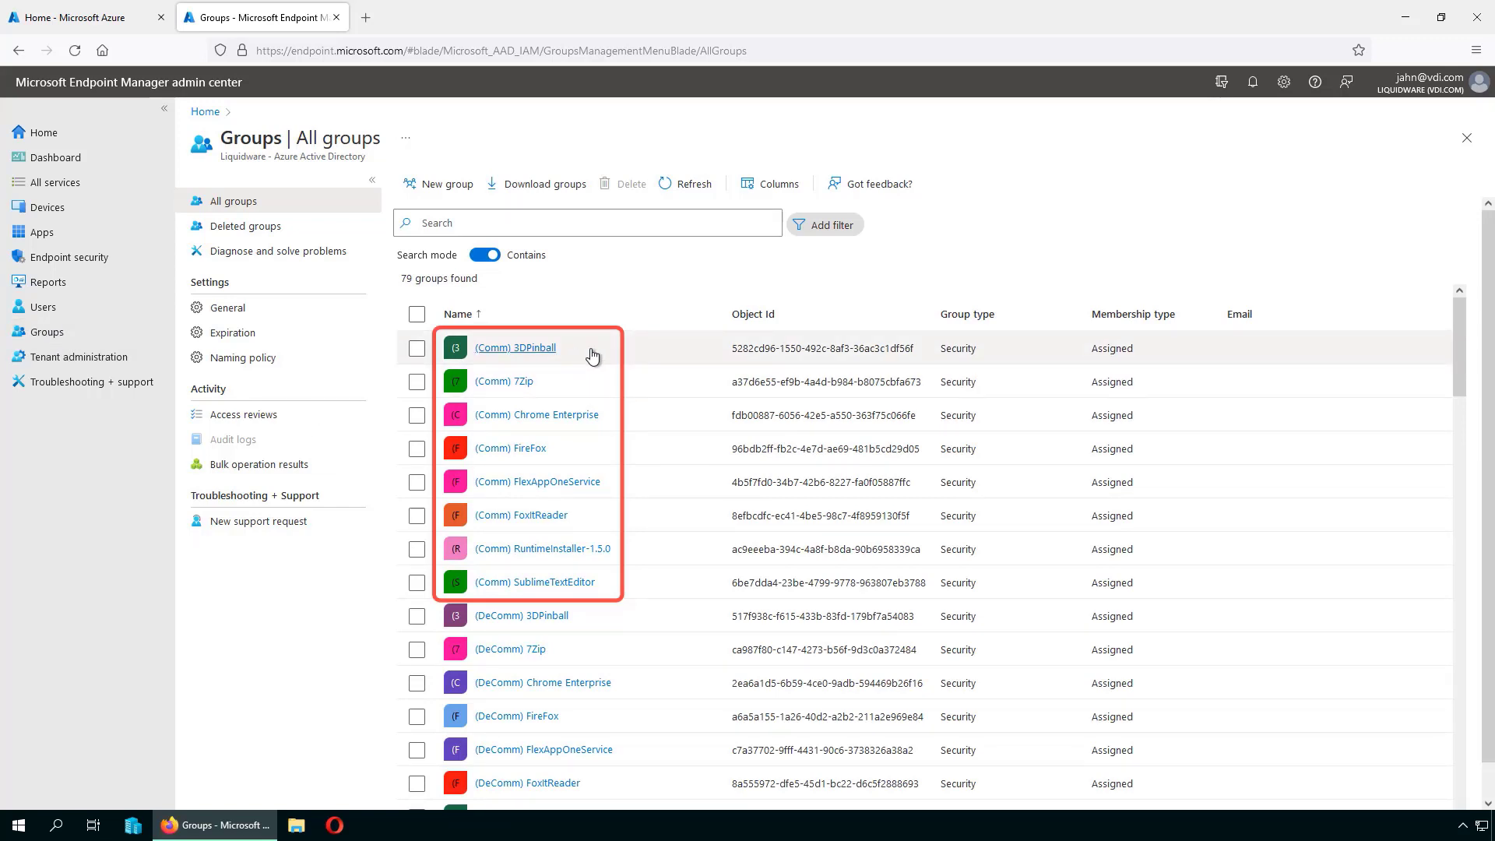
pyautogui.moveTo(385, 357)
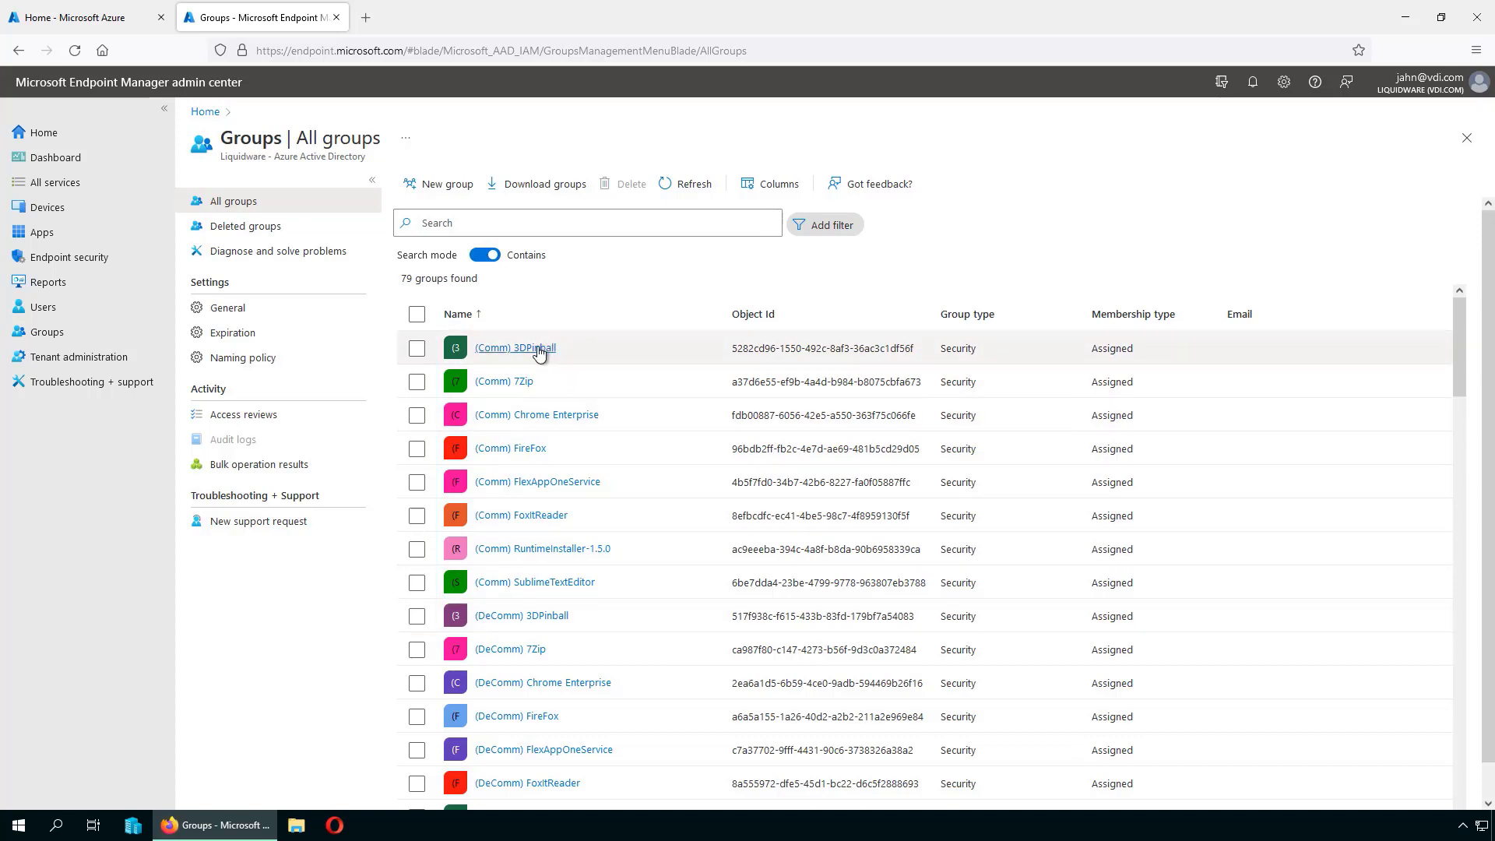
pyautogui.click(515, 348)
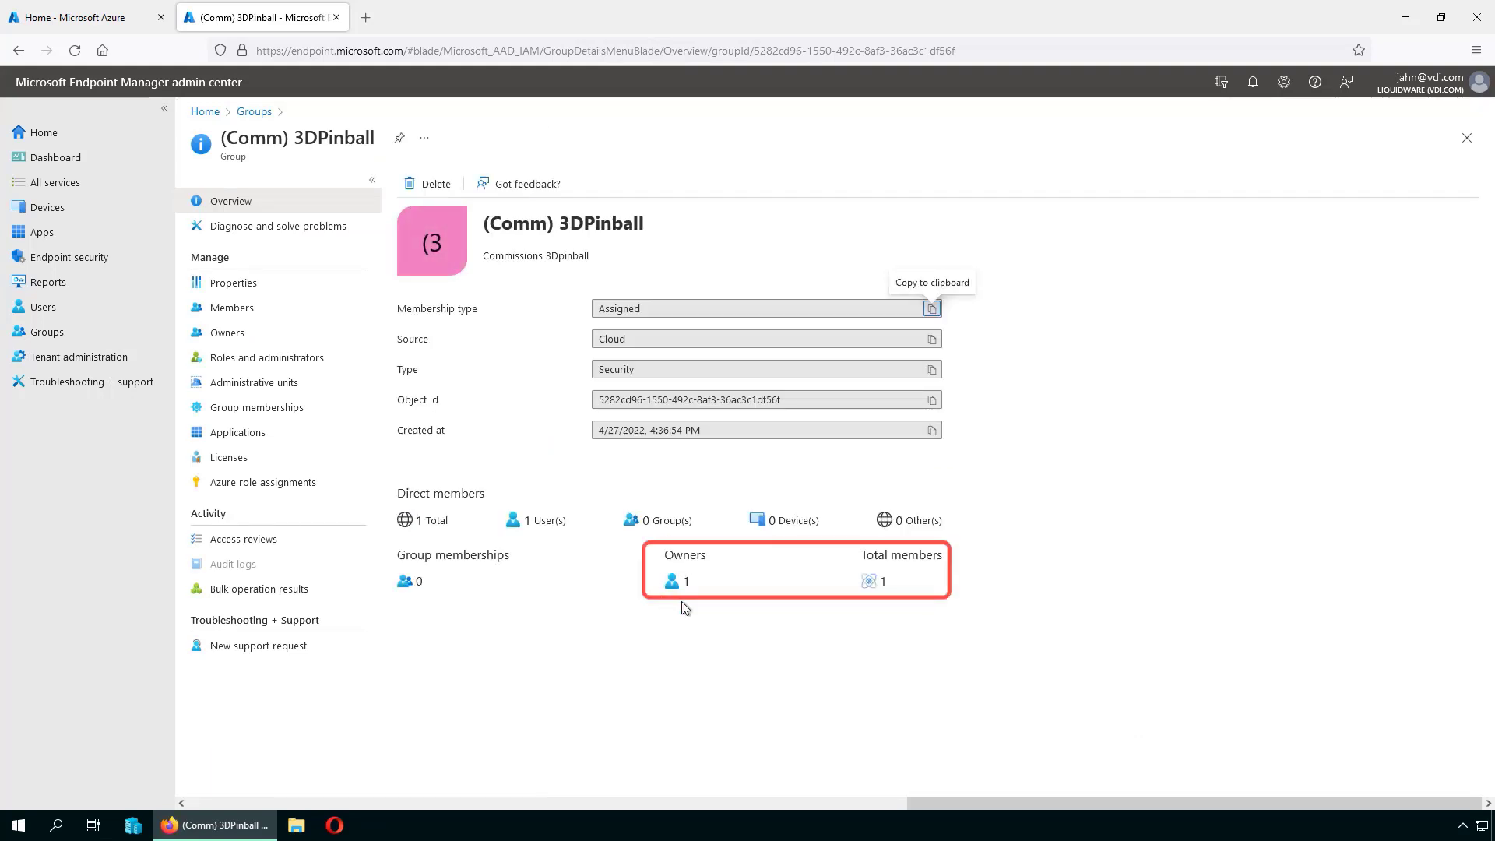
pyautogui.moveTo(889, 614)
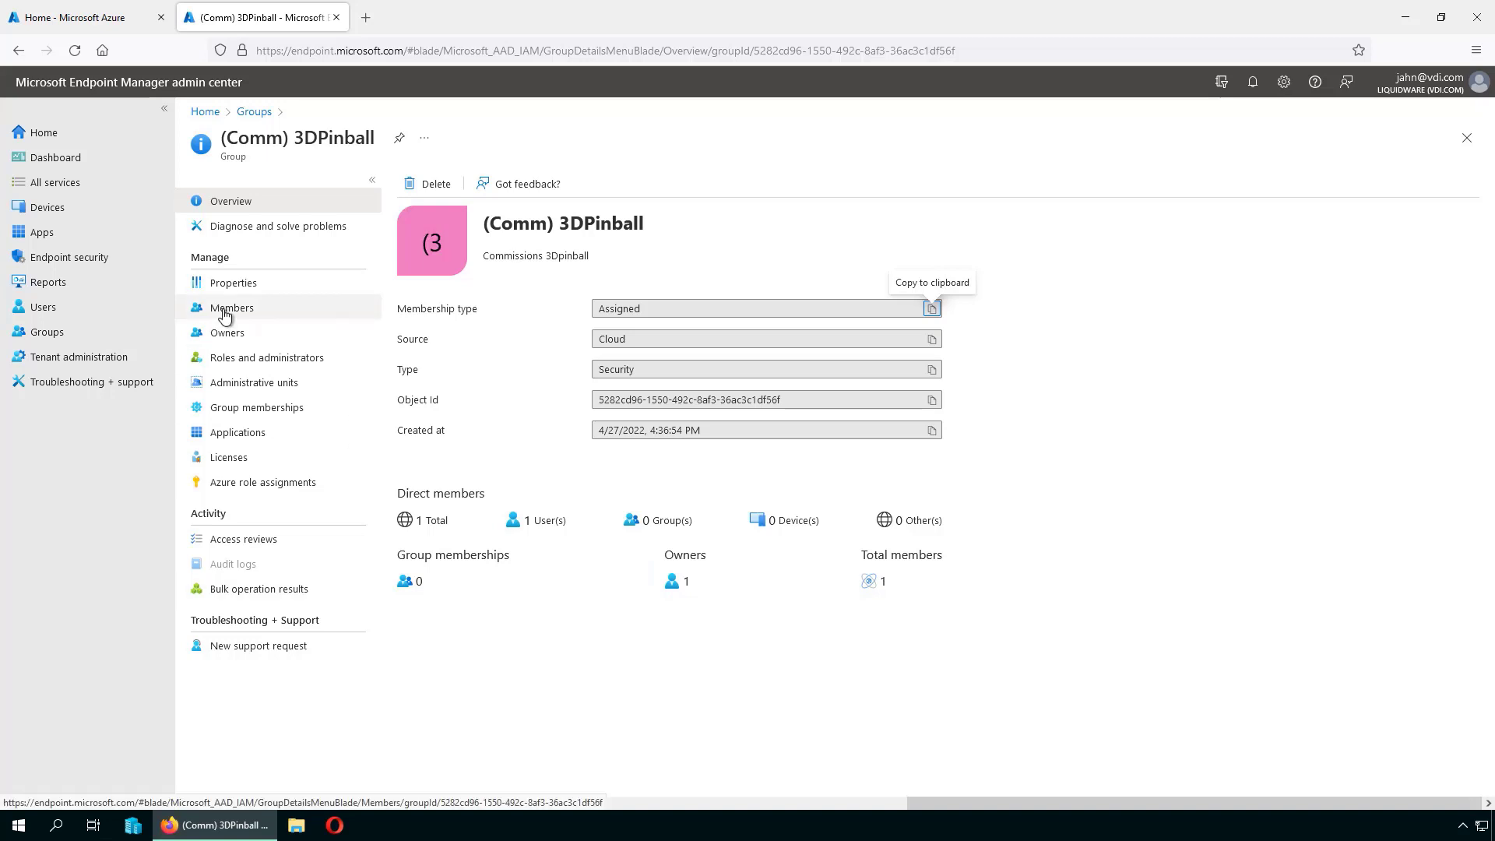
# - Open the group's member and list their memberships, showing all eight (Comm) groups
pyautogui.click(232, 307)
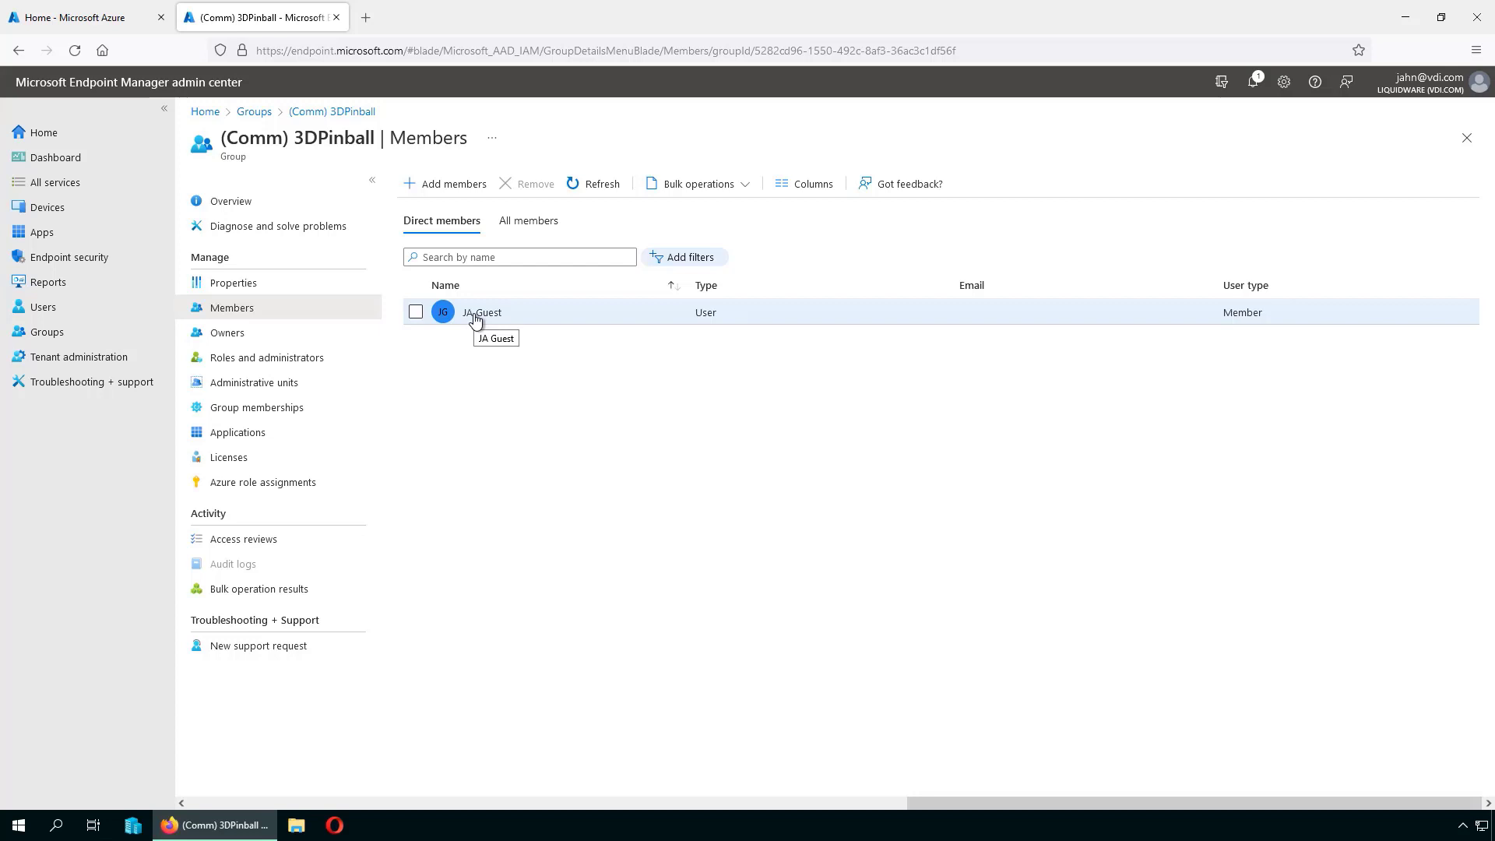
pyautogui.click(483, 311)
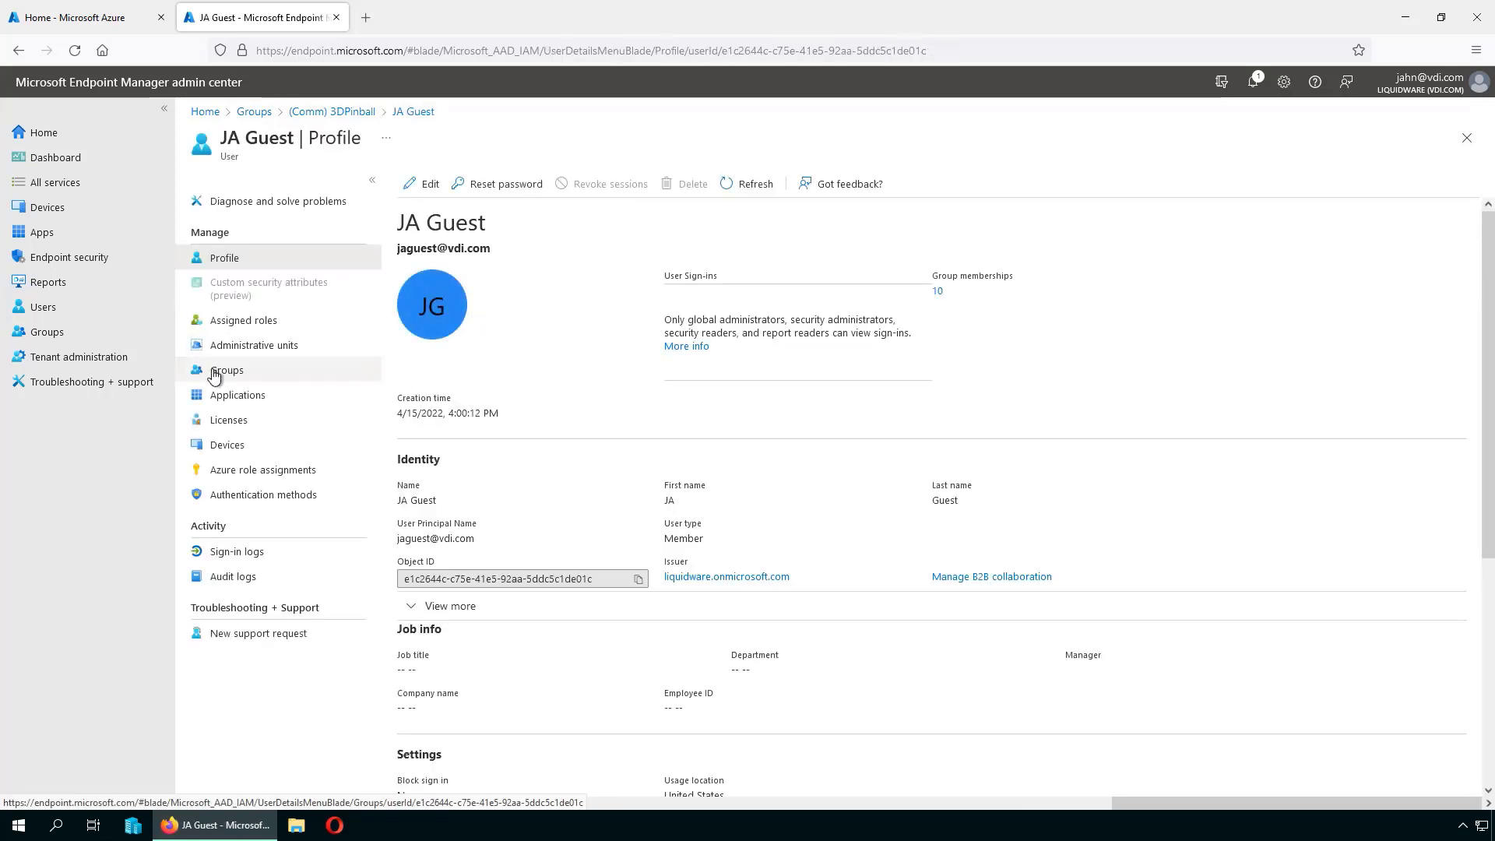
pyautogui.click(226, 370)
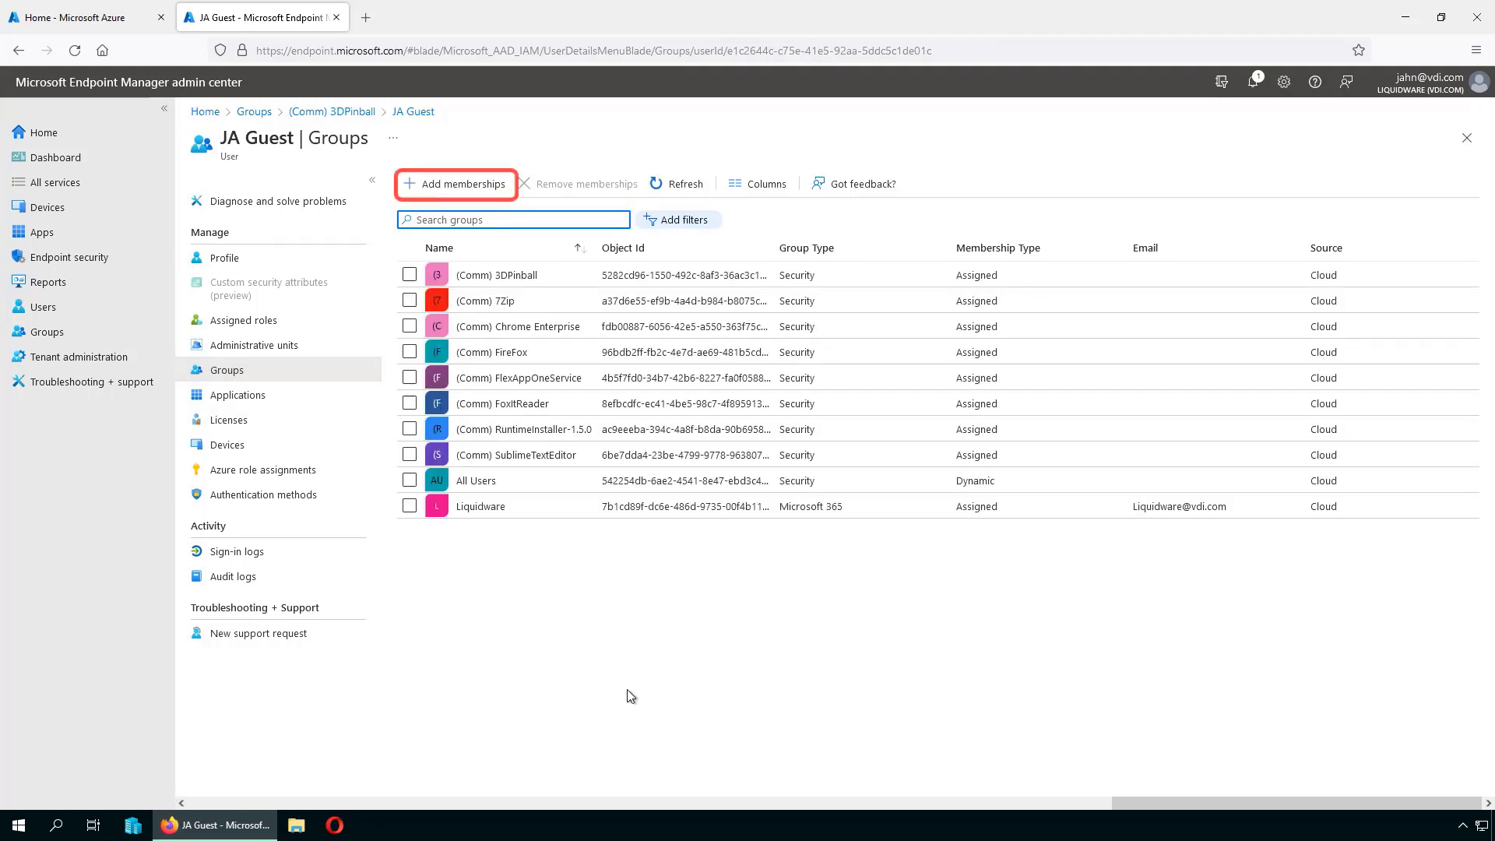
pyautogui.click(512, 220)
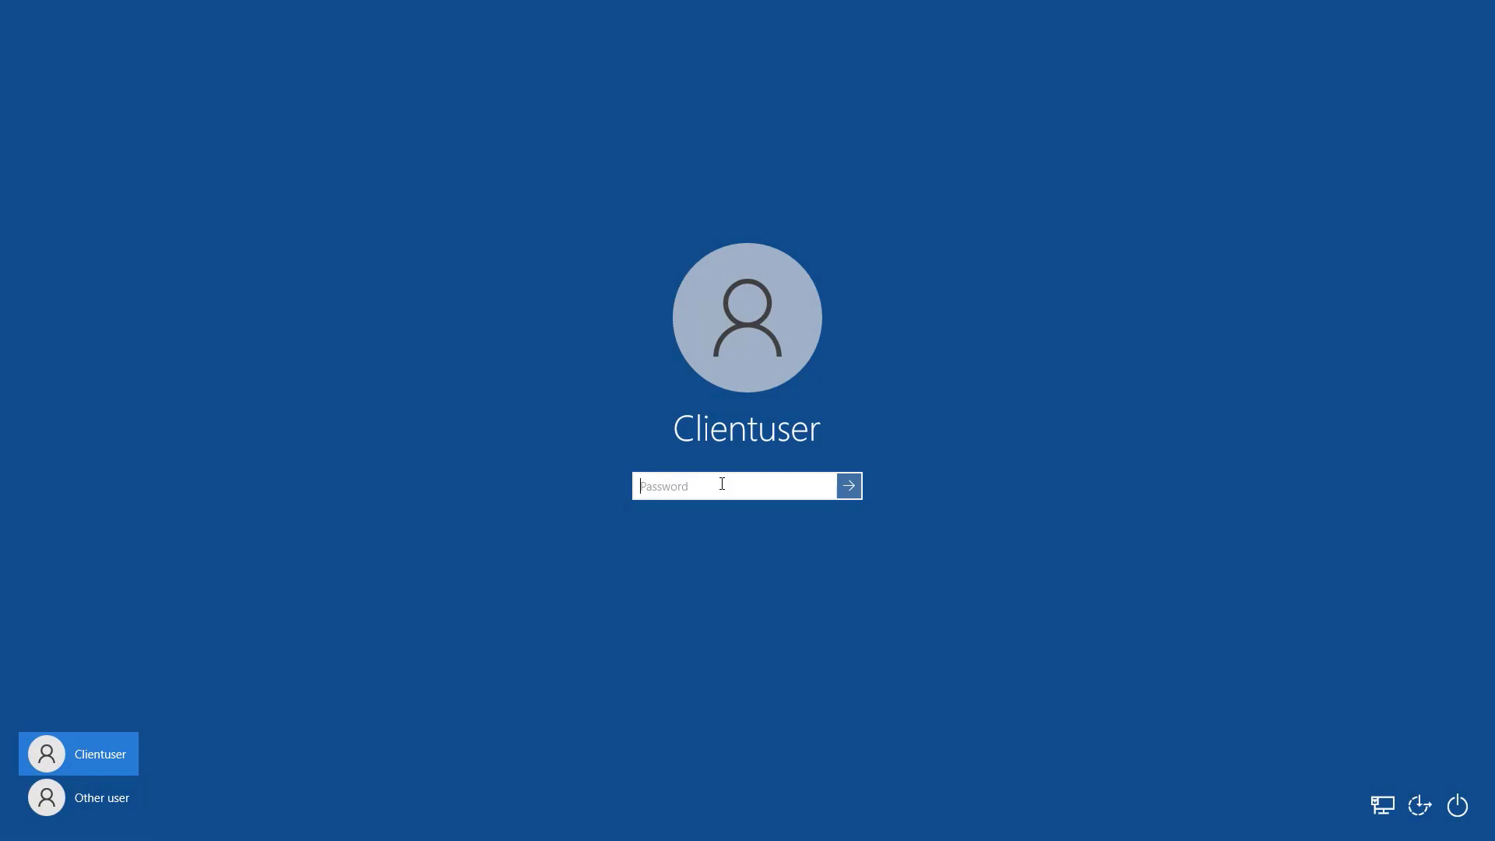
# - Sign in, open Control Panel's Uninstall a program list, then view Intune notifications
pyautogui.write('••••')
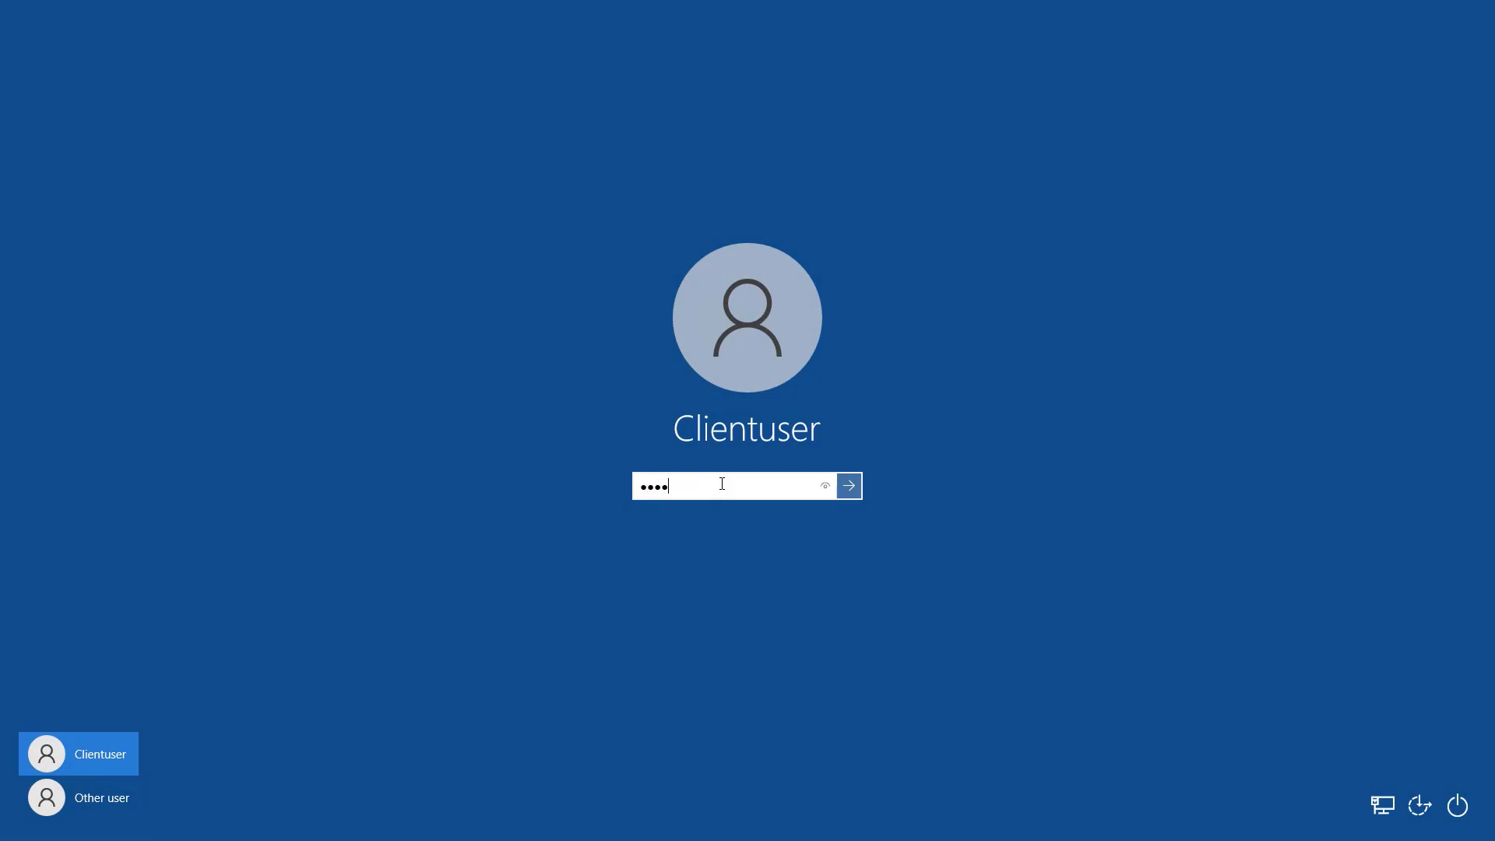
pyautogui.click(846, 485)
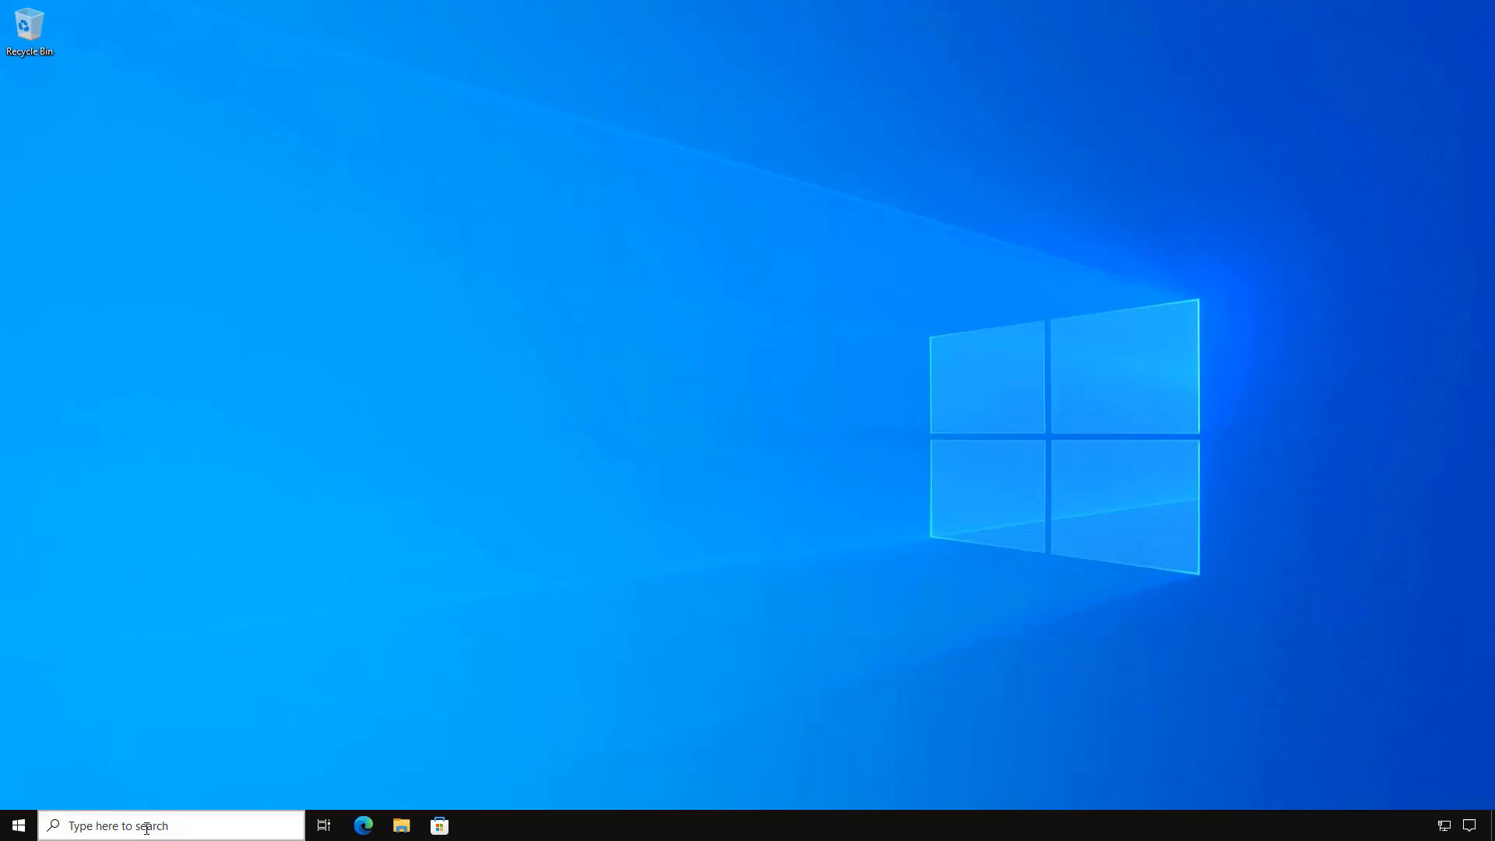
pyautogui.write('cont')
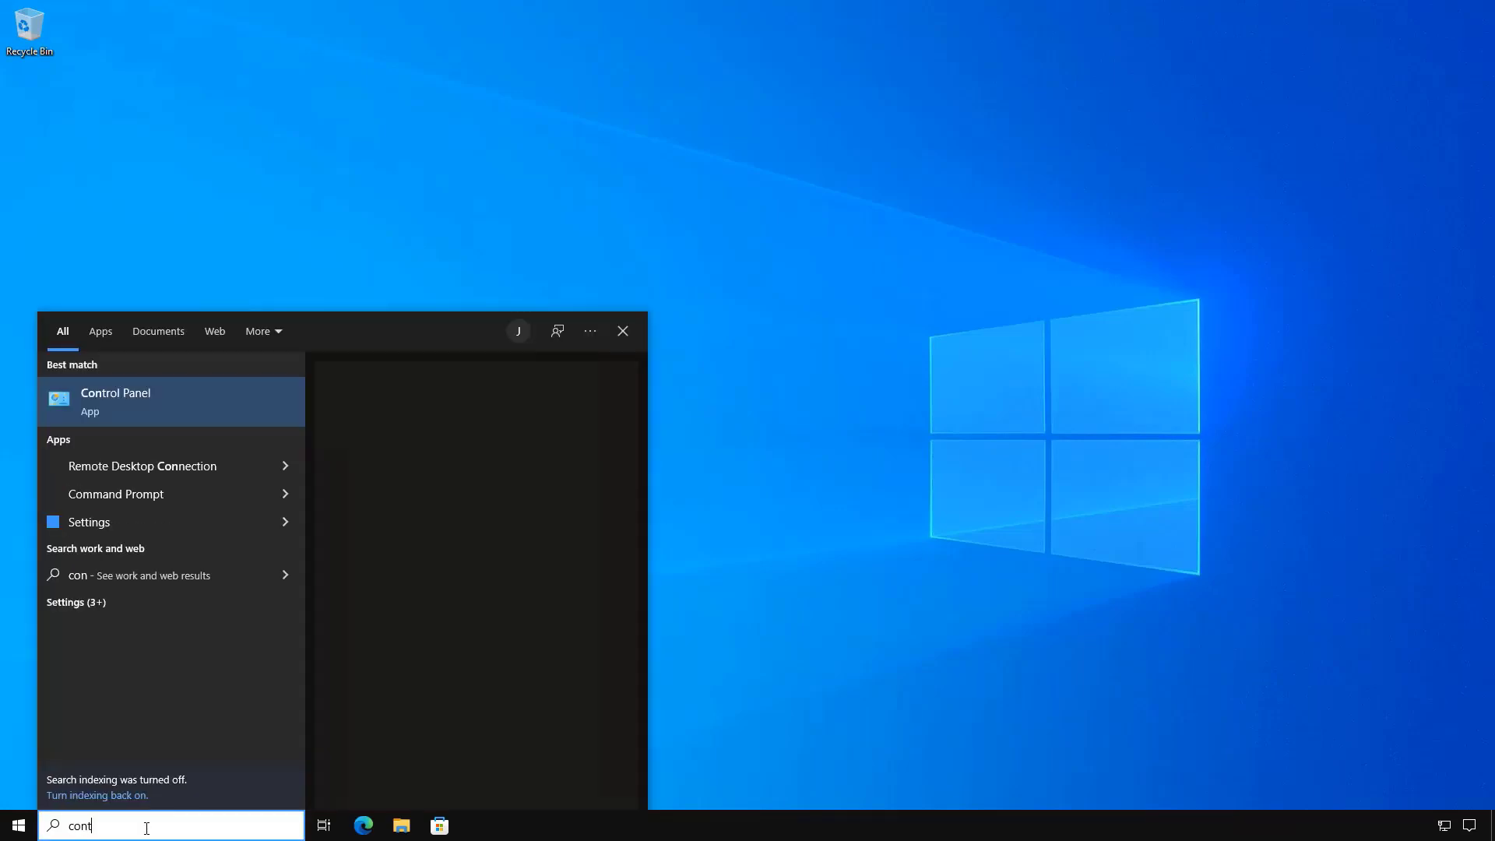
pyautogui.click(115, 400)
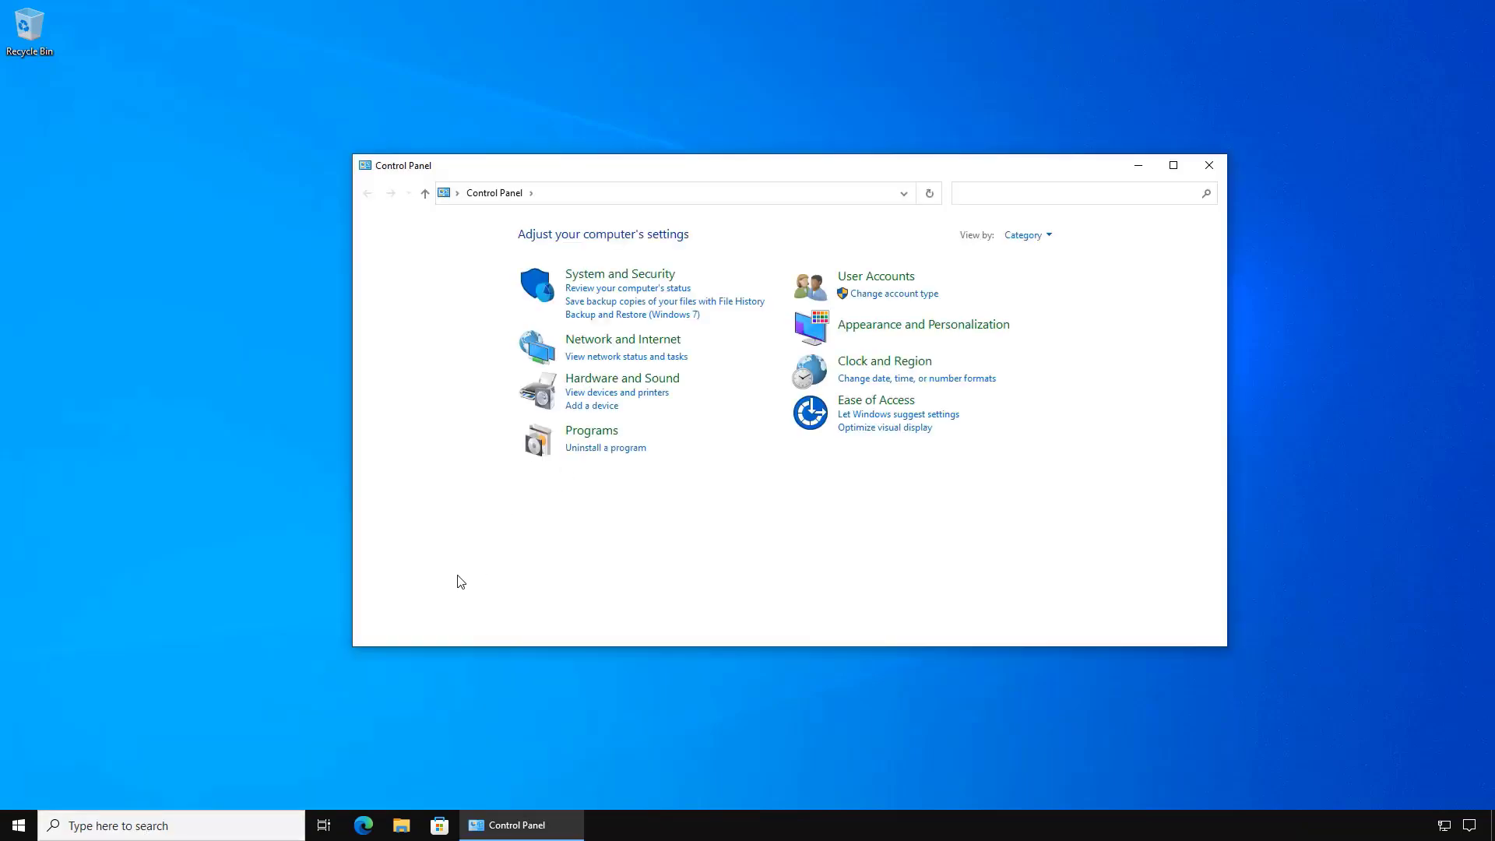
pyautogui.click(604, 447)
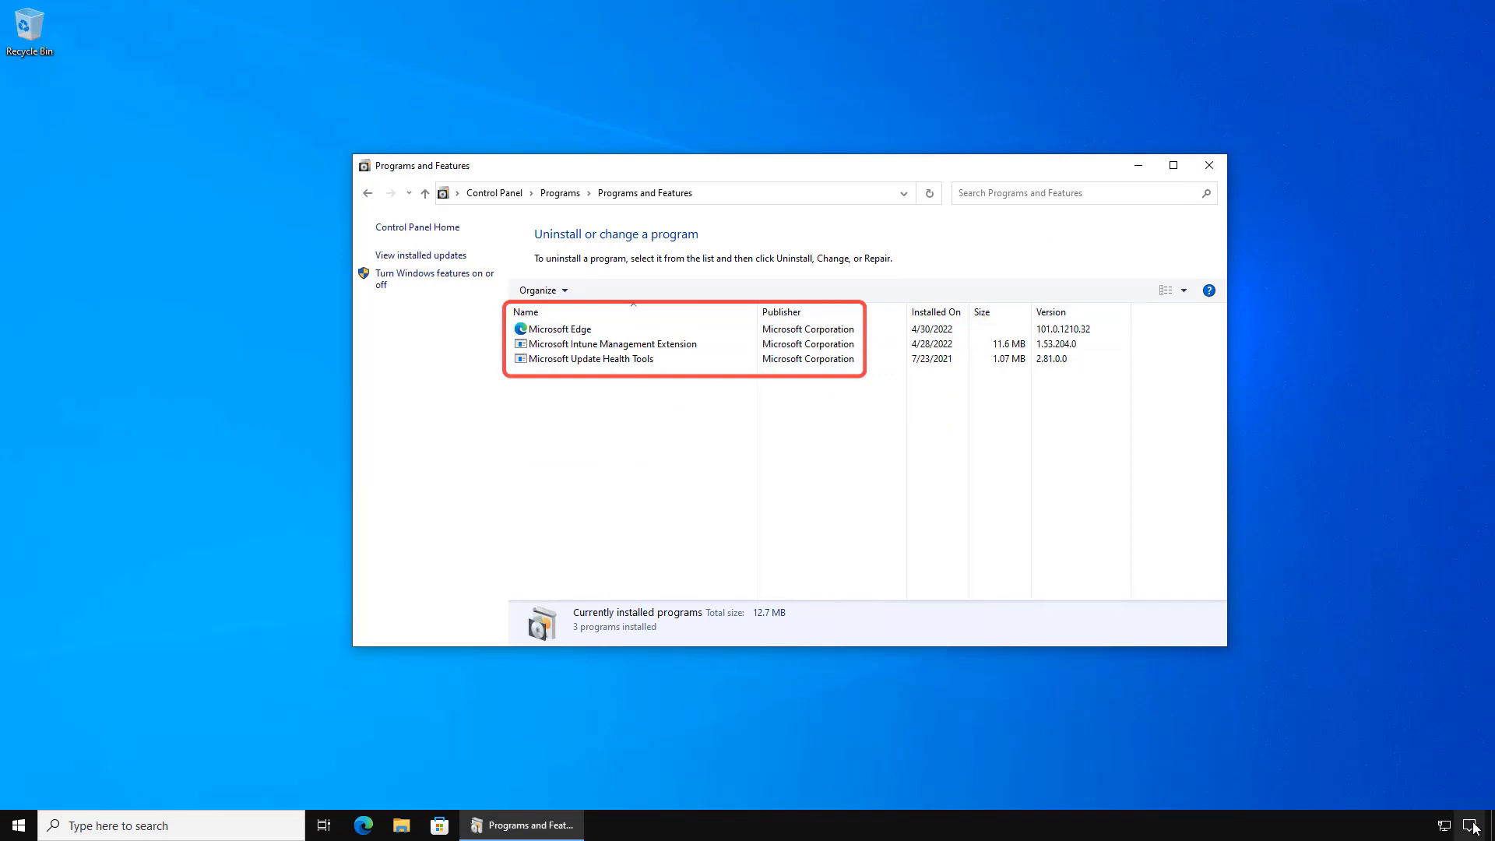
pyautogui.click(1474, 825)
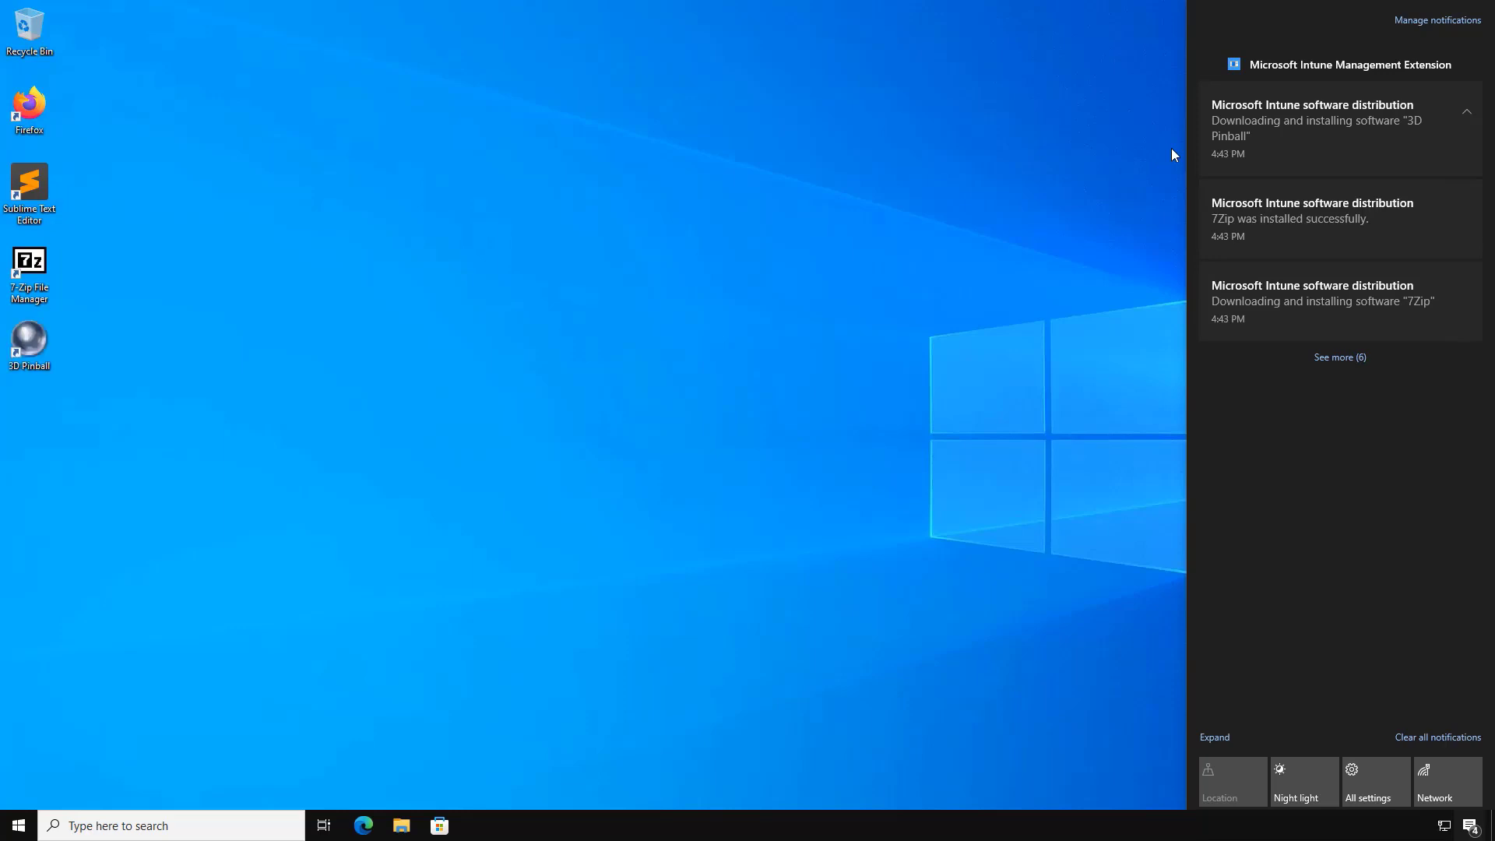
pyautogui.moveTo(84, 351)
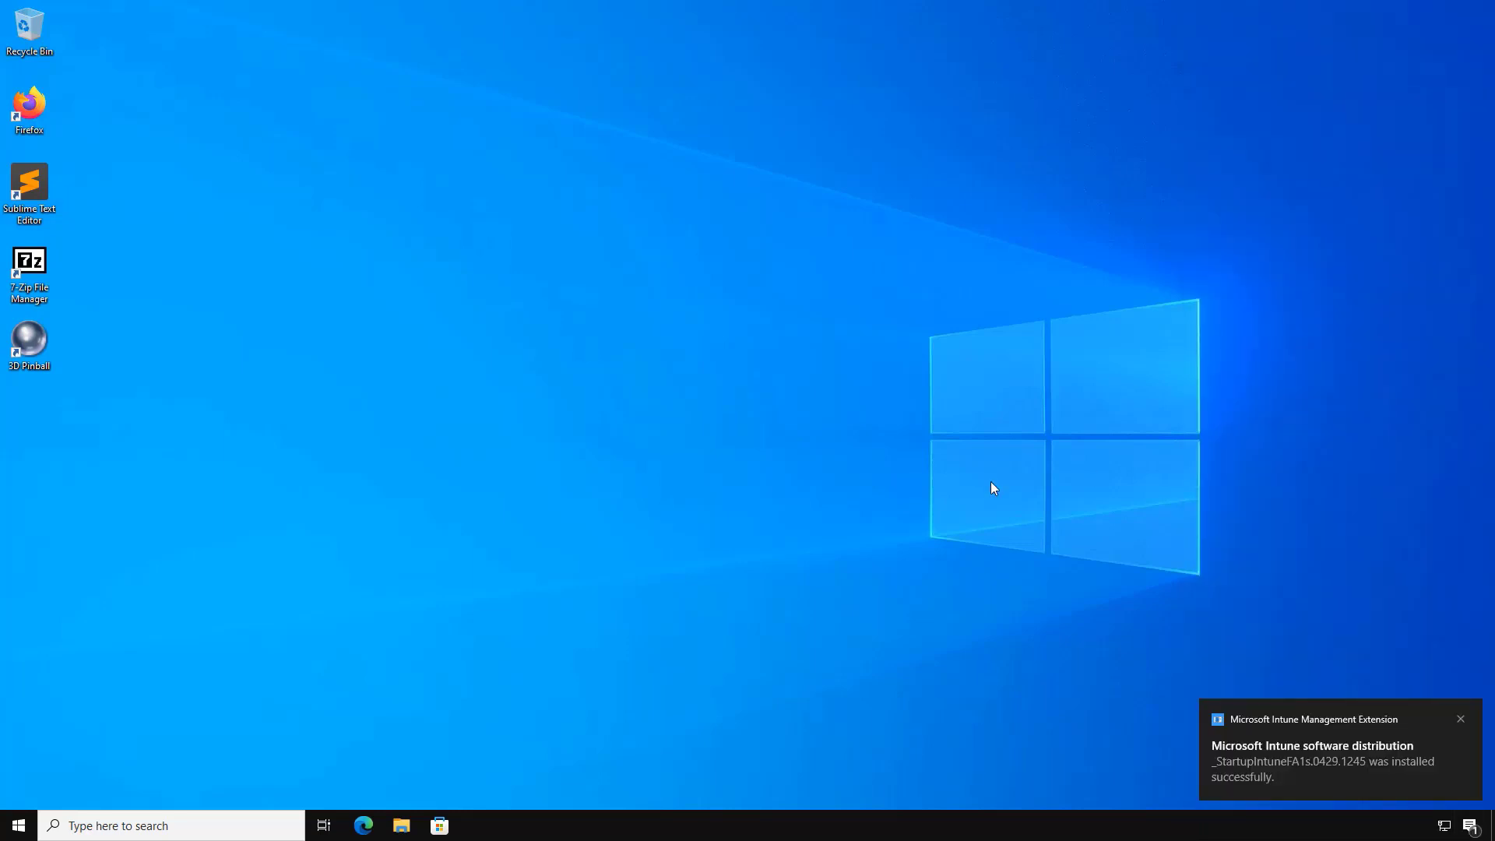
pyautogui.moveTo(1446, 760)
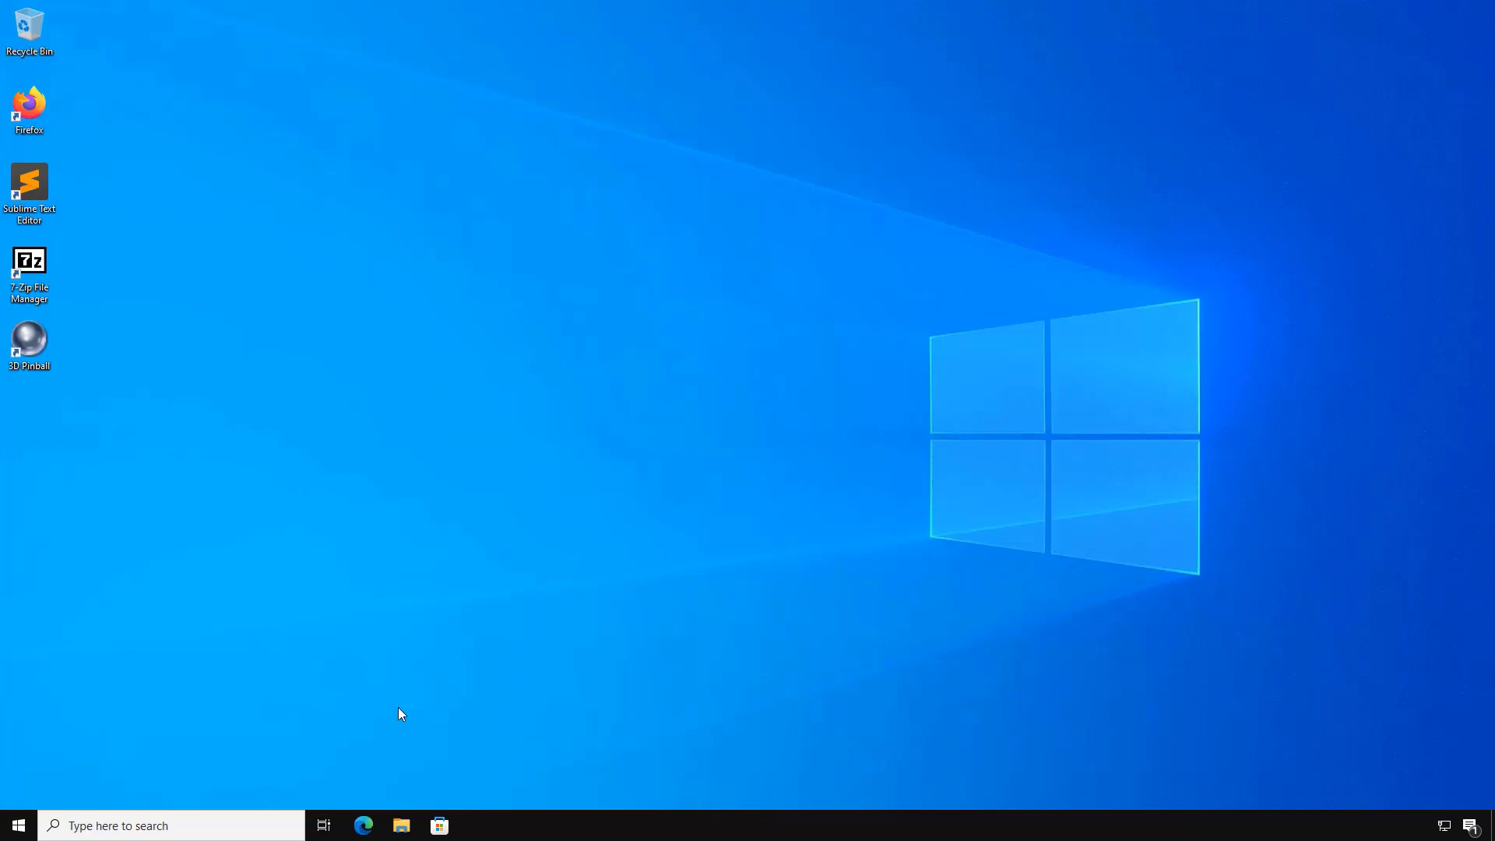
# - Dismiss the notifications and select the 3D Pinball desktop shortcut
pyautogui.click(30, 341)
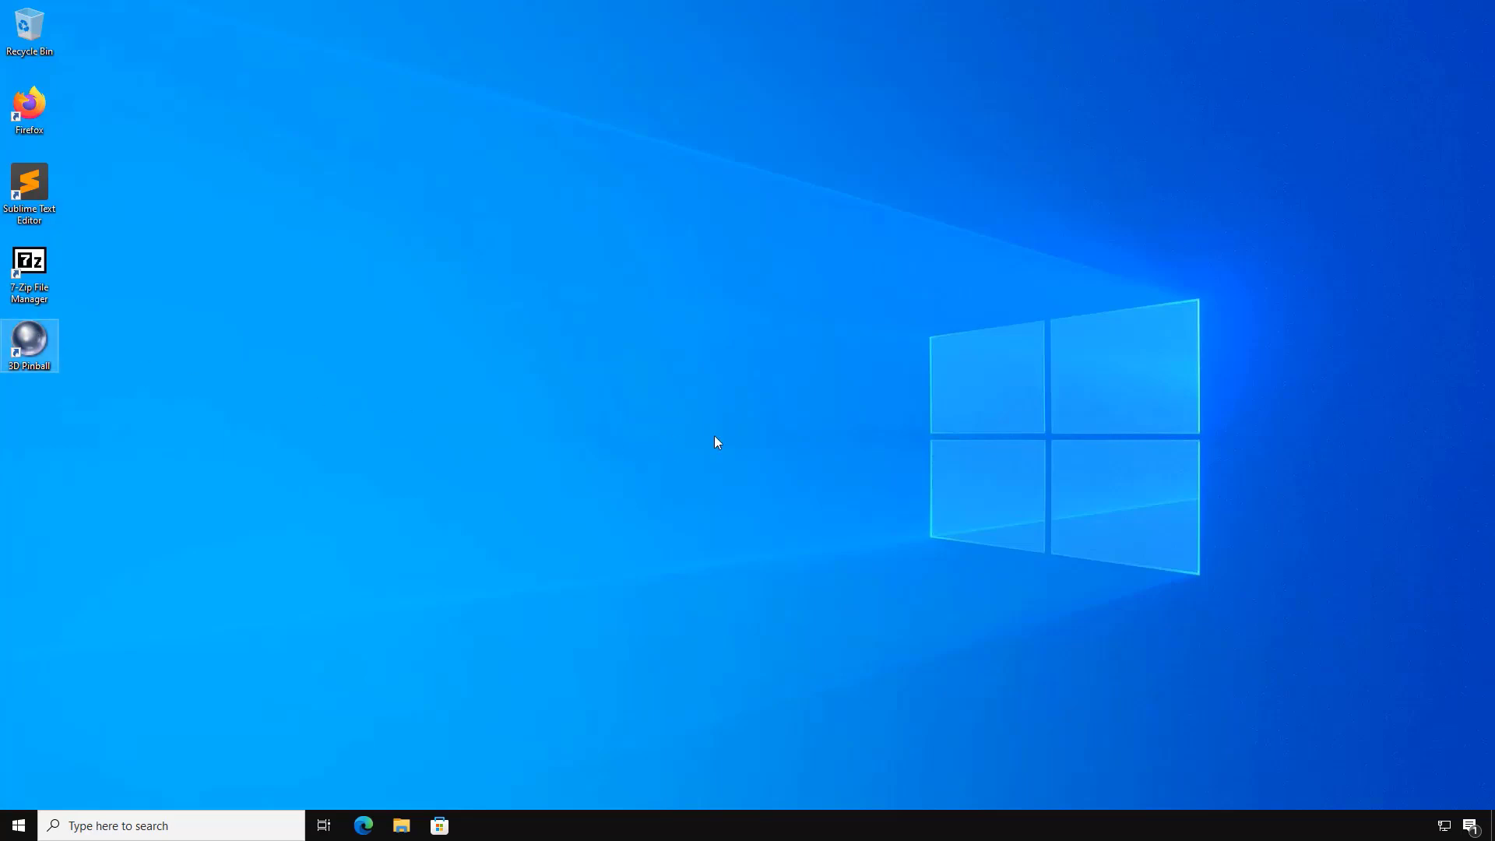
# - Launch 3D Pinball from its desktop shortcut and minimize it from the taskbar
pyautogui.doubleClick(30, 339)
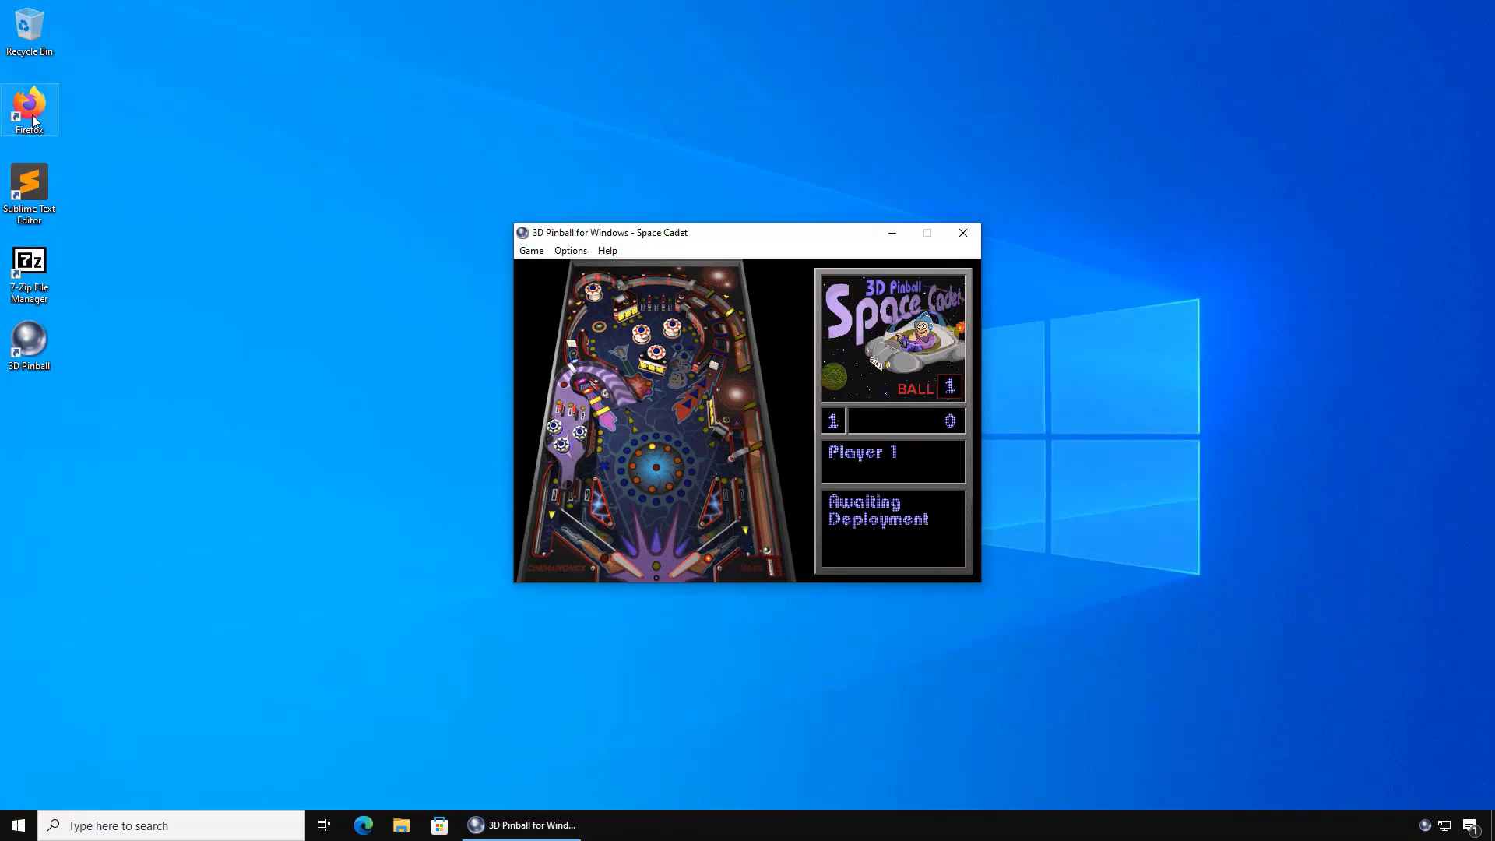
pyautogui.moveTo(359, 379)
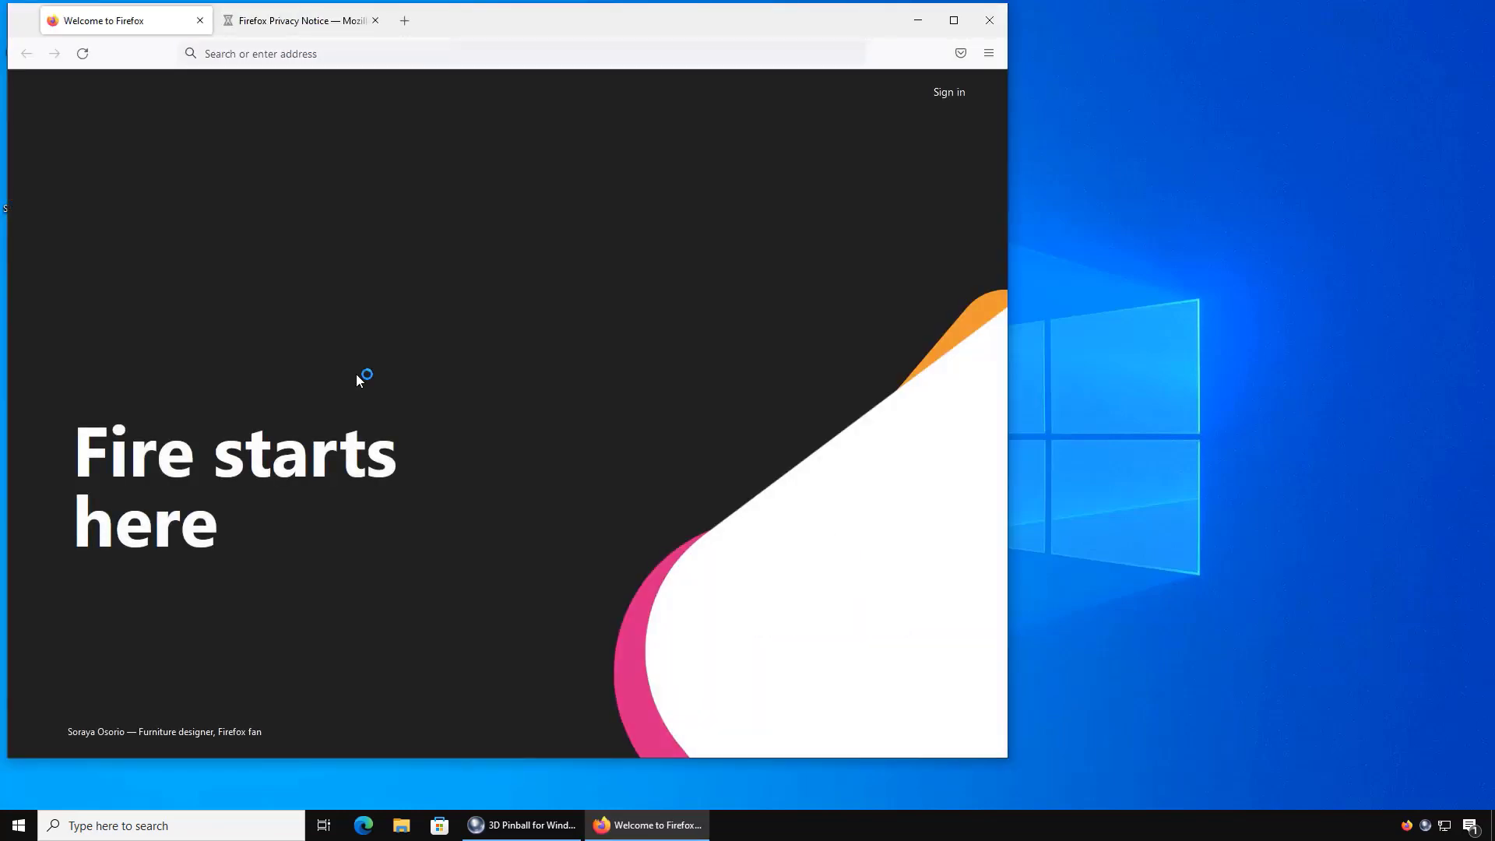
pyautogui.click(521, 824)
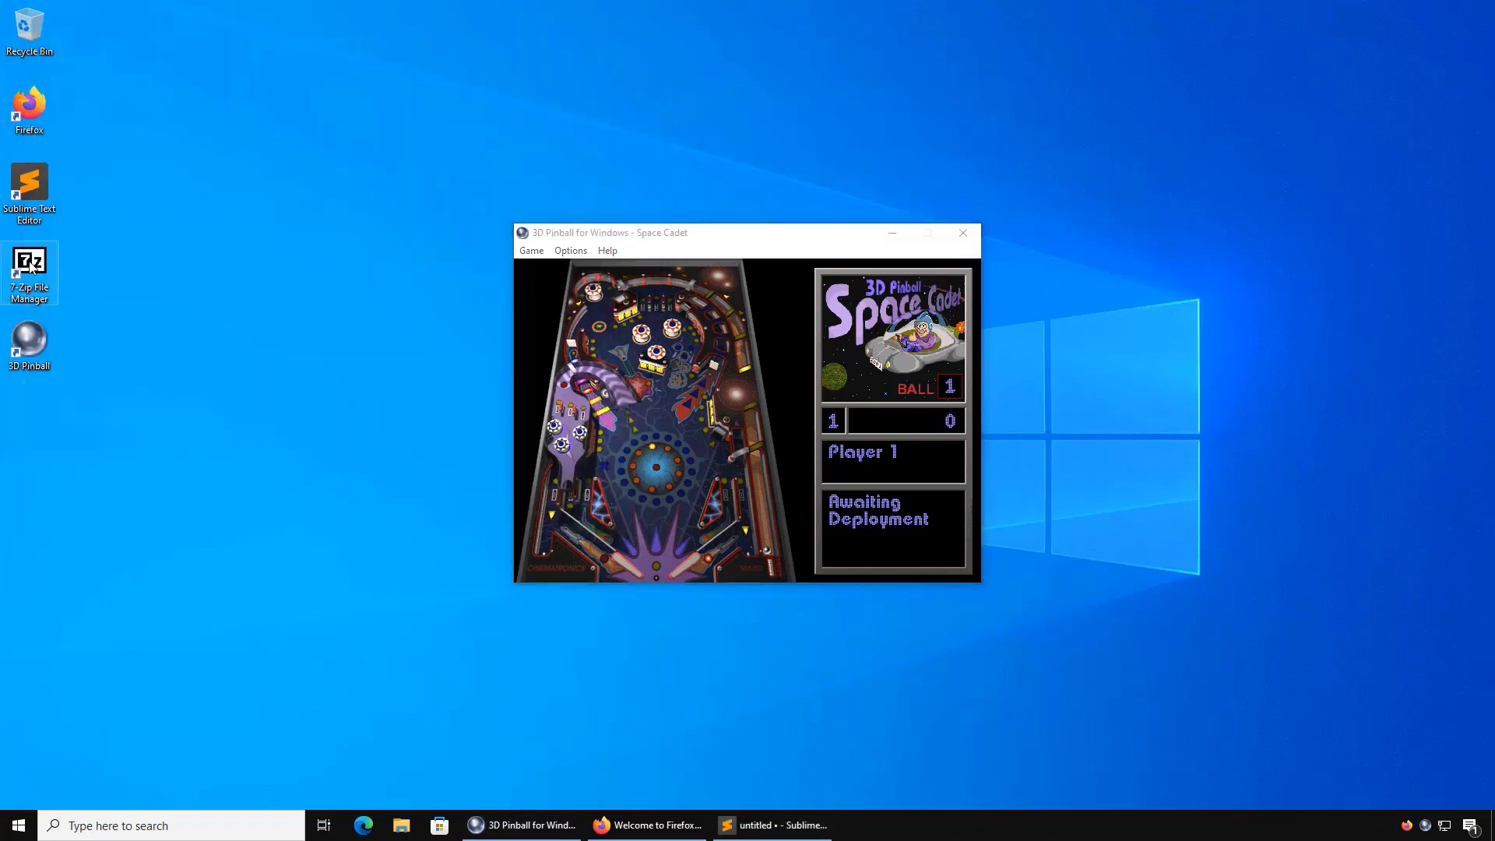
pyautogui.moveTo(30, 273)
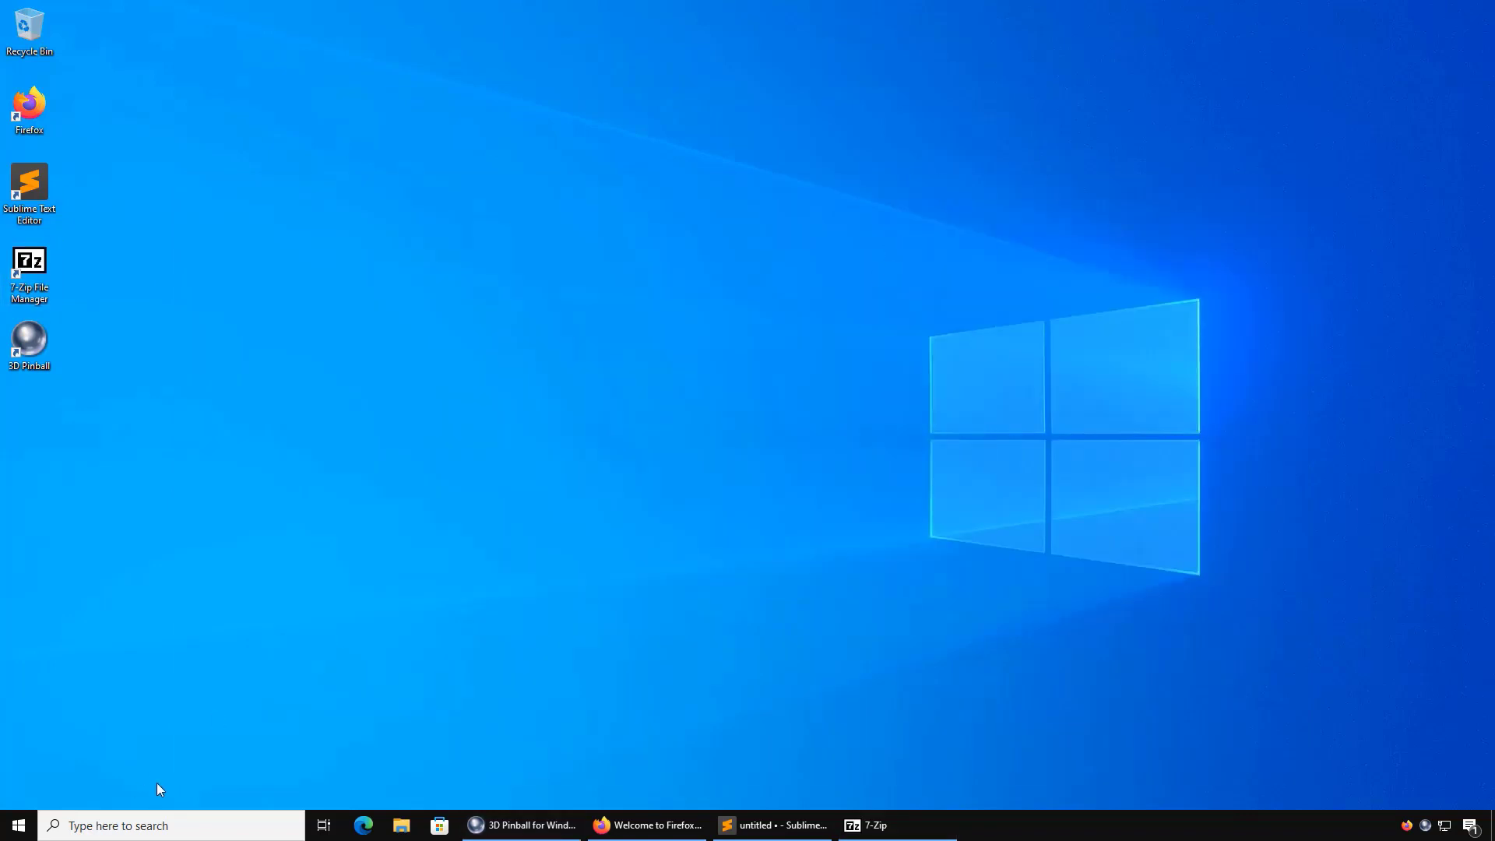
# - Launch Company Portal from the Start menu app list
pyautogui.click(13, 825)
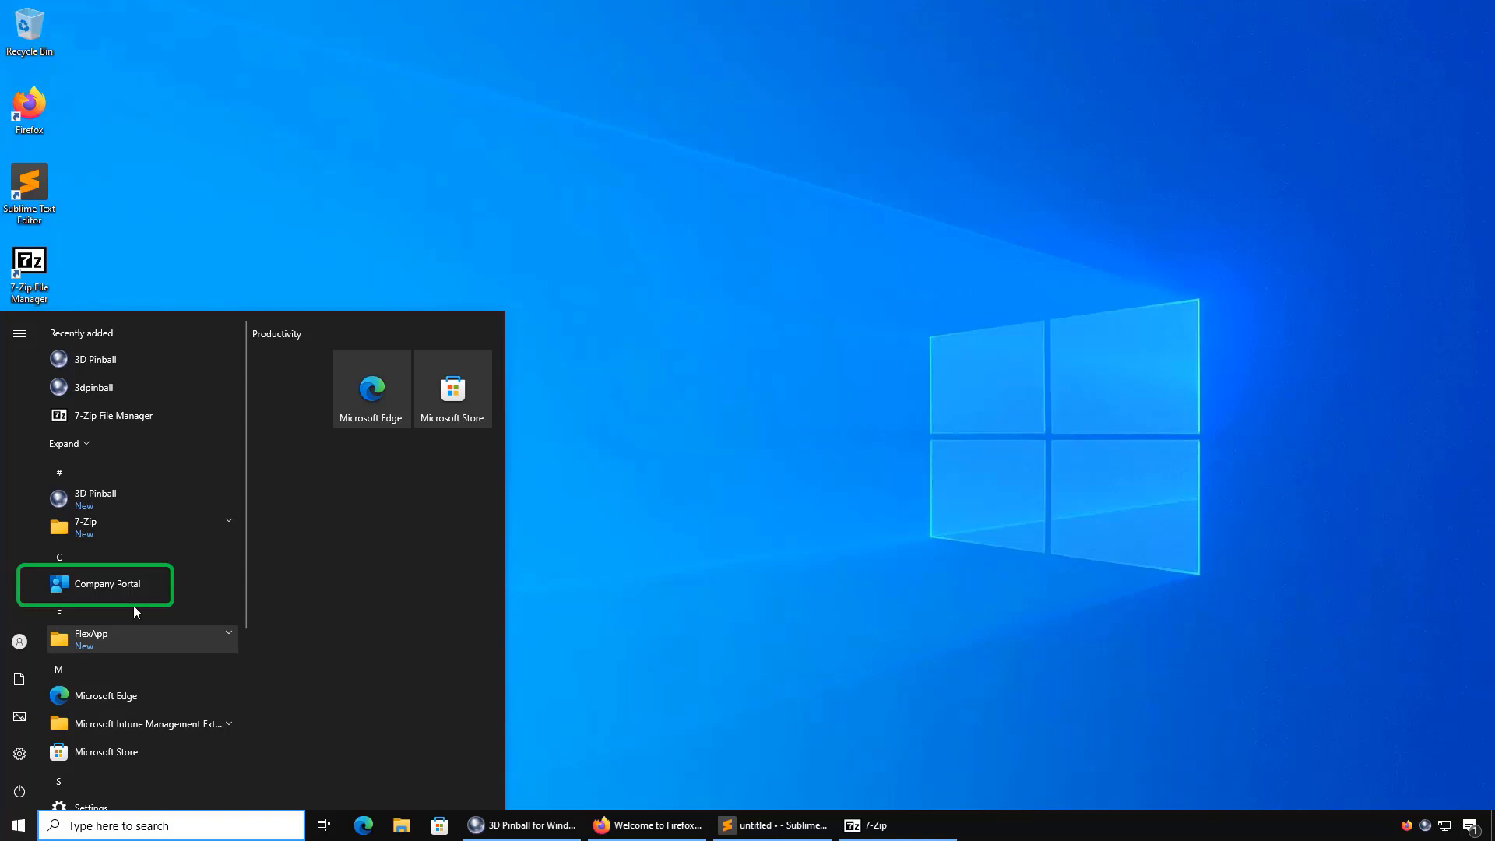
pyautogui.click(107, 584)
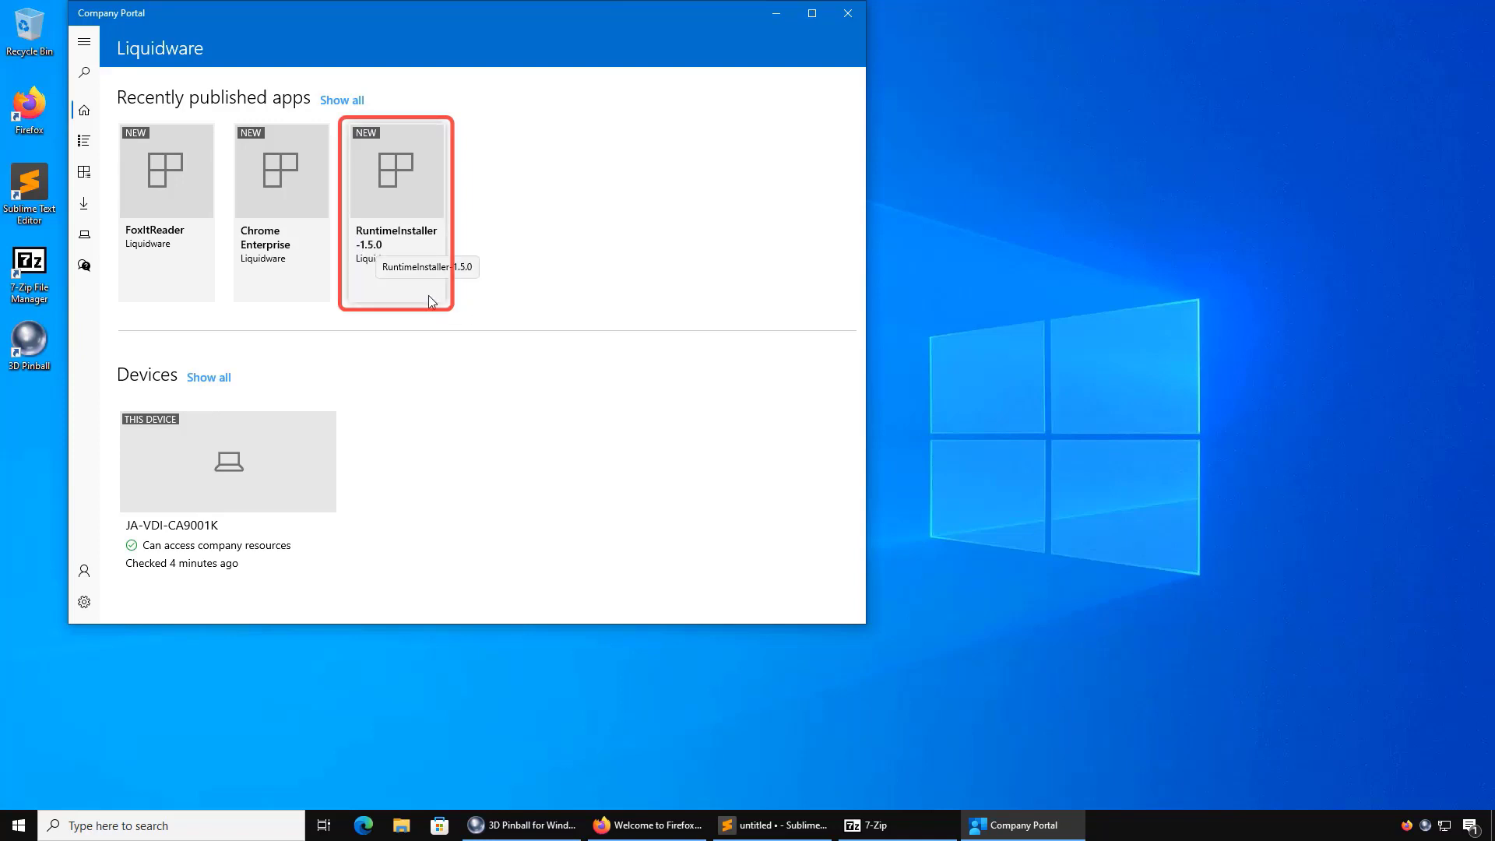
pyautogui.moveTo(157, 216)
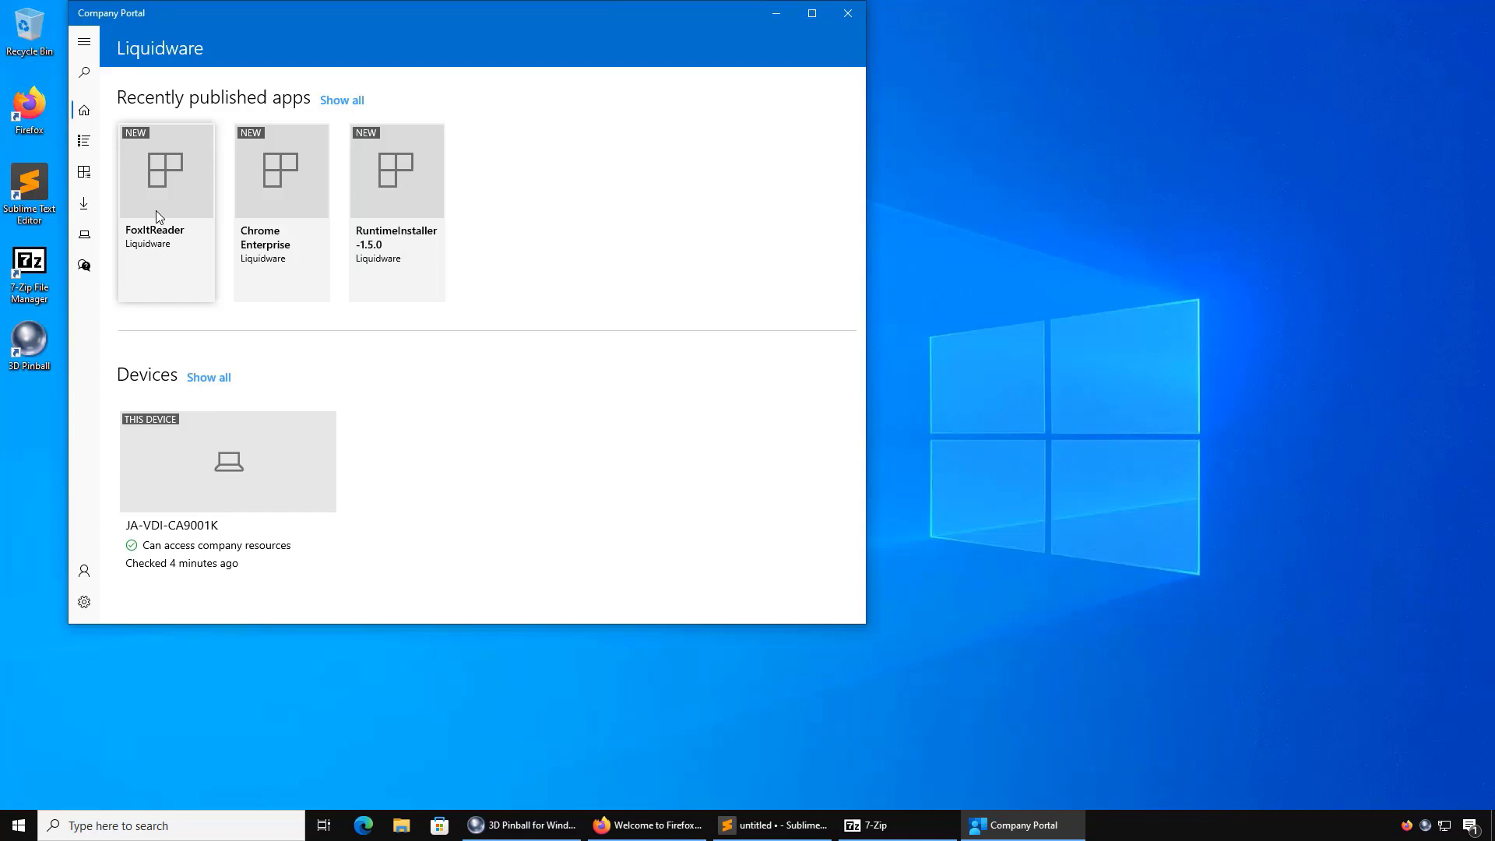
# - Install FoxitReader from Company Portal and check its download notification
pyautogui.click(165, 191)
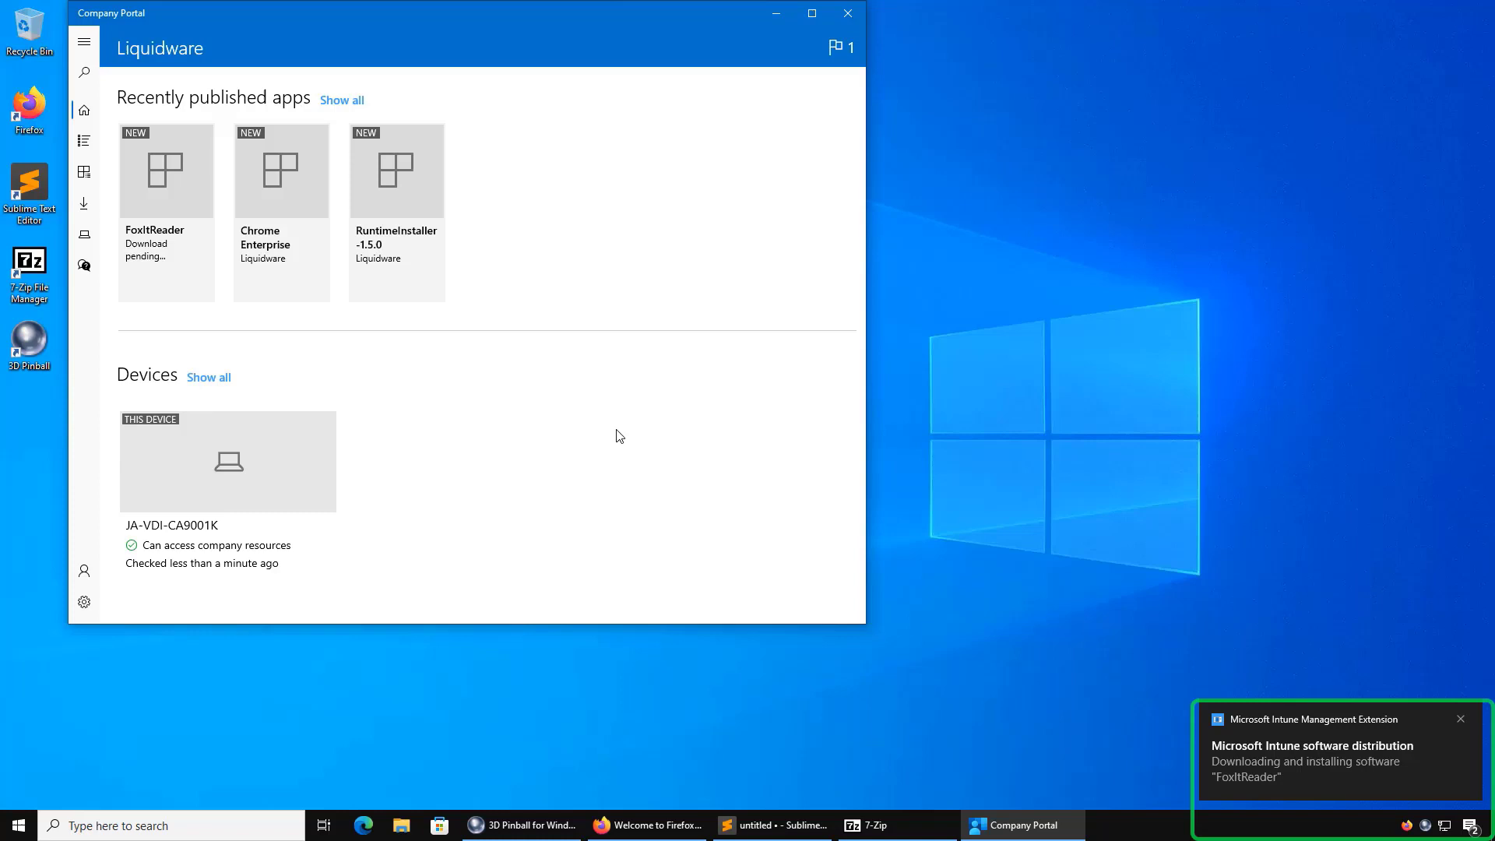
pyautogui.moveTo(1228, 758)
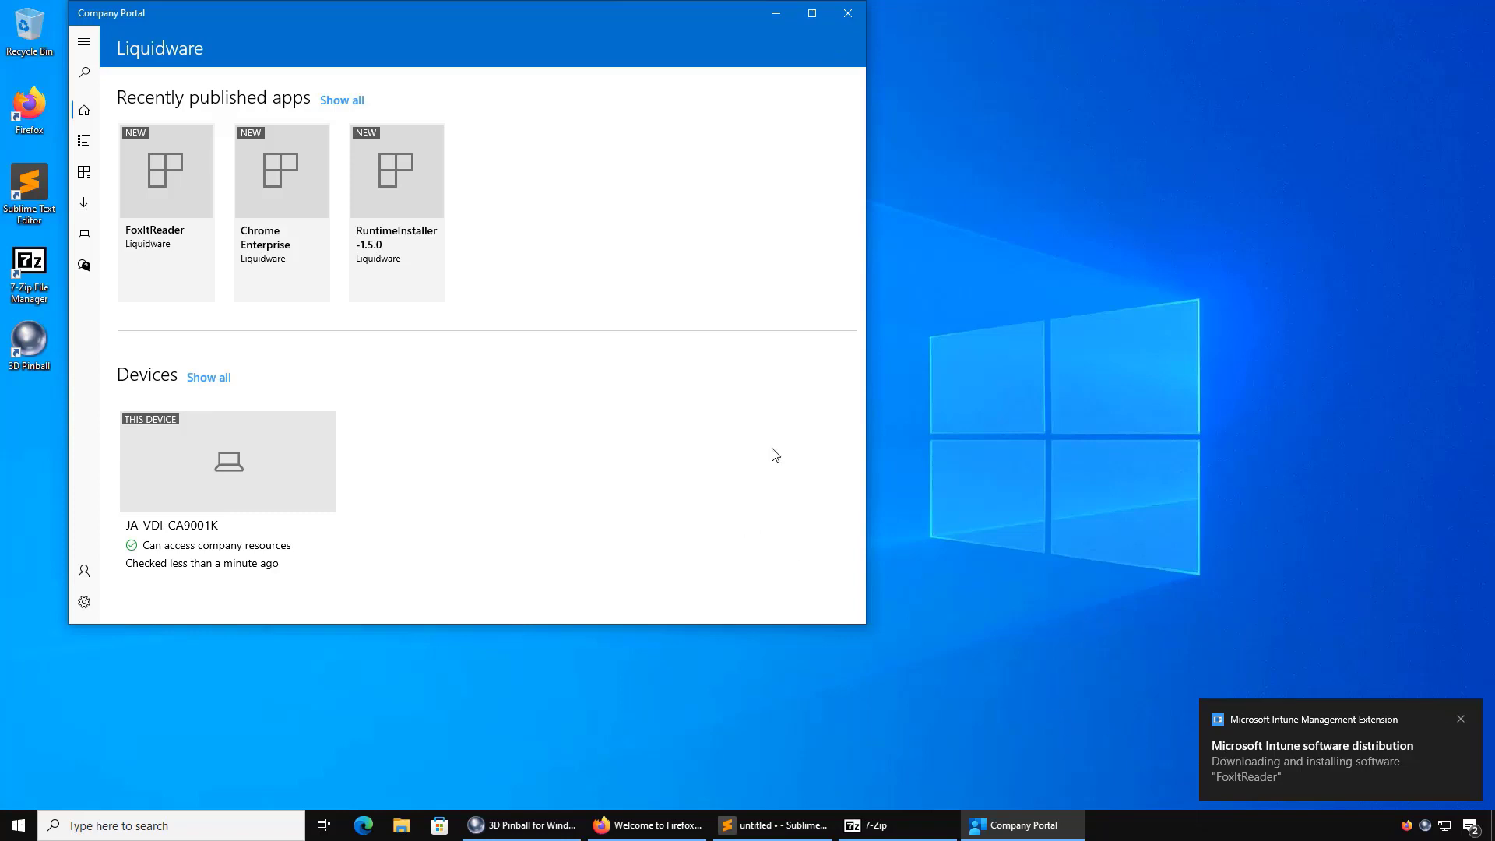
pyautogui.click(1474, 825)
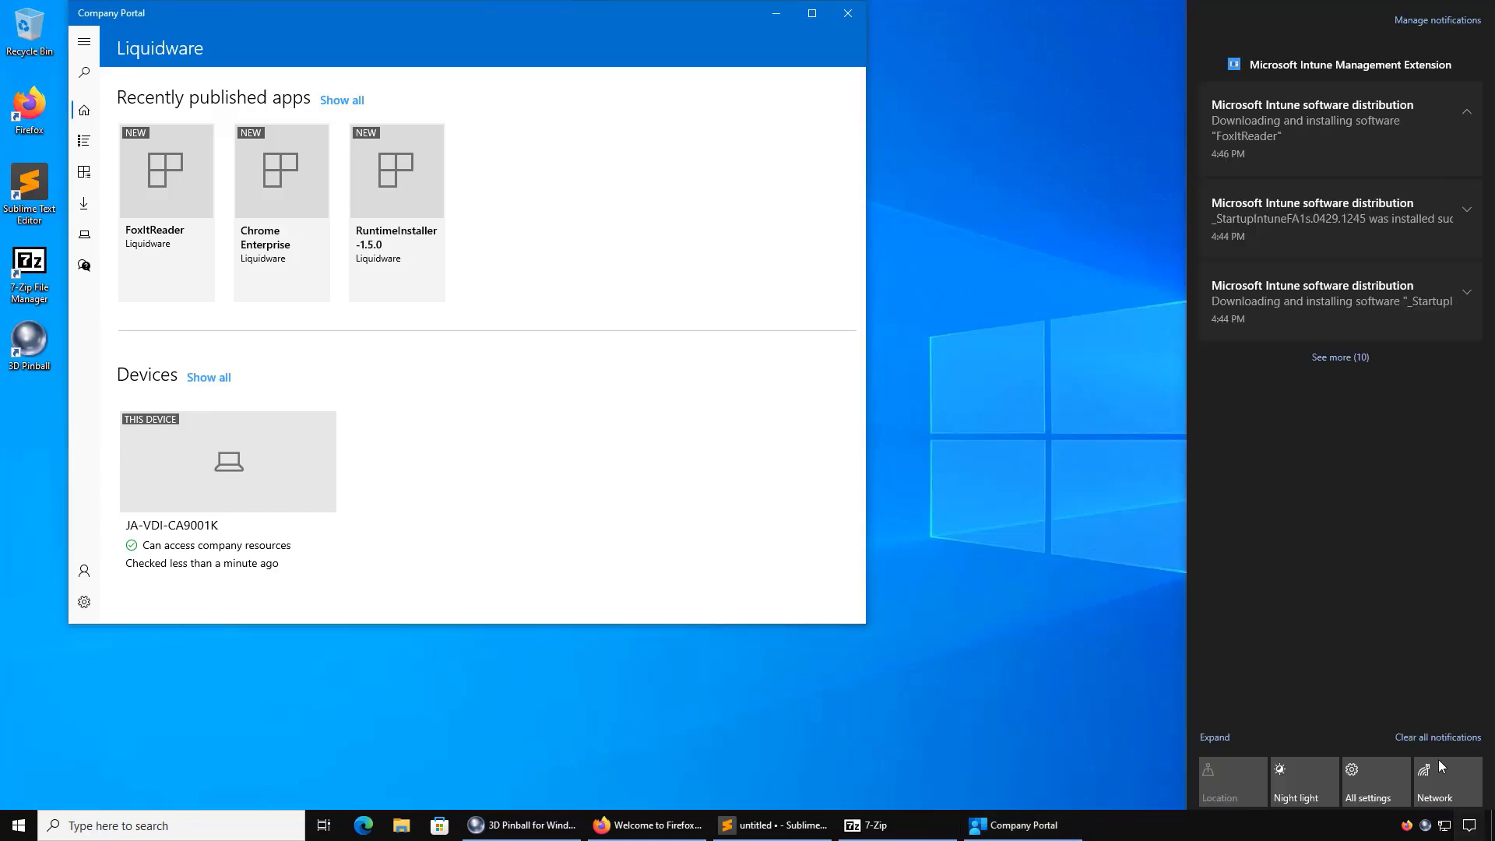
pyautogui.moveTo(1096, 187)
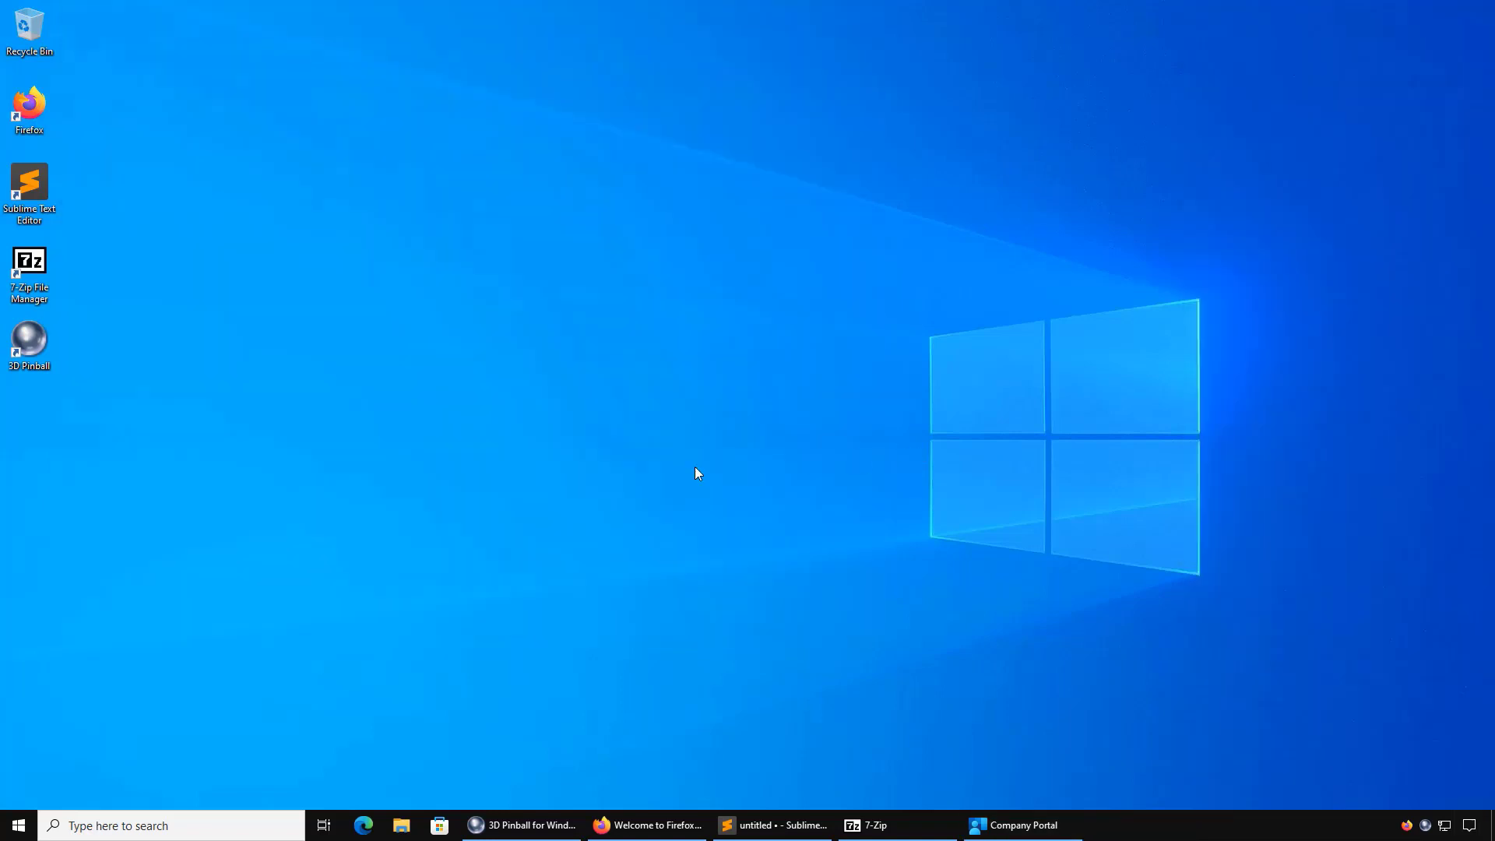
# - Launch Foxit PDF Reader, switch between Firefox and 3D Pinball, then open Uninstall a program
pyautogui.click(14, 824)
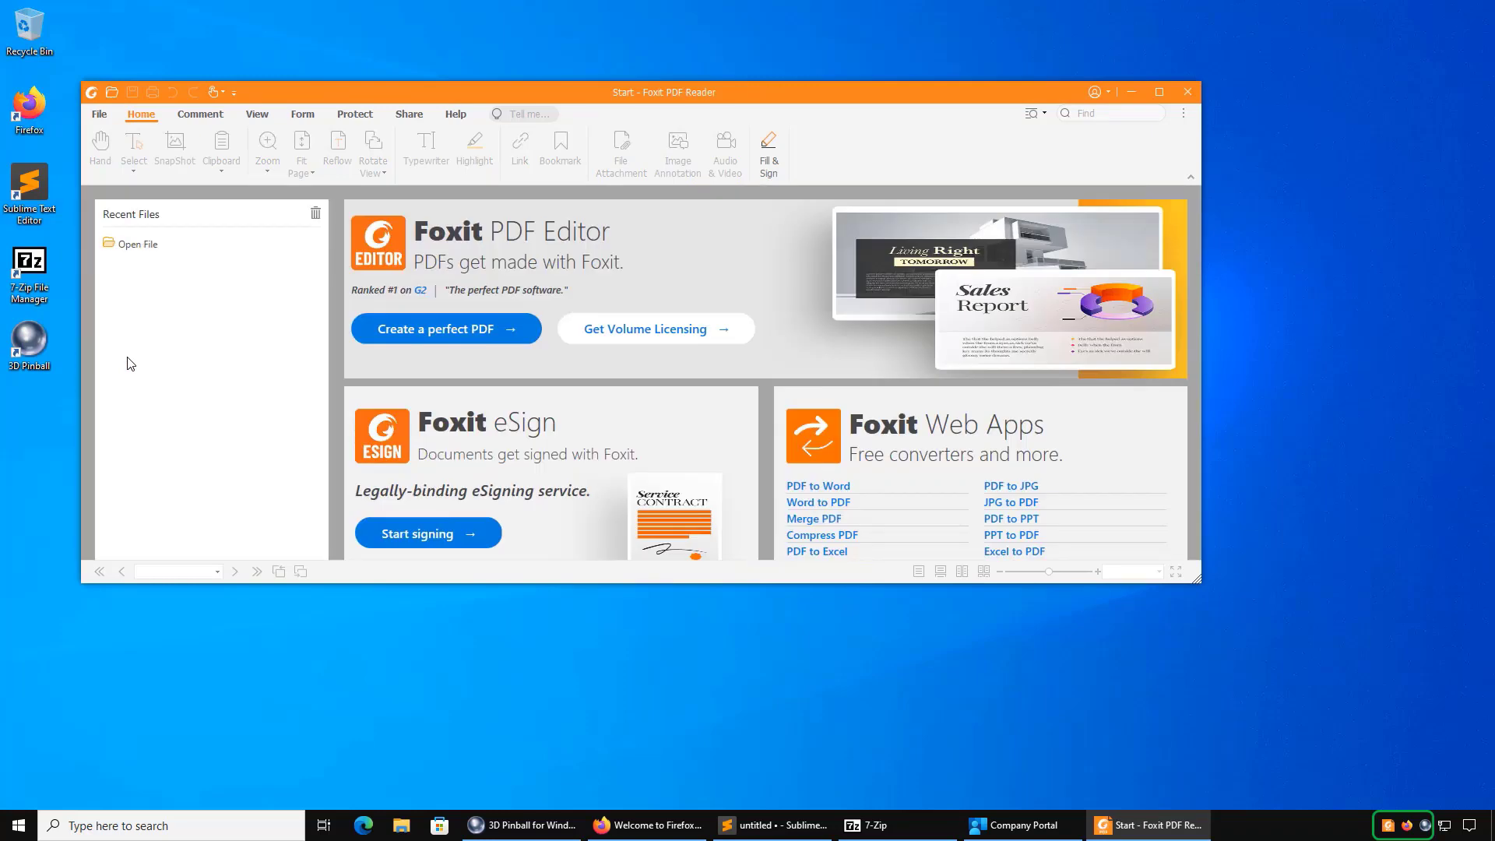
pyautogui.click(647, 825)
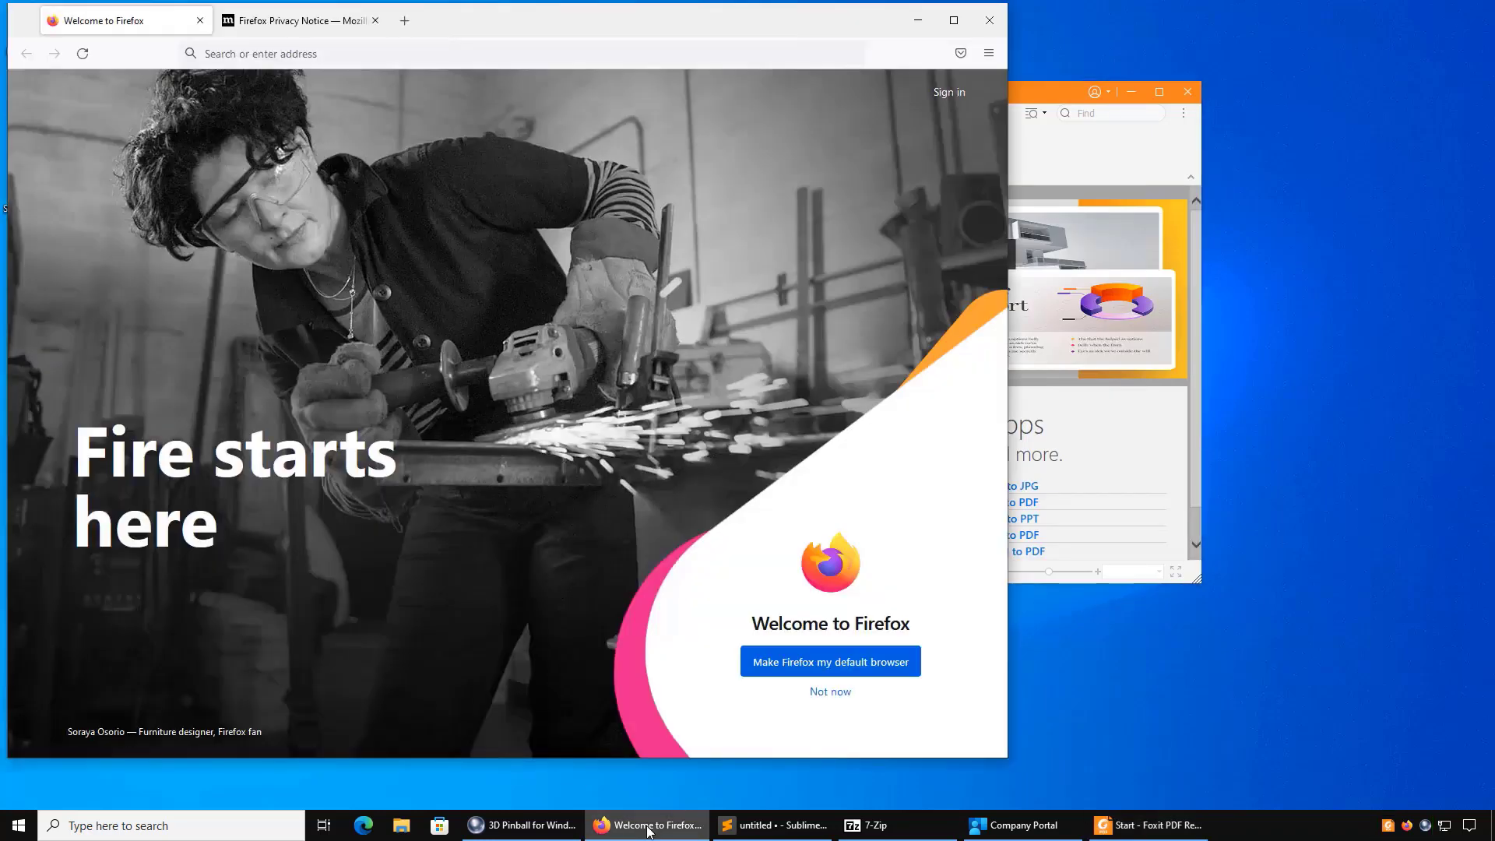
pyautogui.click(522, 825)
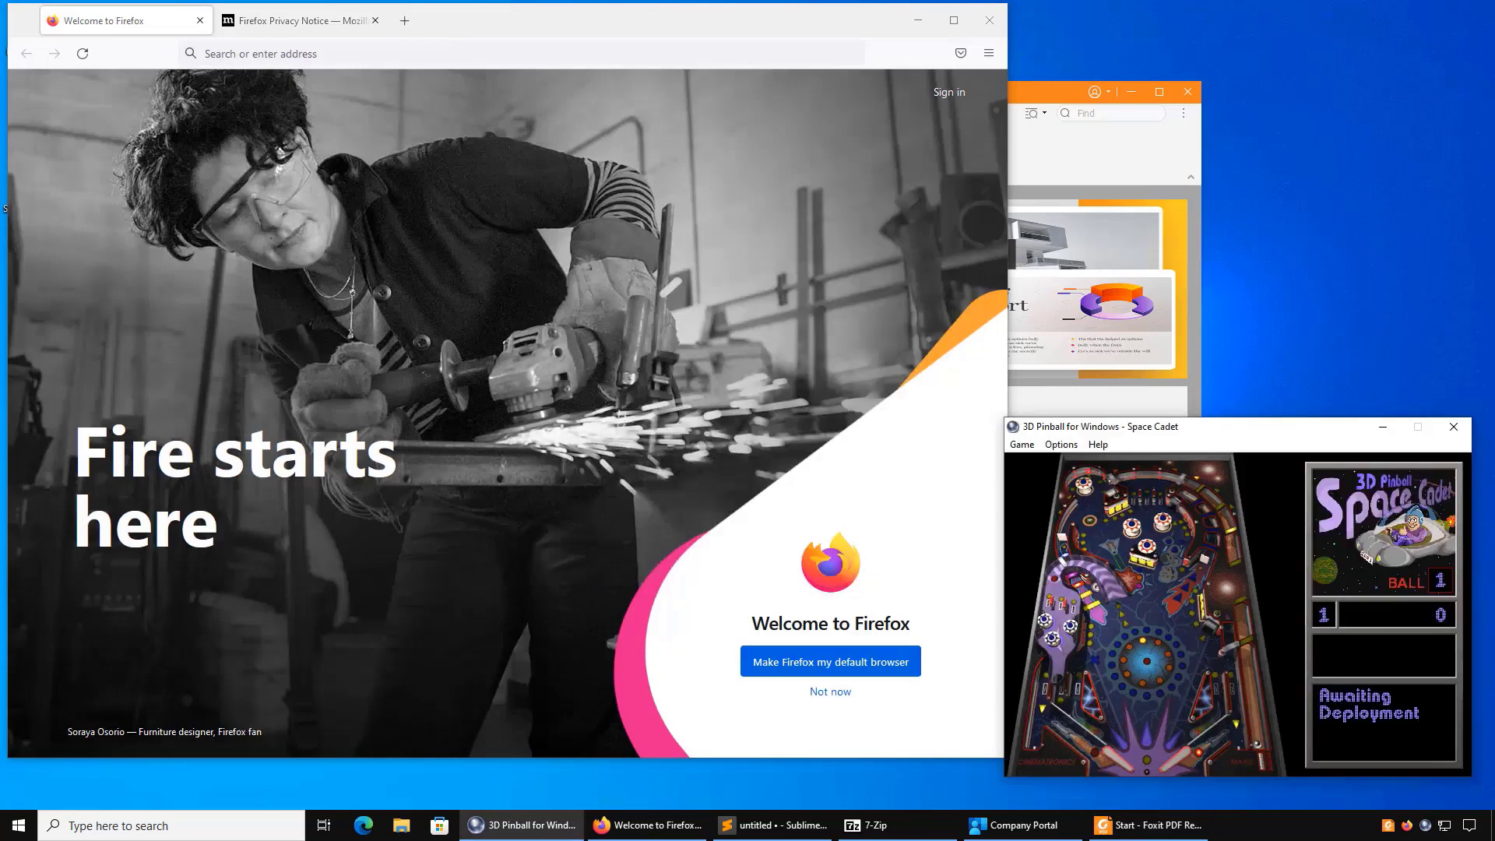
pyautogui.click(1147, 825)
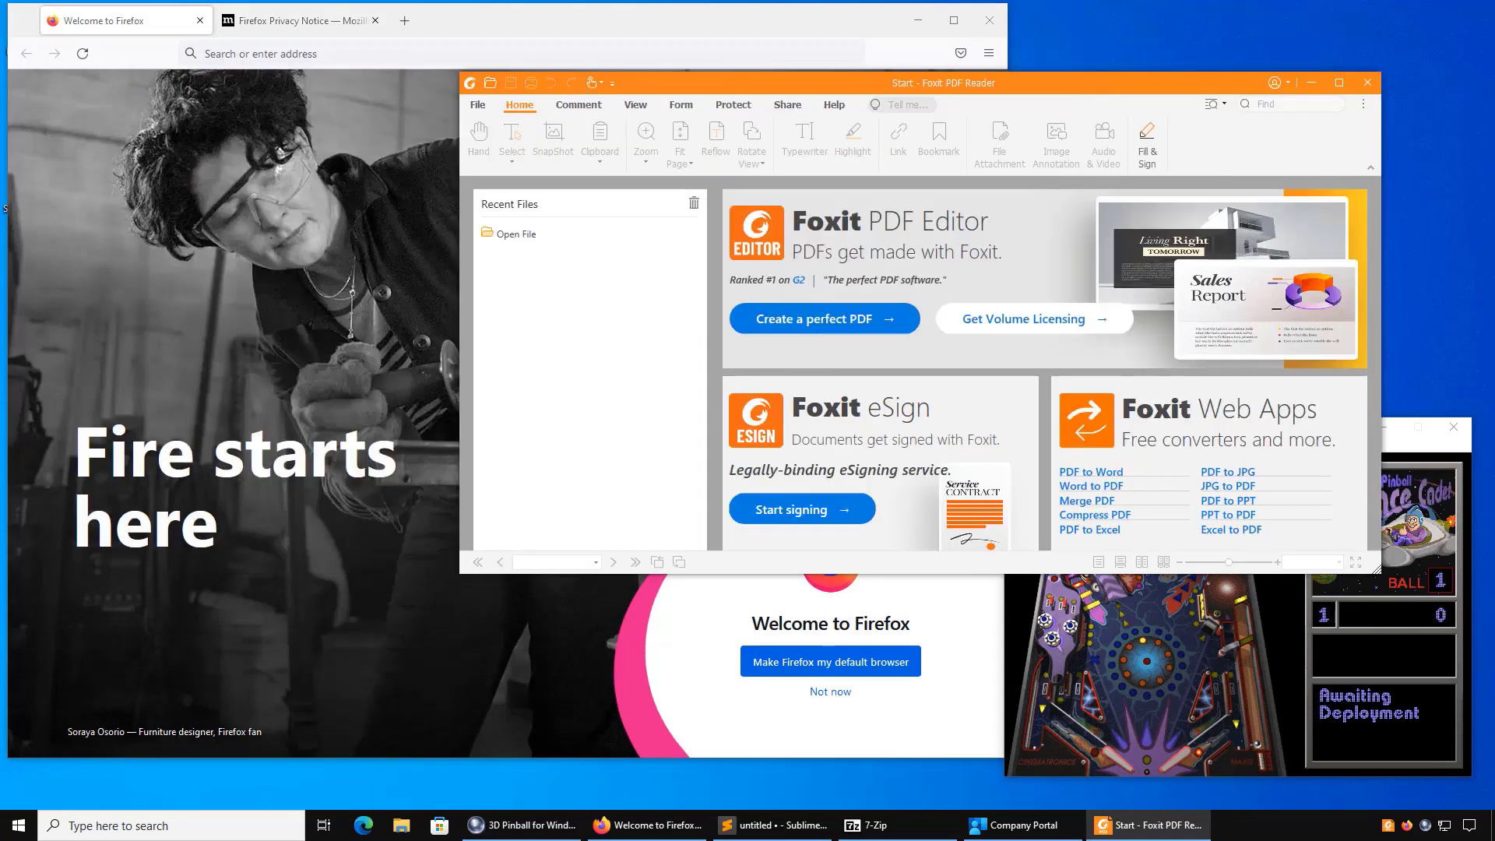
pyautogui.moveTo(291, 689)
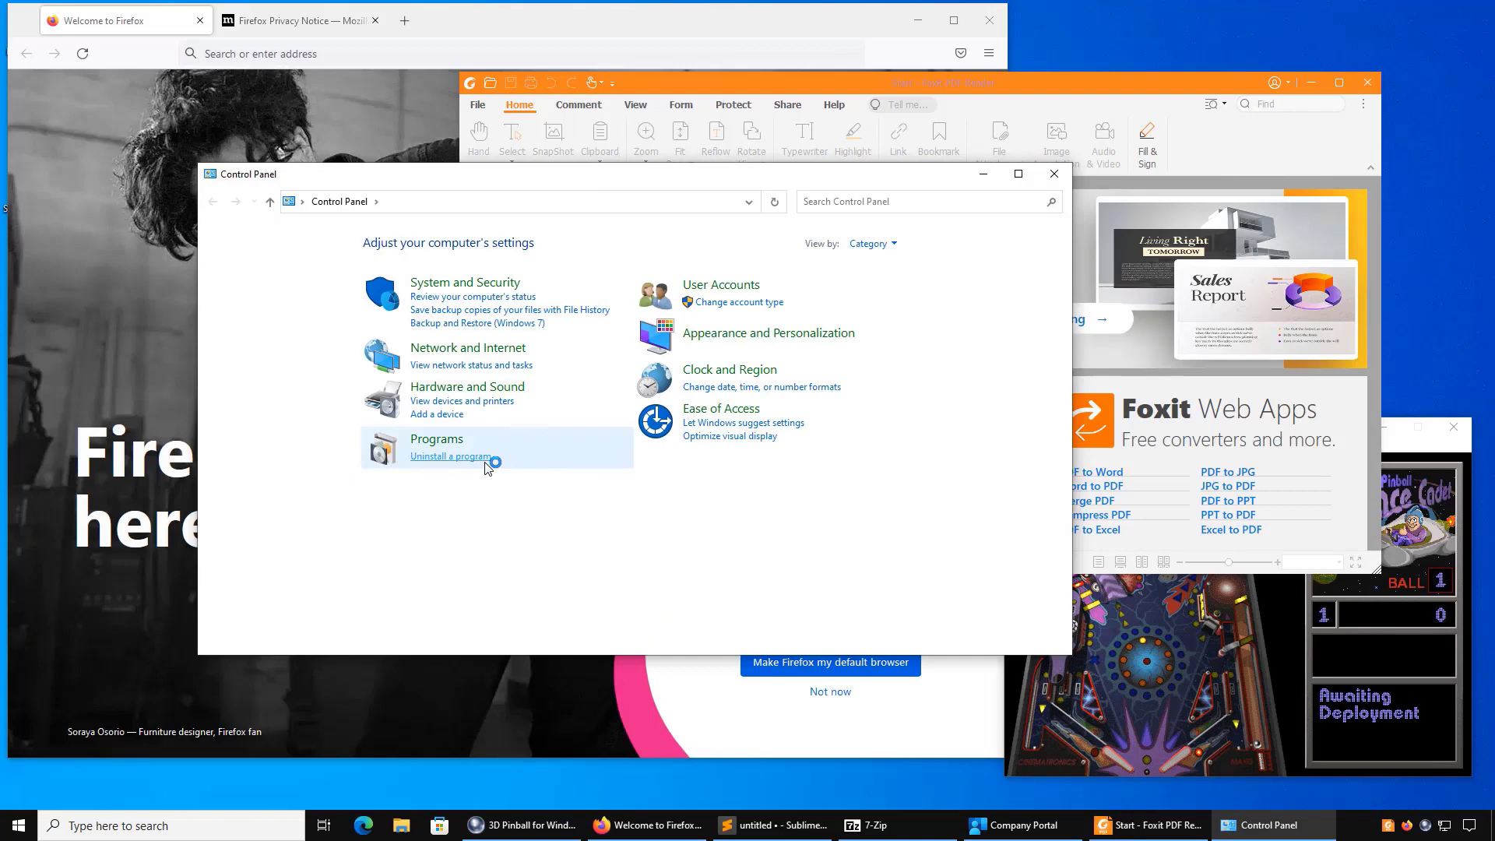
pyautogui.click(454, 456)
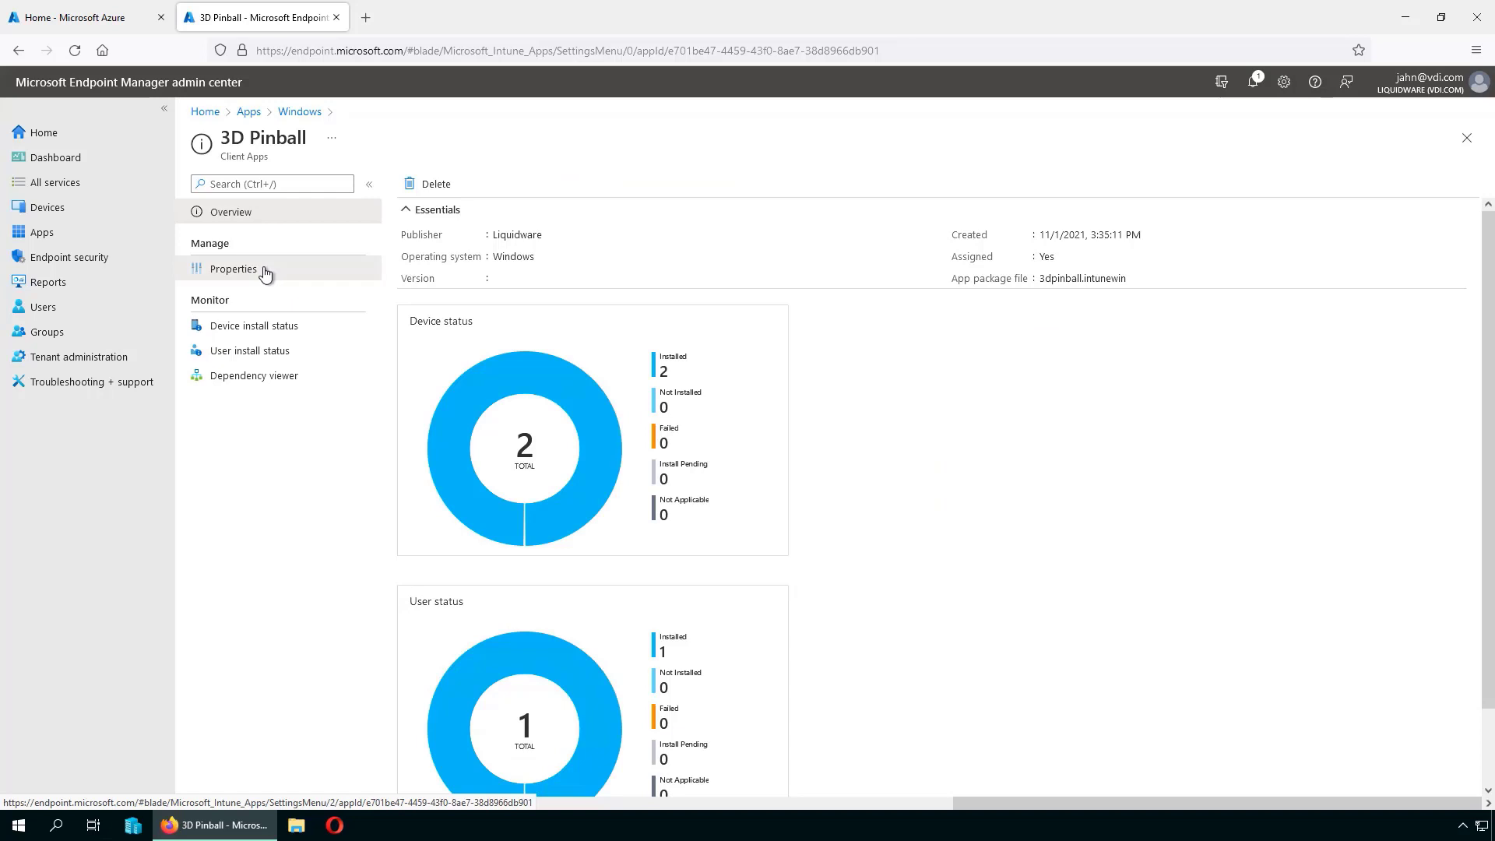
# - Show 3D Pinball's assignments, collapsing Required to reveal the (DeComm) 3DPinball Uninstall group
pyautogui.click(233, 268)
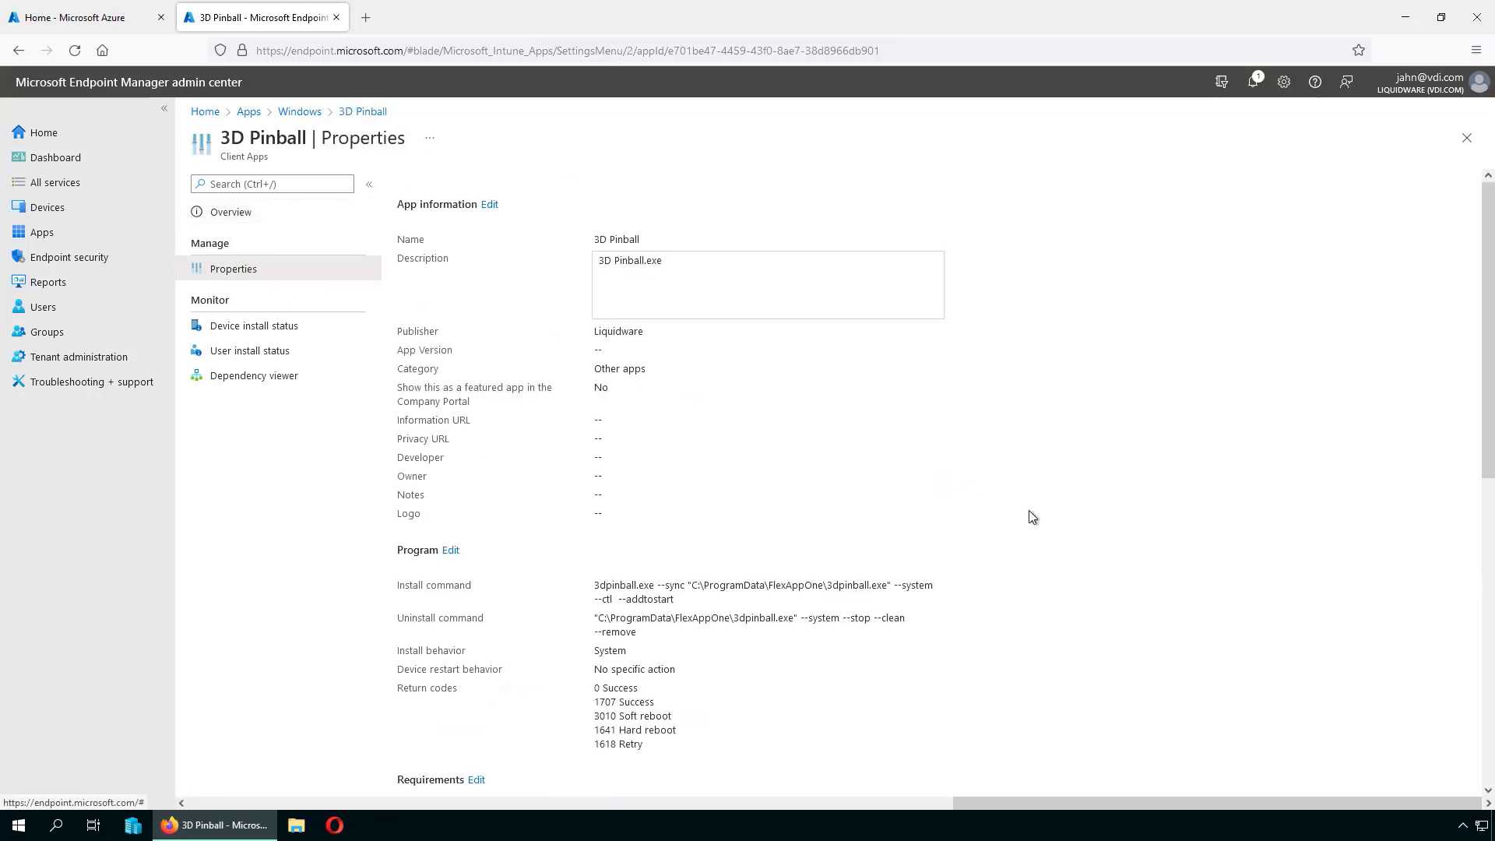
pyautogui.scroll(-3)
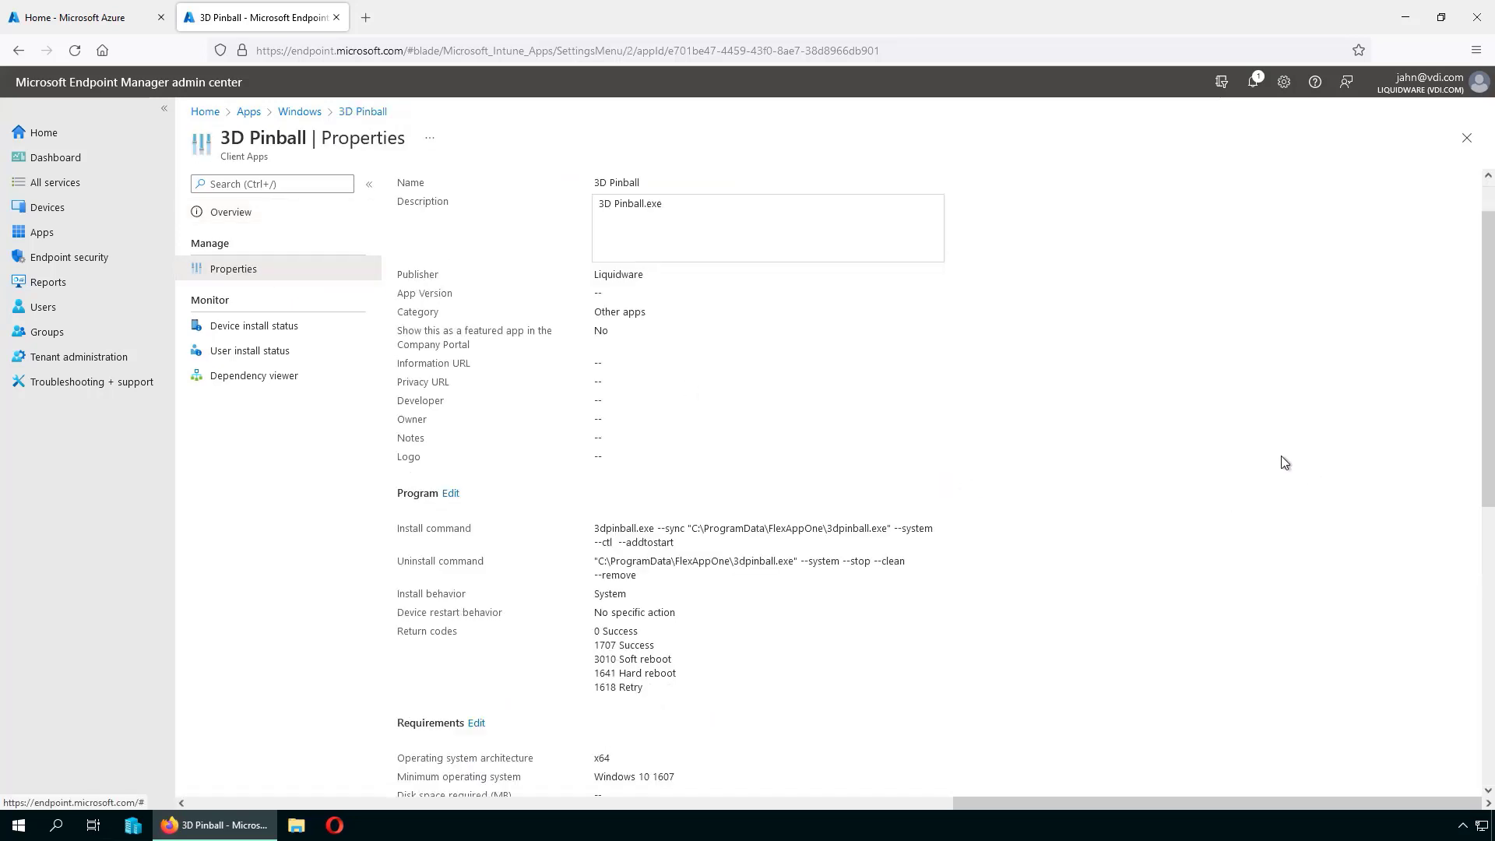
pyautogui.scroll(-3)
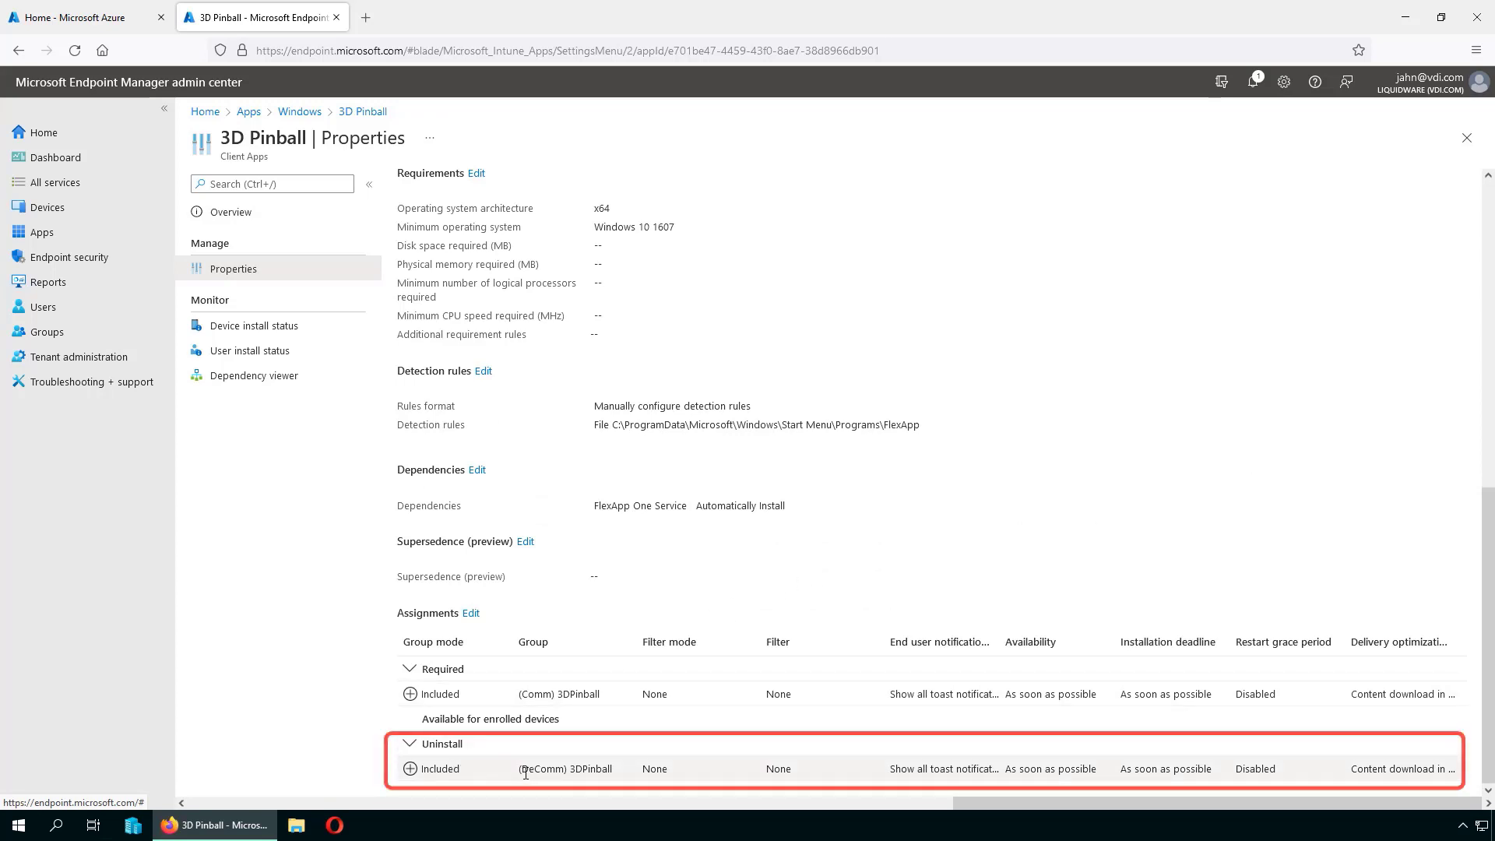
pyautogui.doubleClick(564, 769)
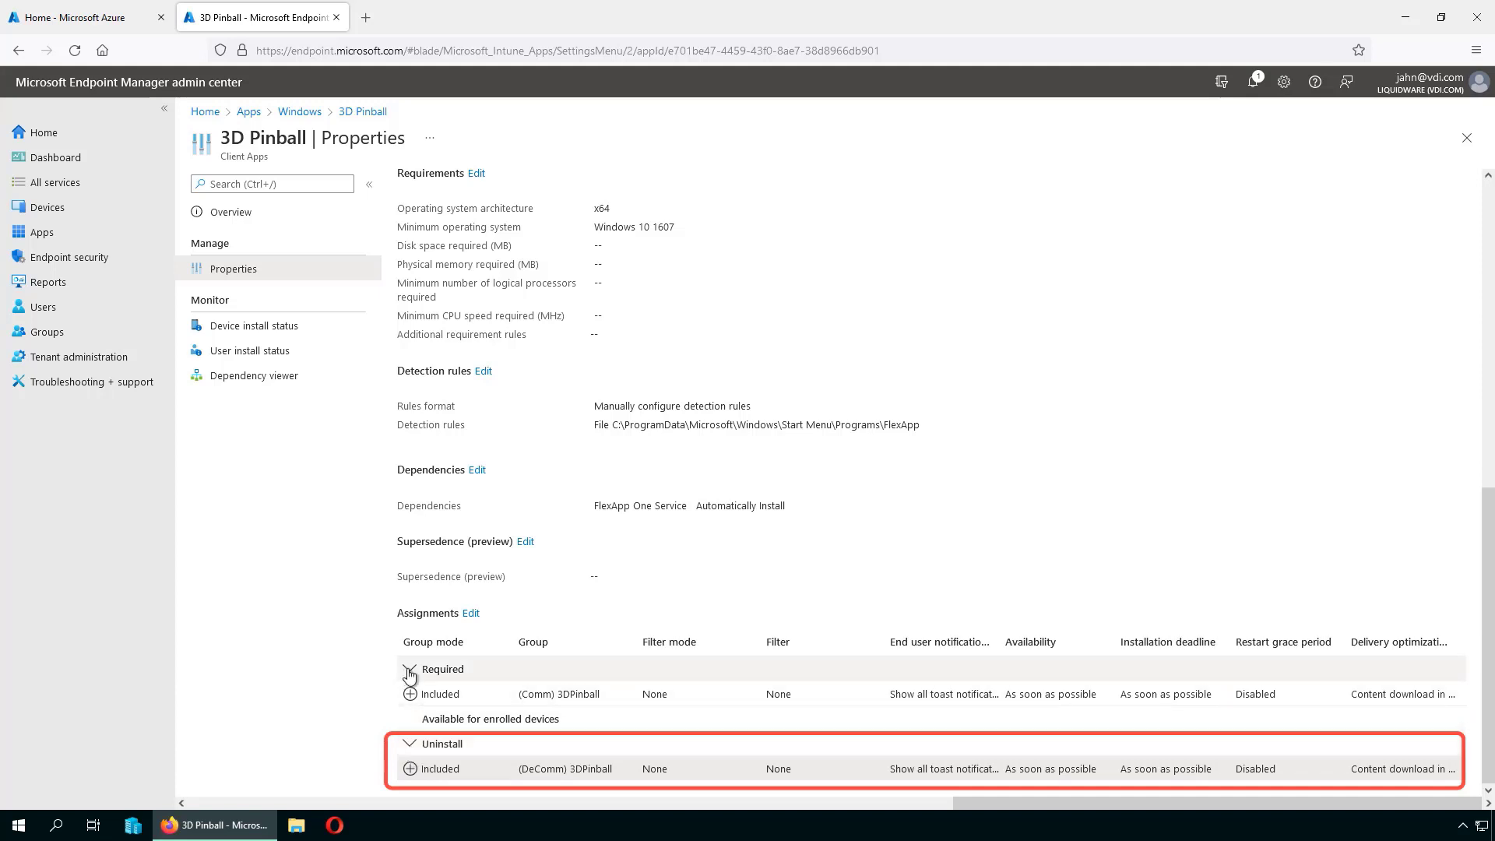
pyautogui.click(409, 669)
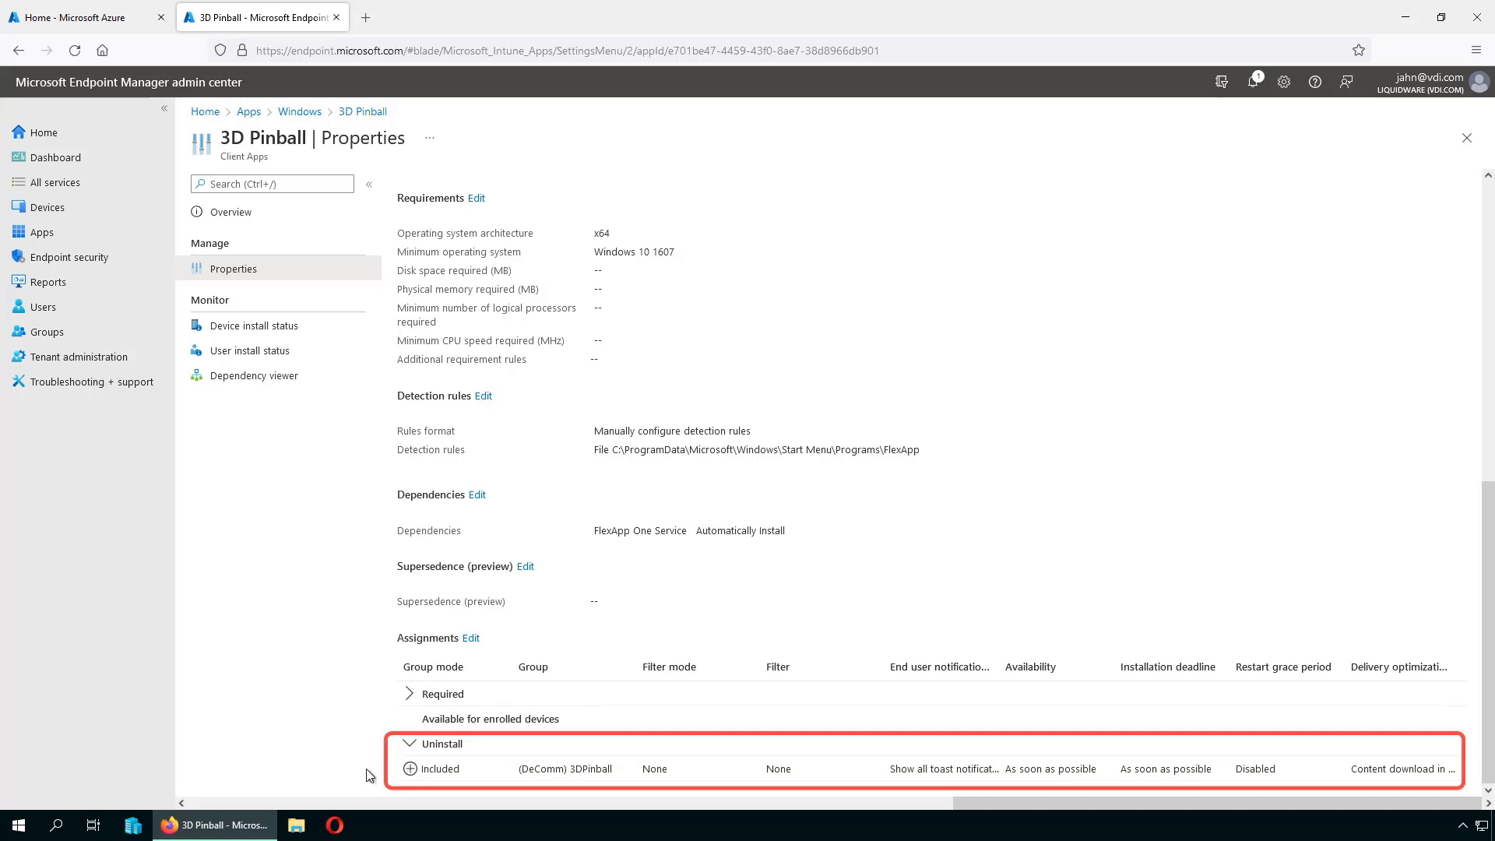
# - Find guest user 'jag' in Users and view their group memberships
pyautogui.click(43, 307)
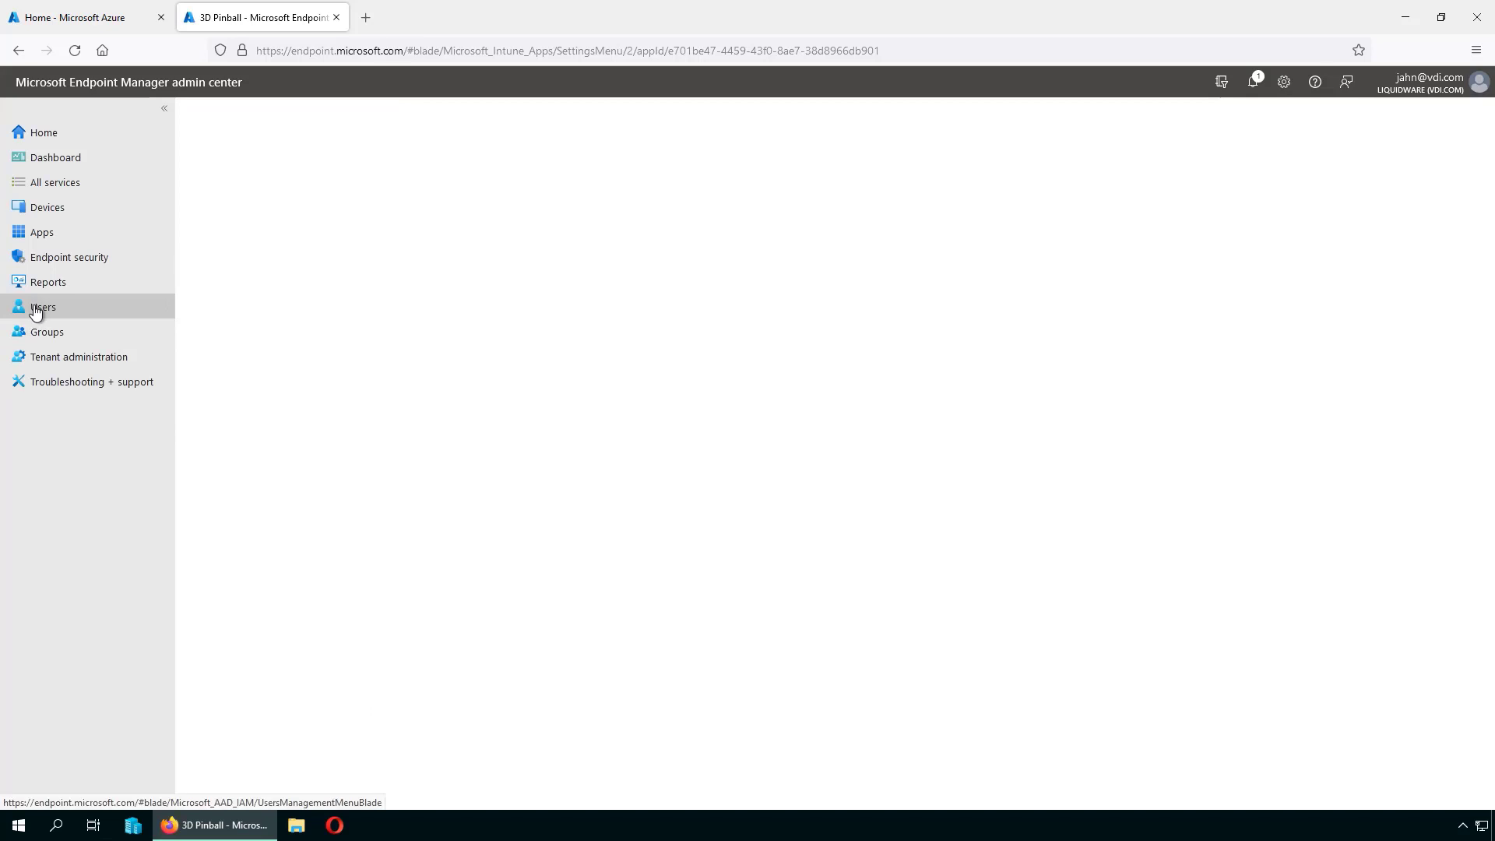
pyautogui.click(43, 307)
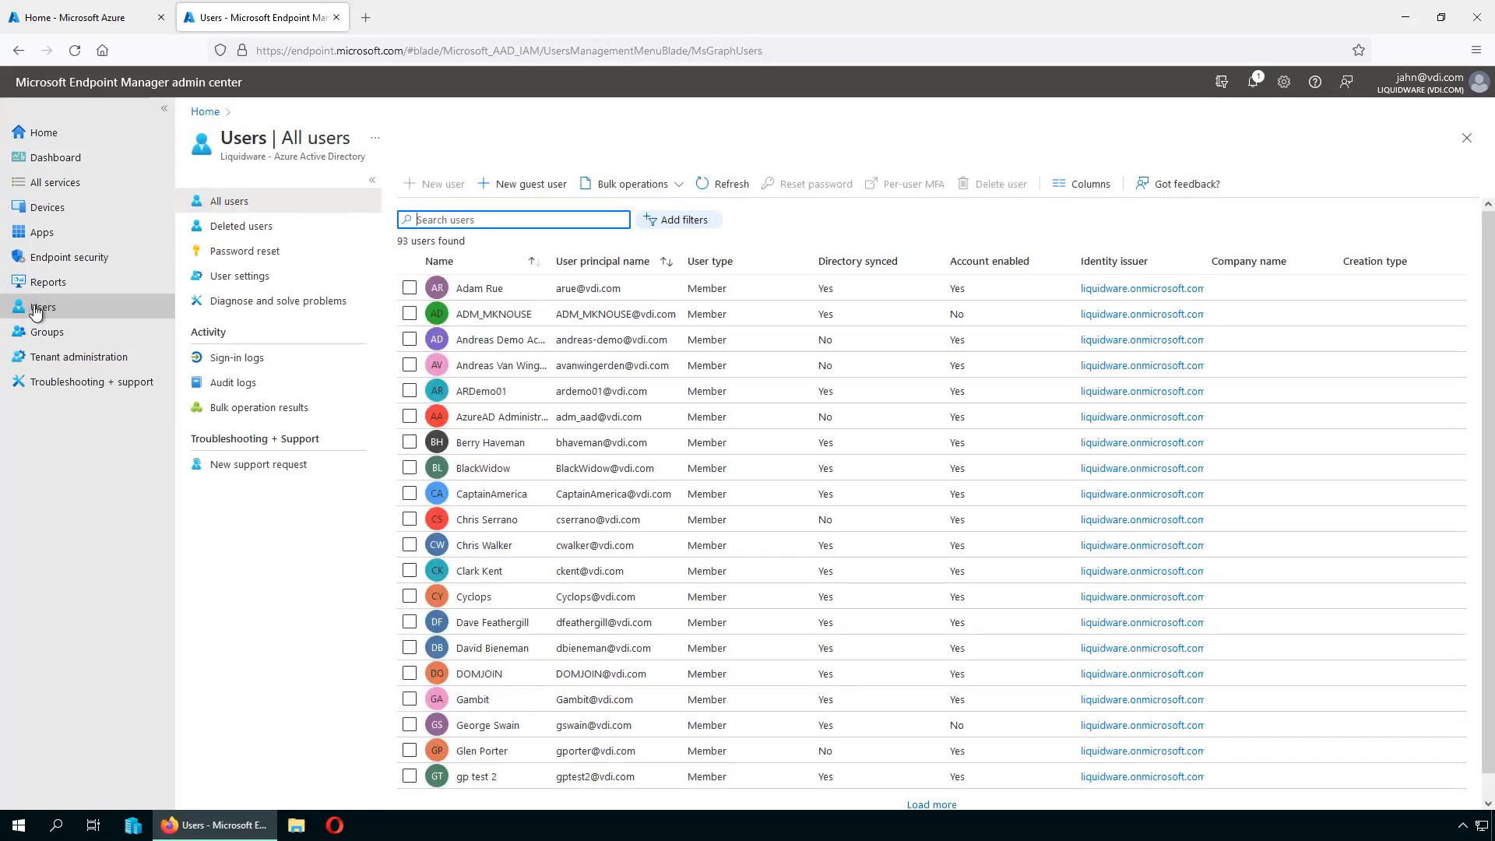
pyautogui.write('jag')
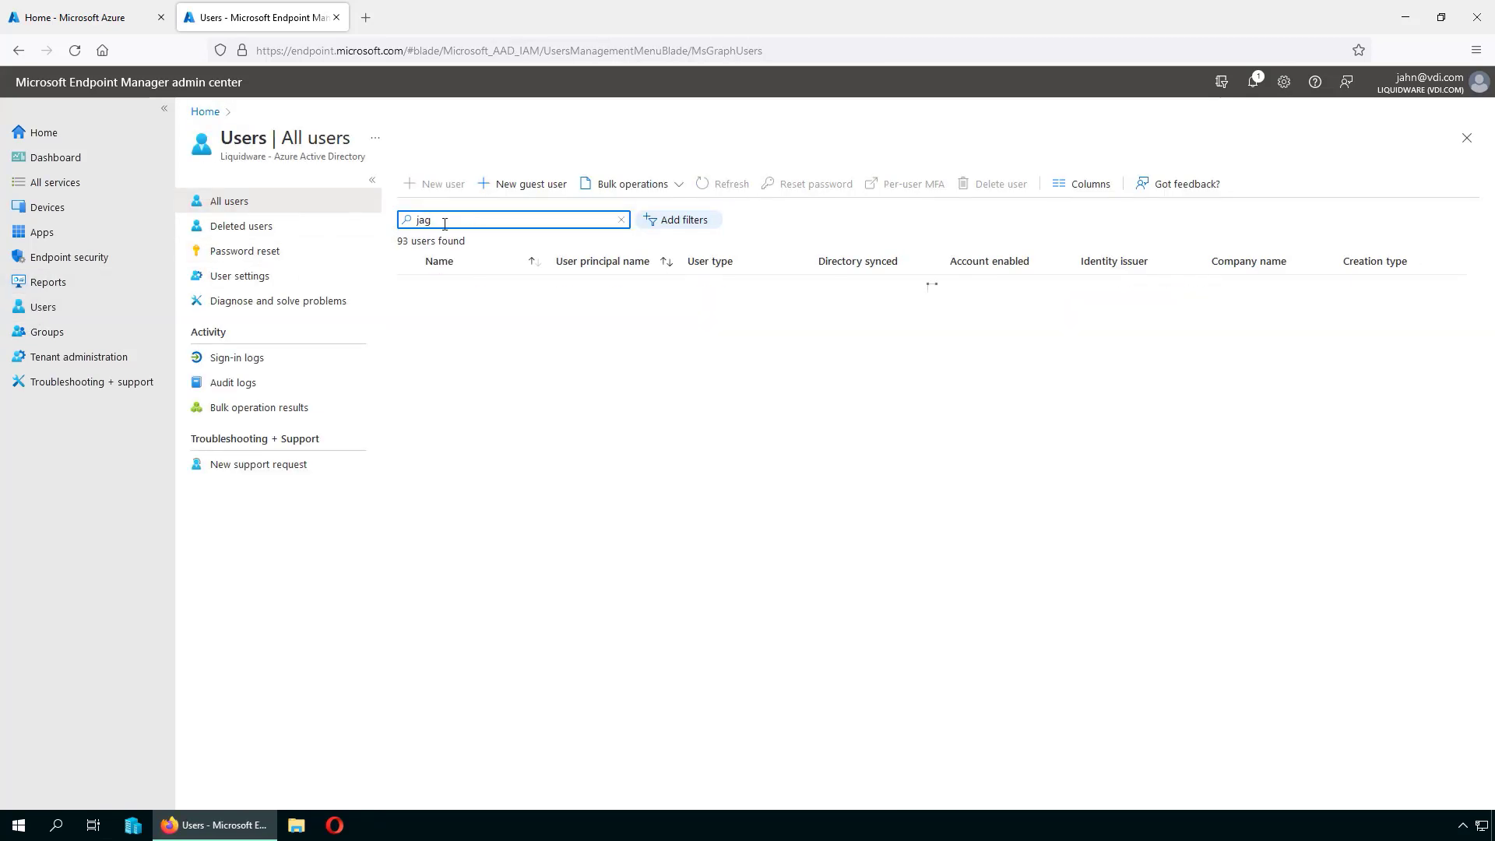
pyautogui.click(467, 302)
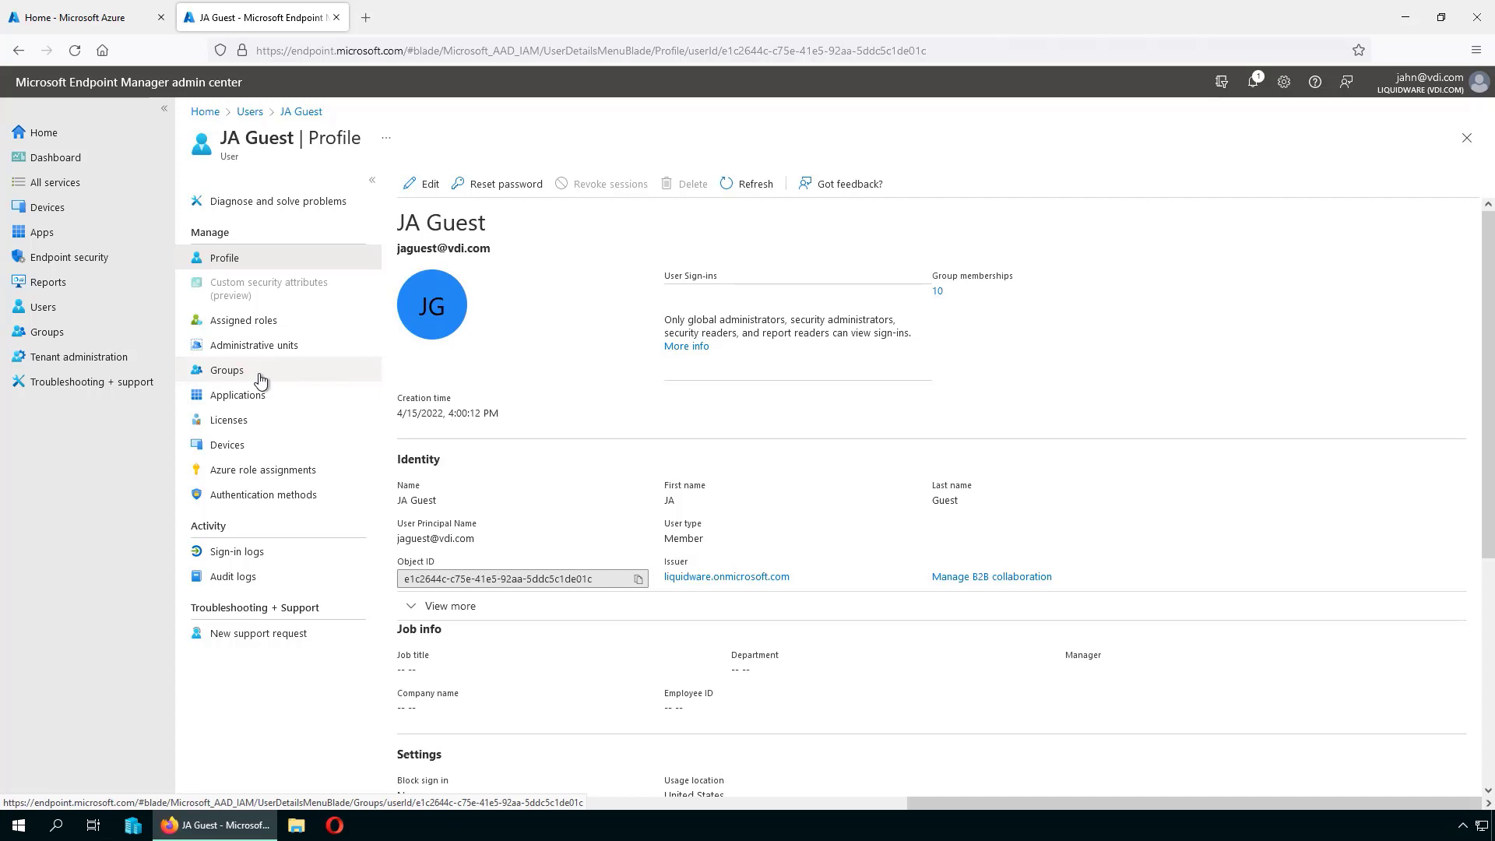
pyautogui.click(227, 370)
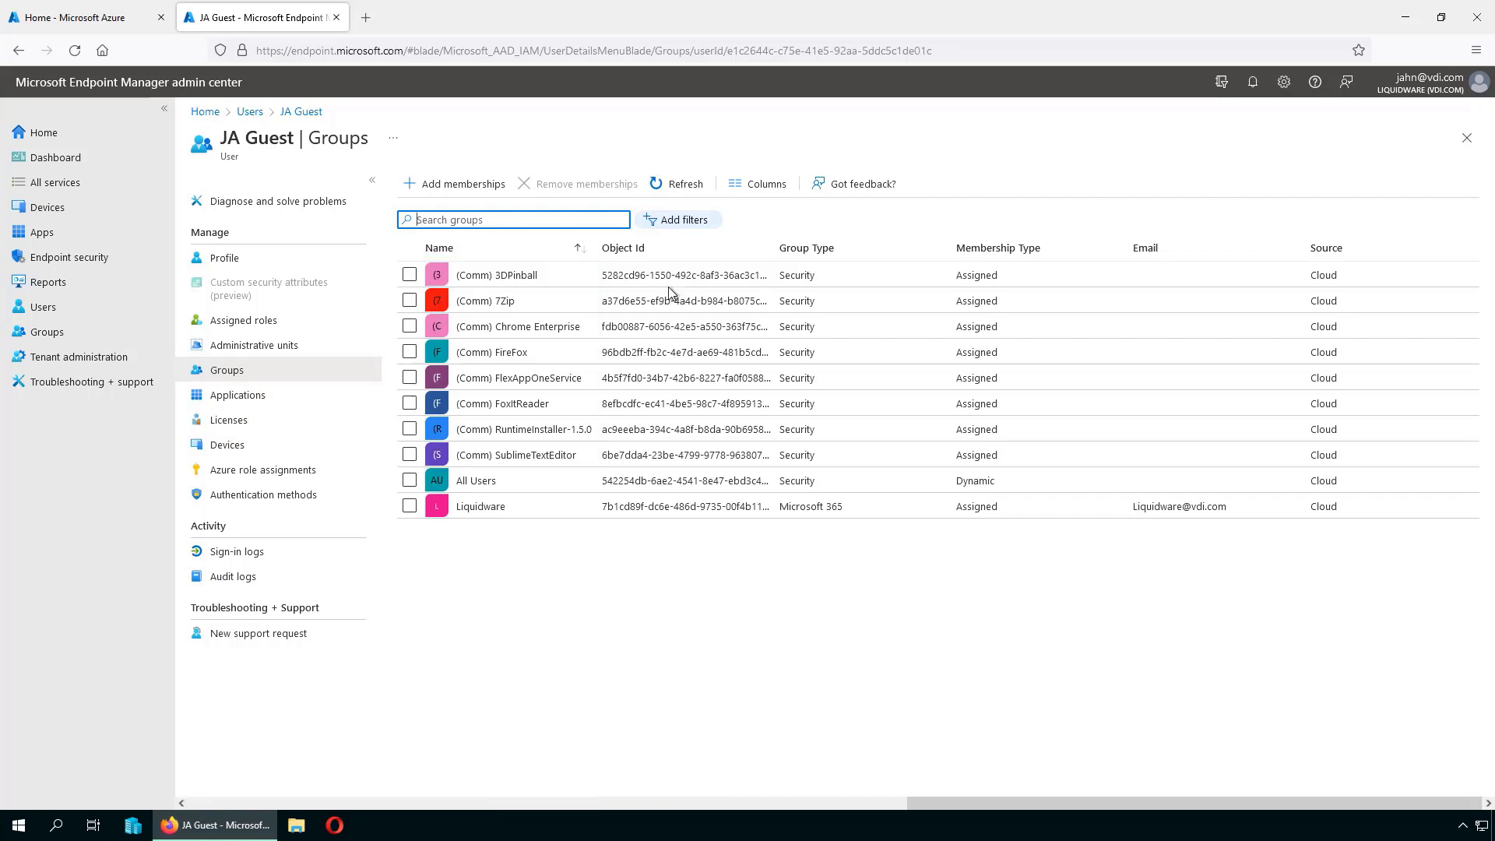
# - Search '(de' and add JA Guest to the eight (DeComm) app groups
pyautogui.click(461, 183)
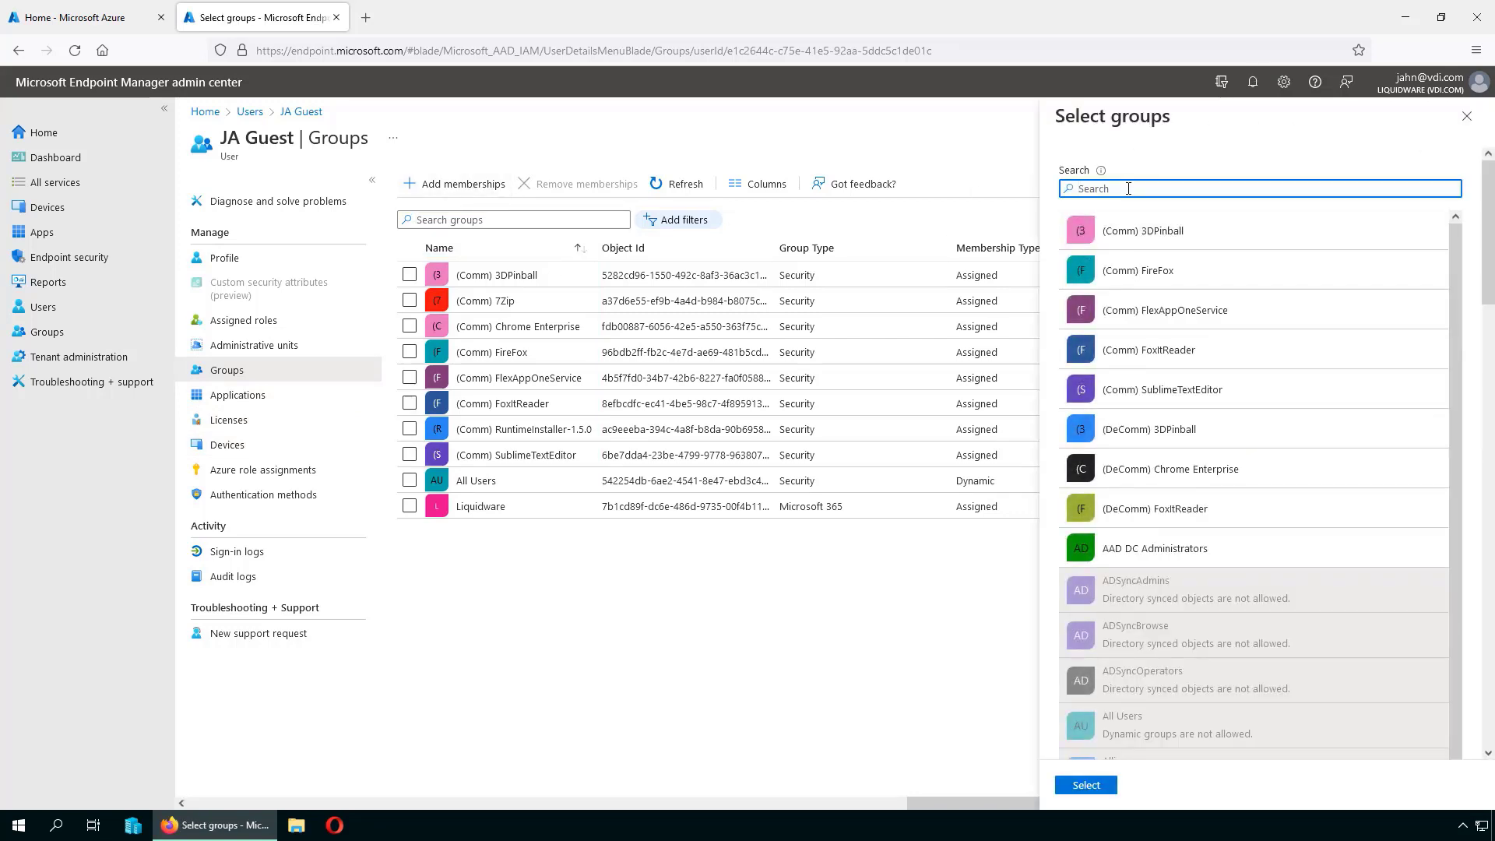
pyautogui.write('(de')
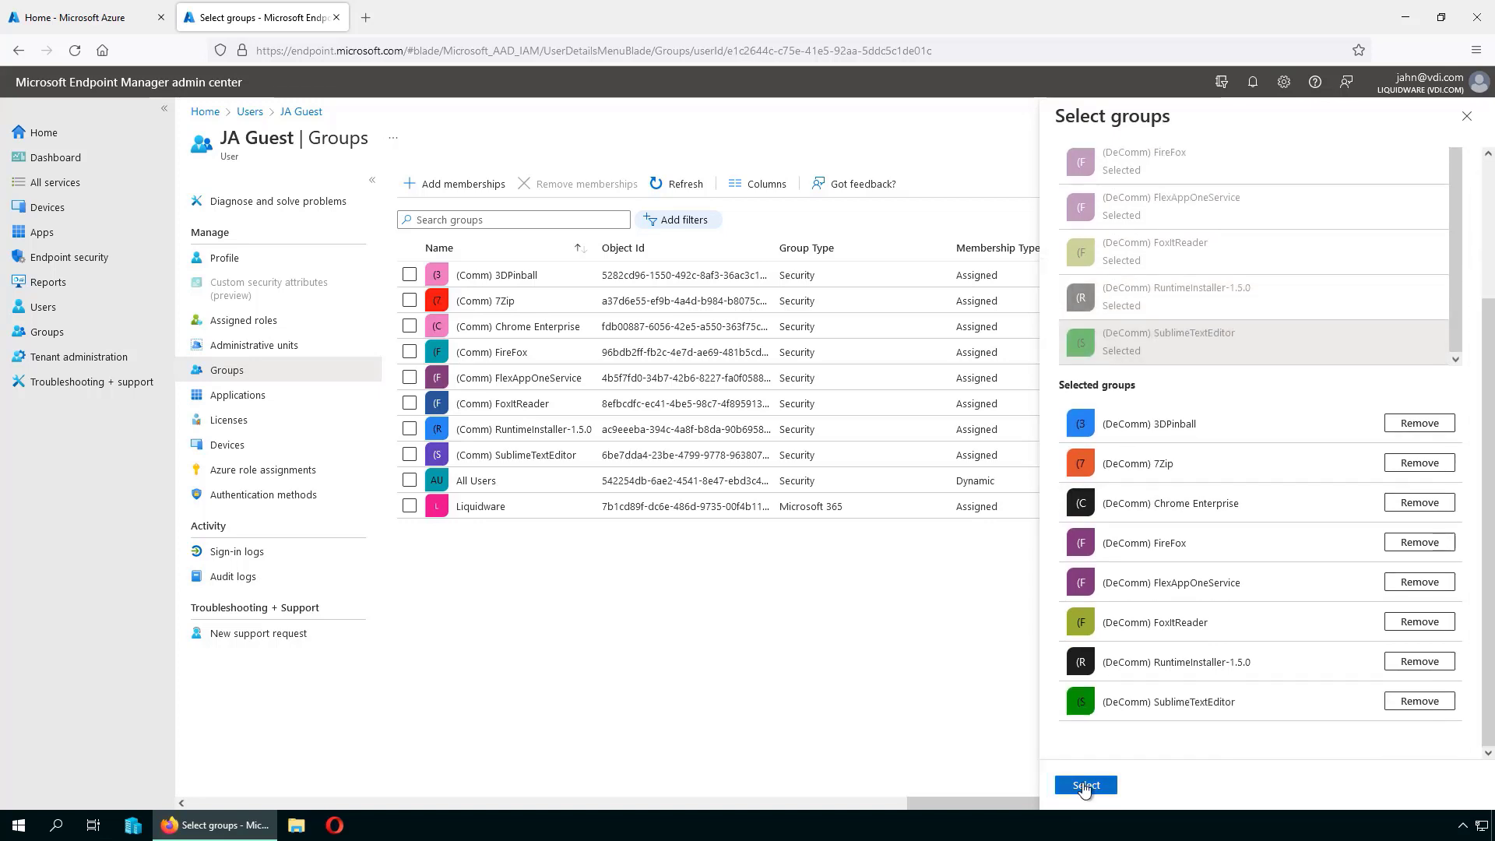
pyautogui.click(1084, 785)
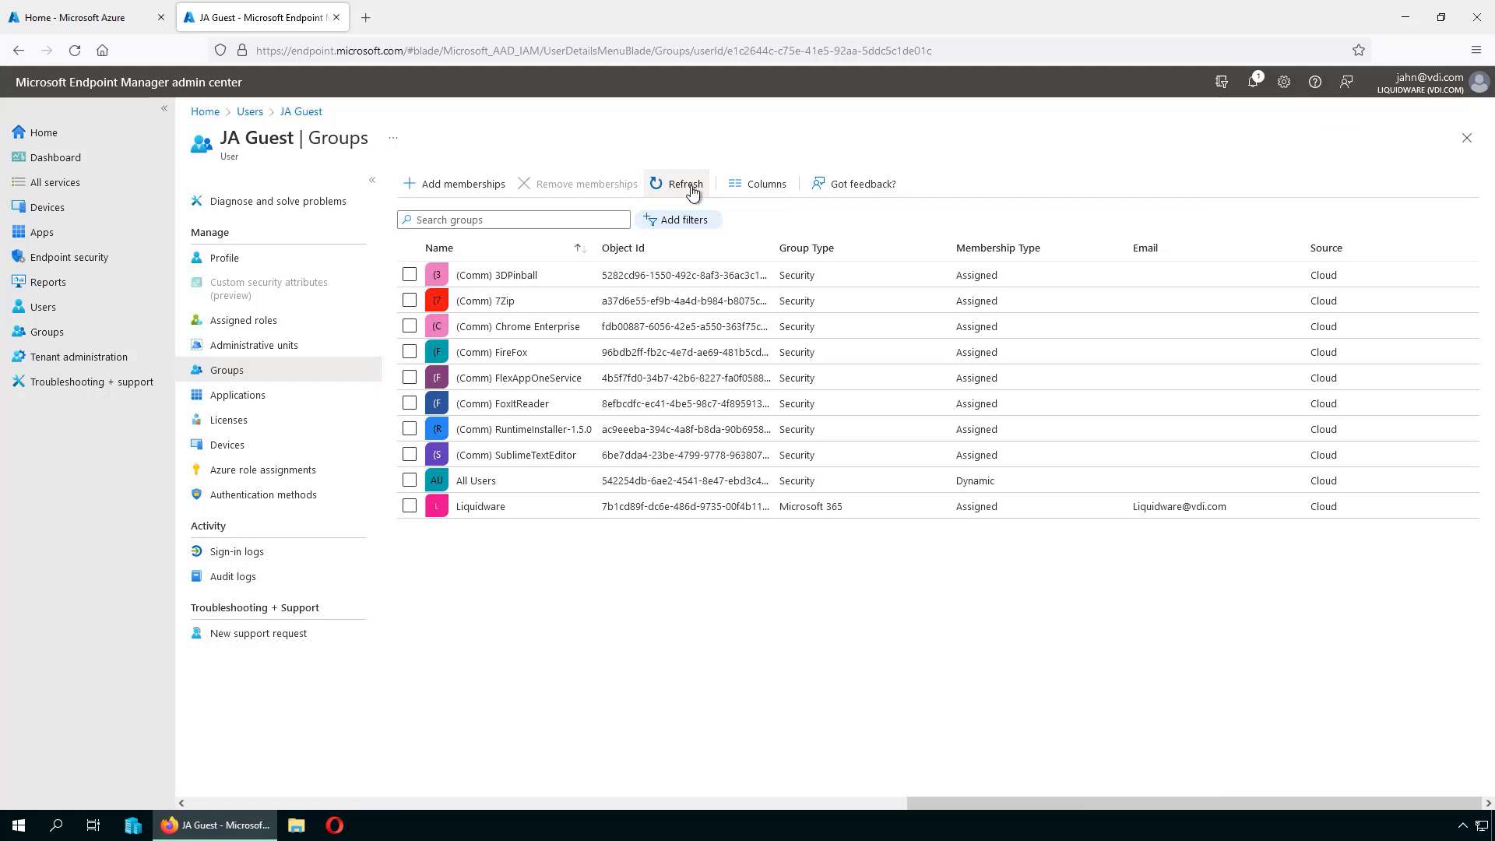
# - Refresh memberships, then remove JA Guest from the eight (Comm) groups, including SublimeTextEditor
pyautogui.click(685, 183)
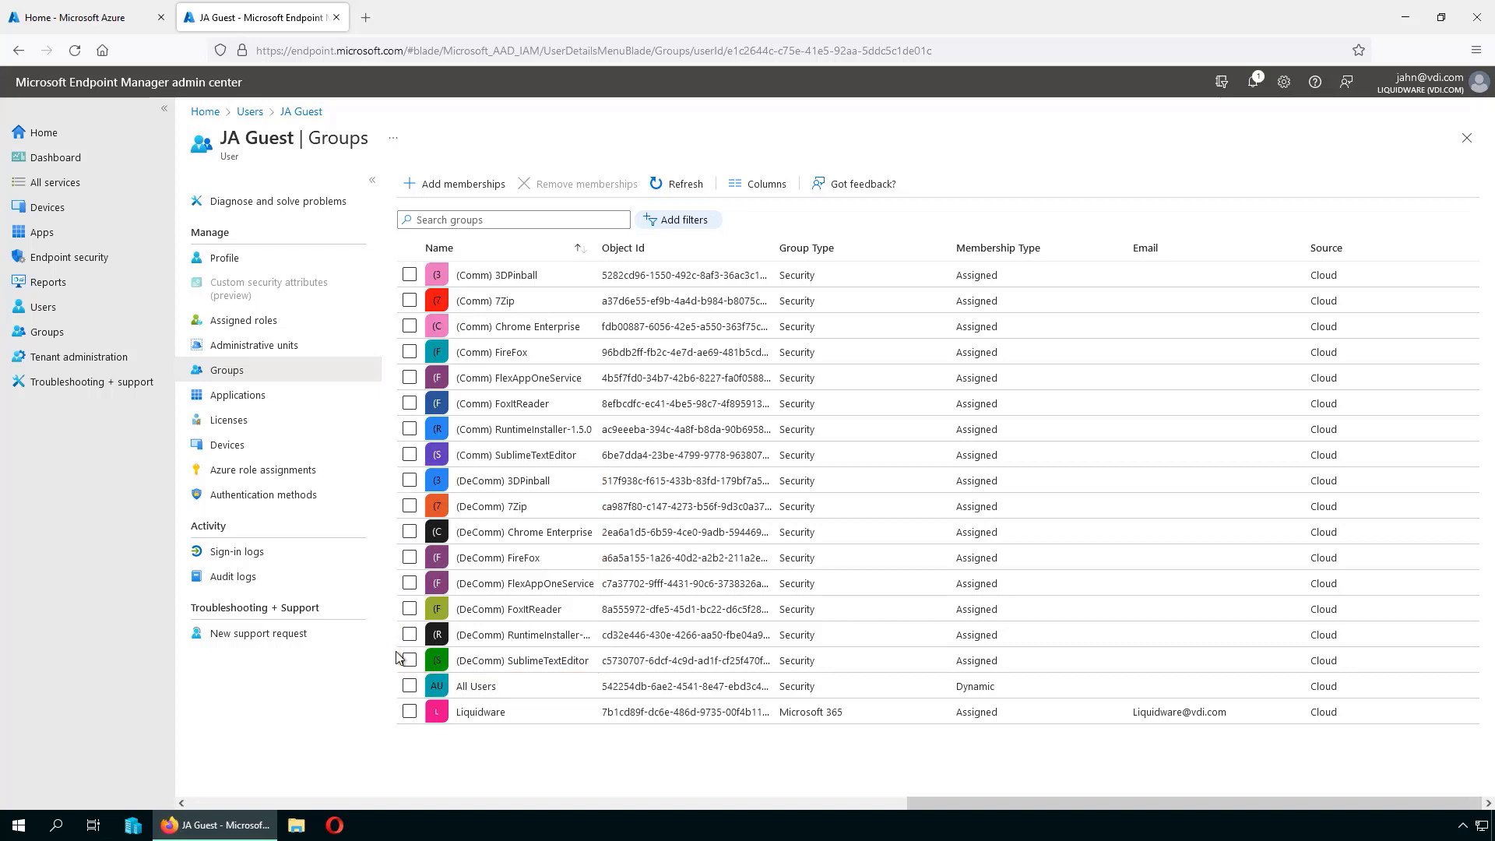
pyautogui.click(409, 275)
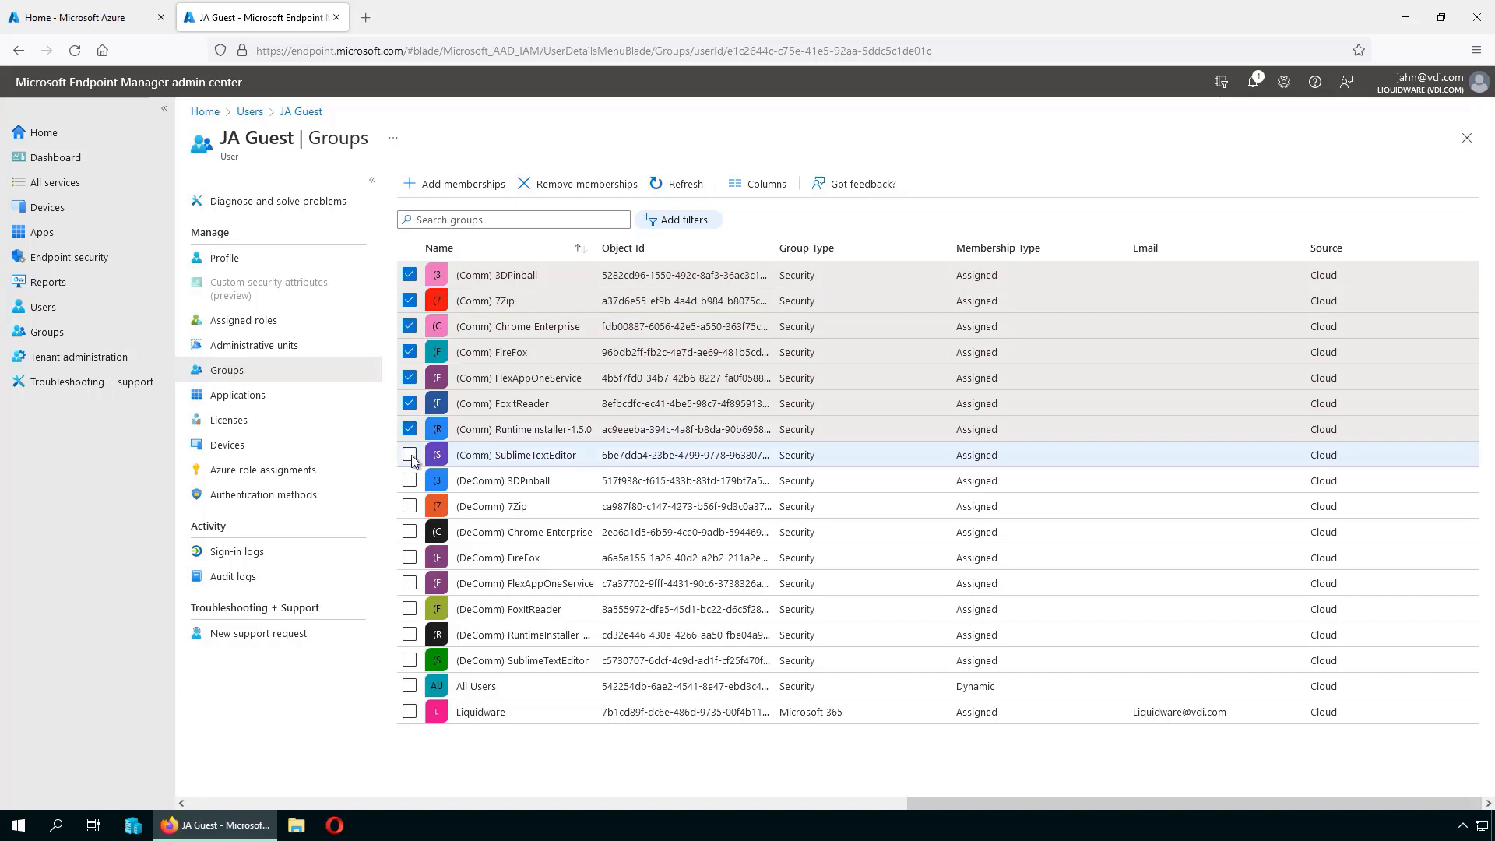
pyautogui.click(408, 455)
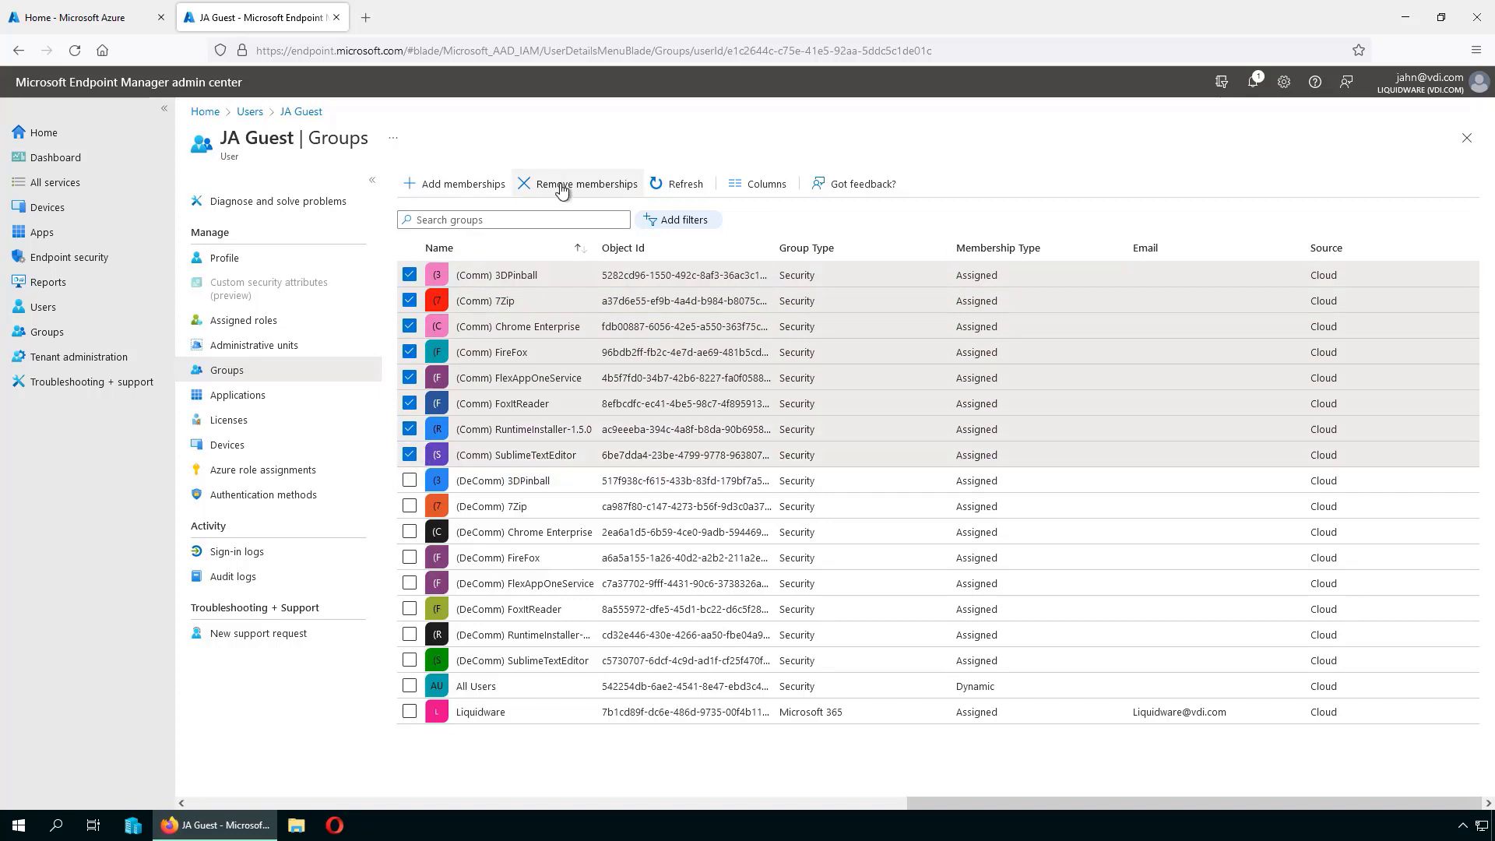
pyautogui.click(585, 183)
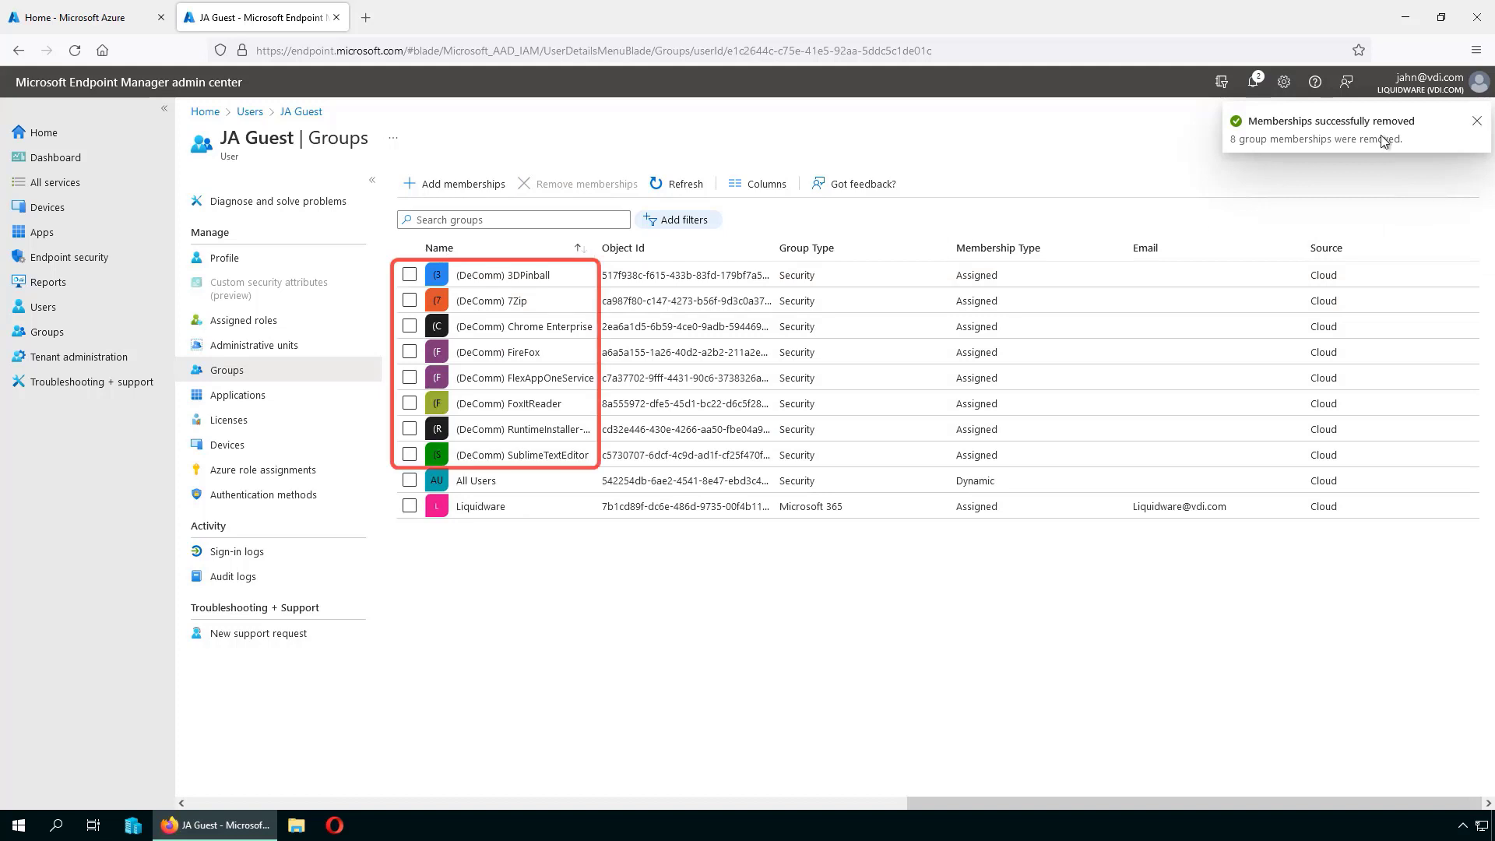
pyautogui.moveTo(1155, 142)
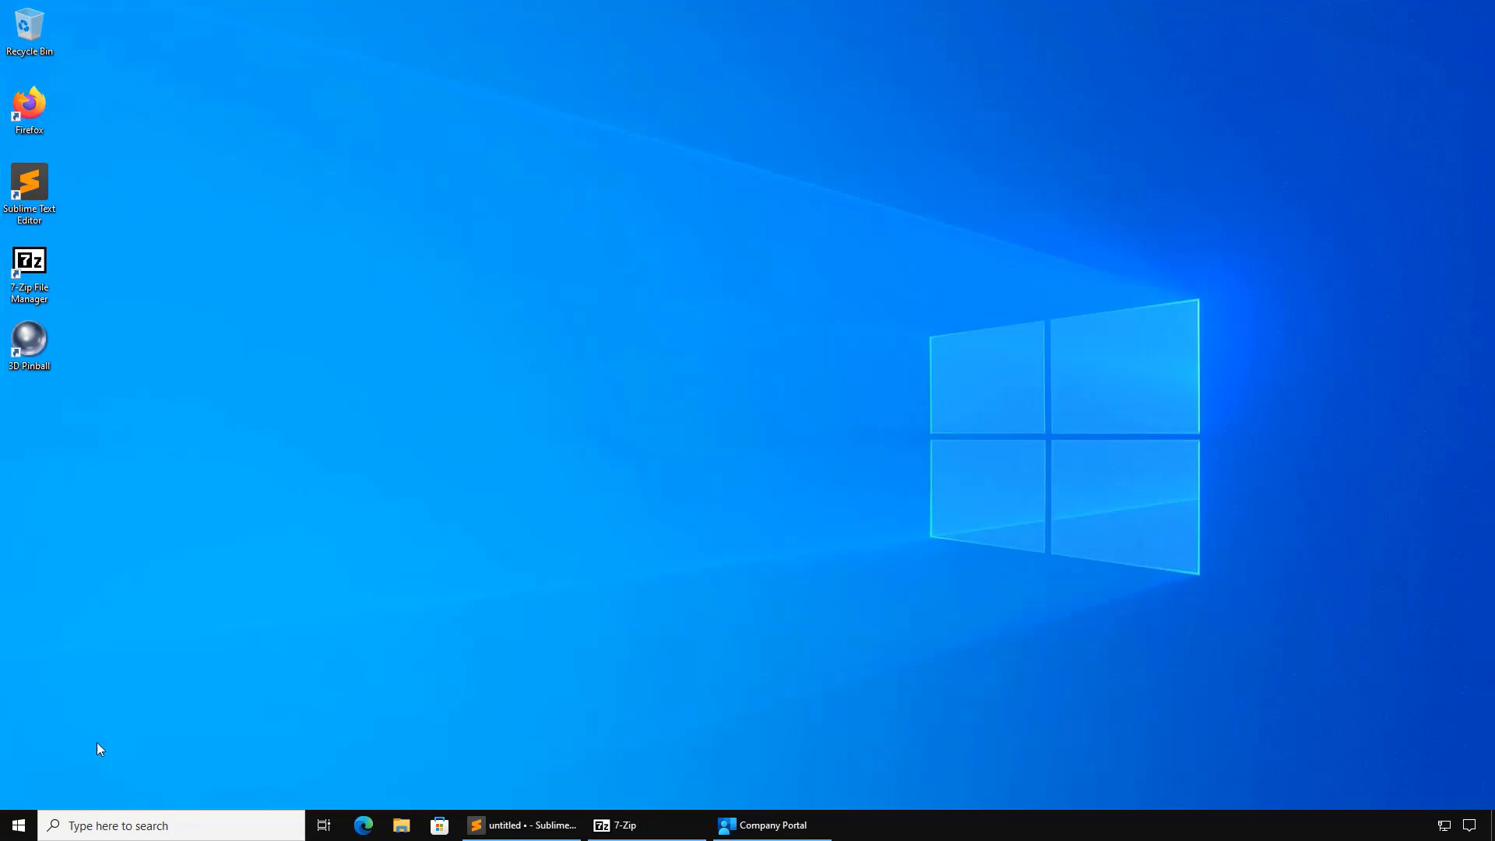
# - Restart the Windows 10 client and sign back in with the password
pyautogui.click(17, 825)
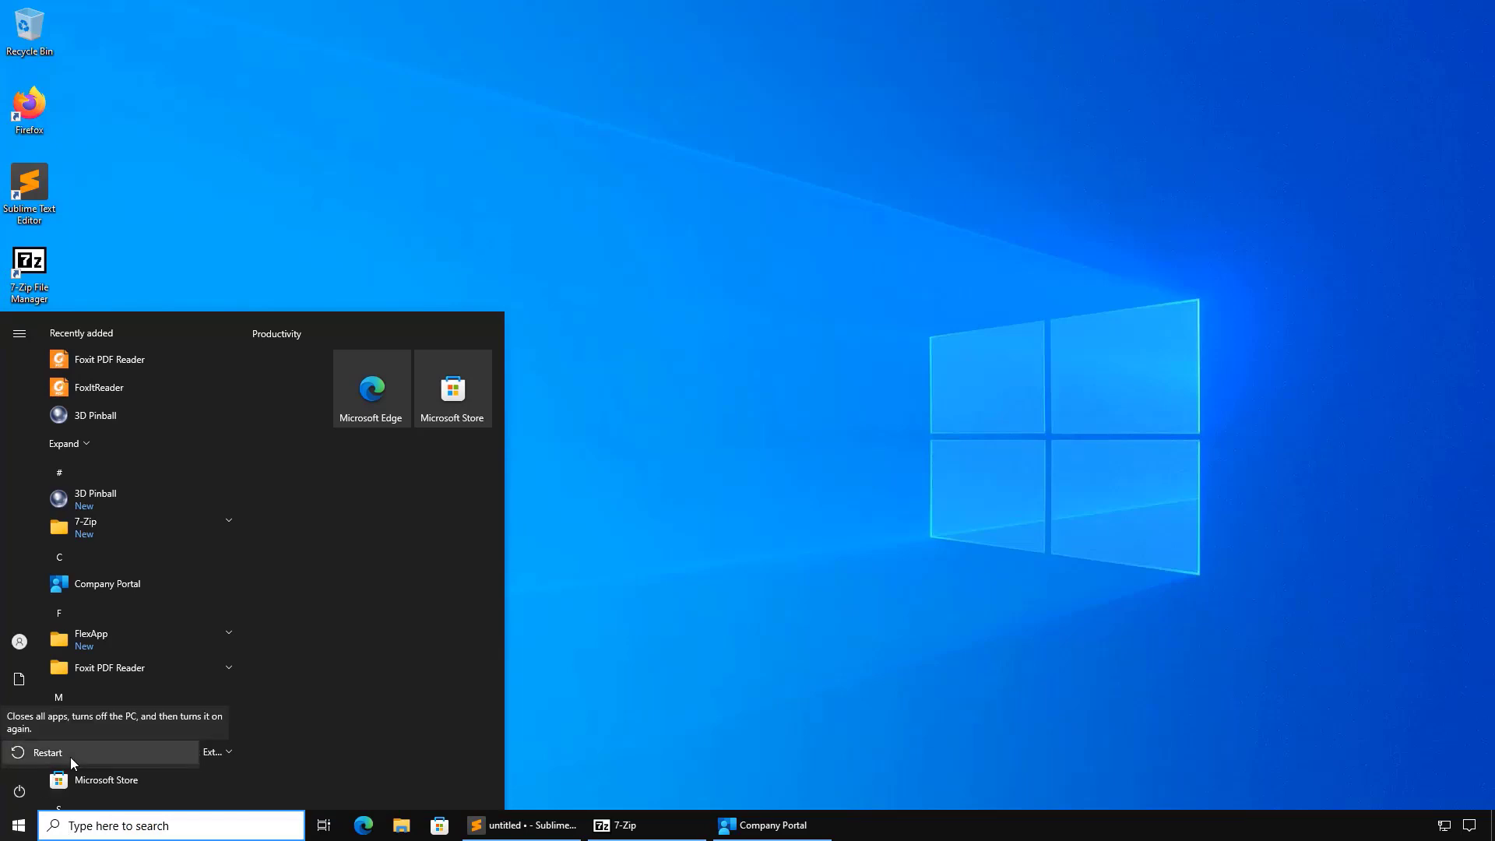
pyautogui.click(46, 752)
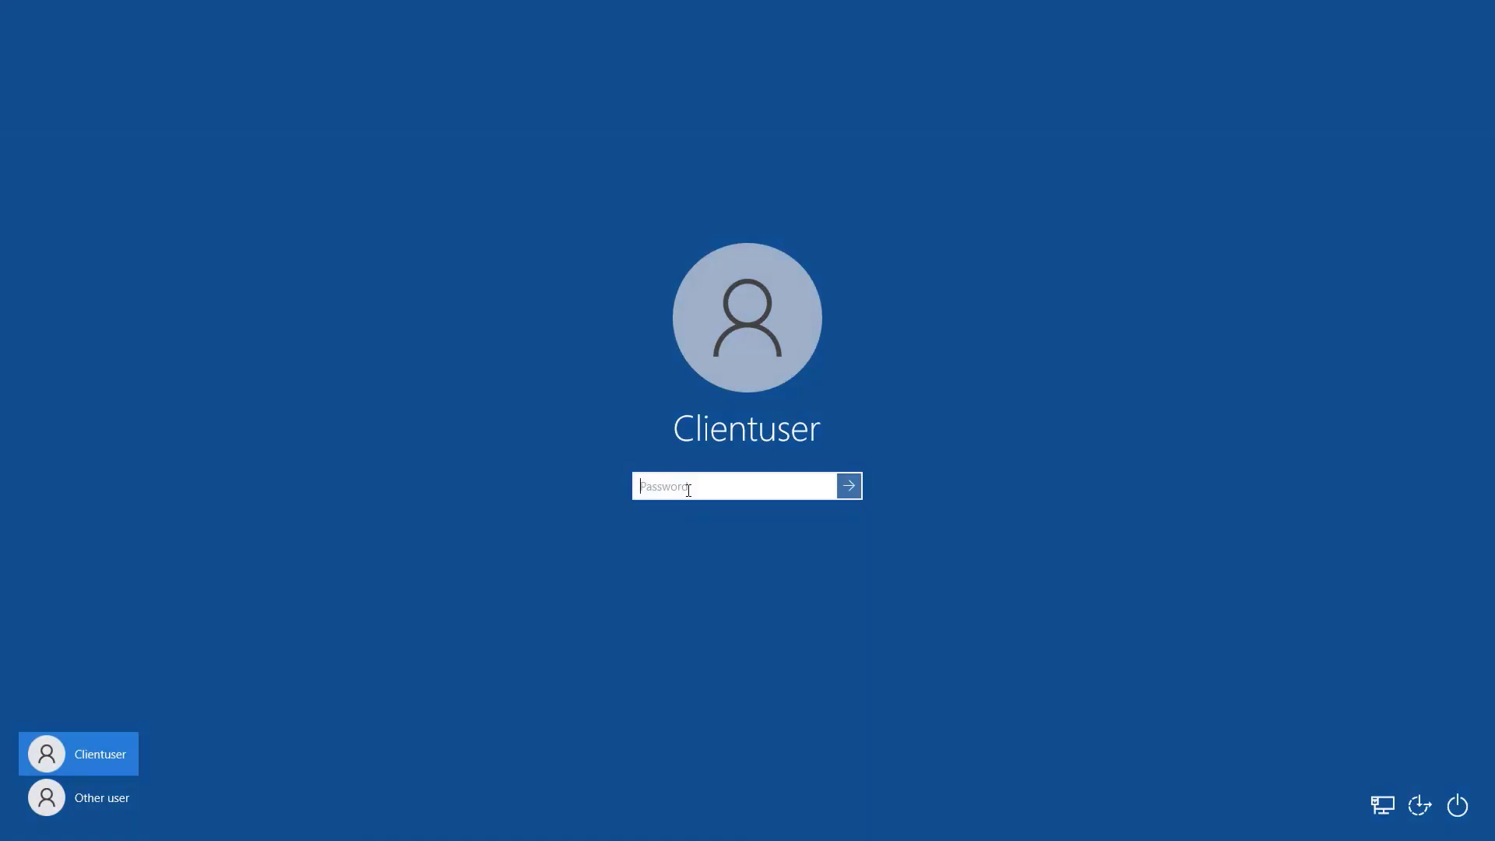
pyautogui.write('•')
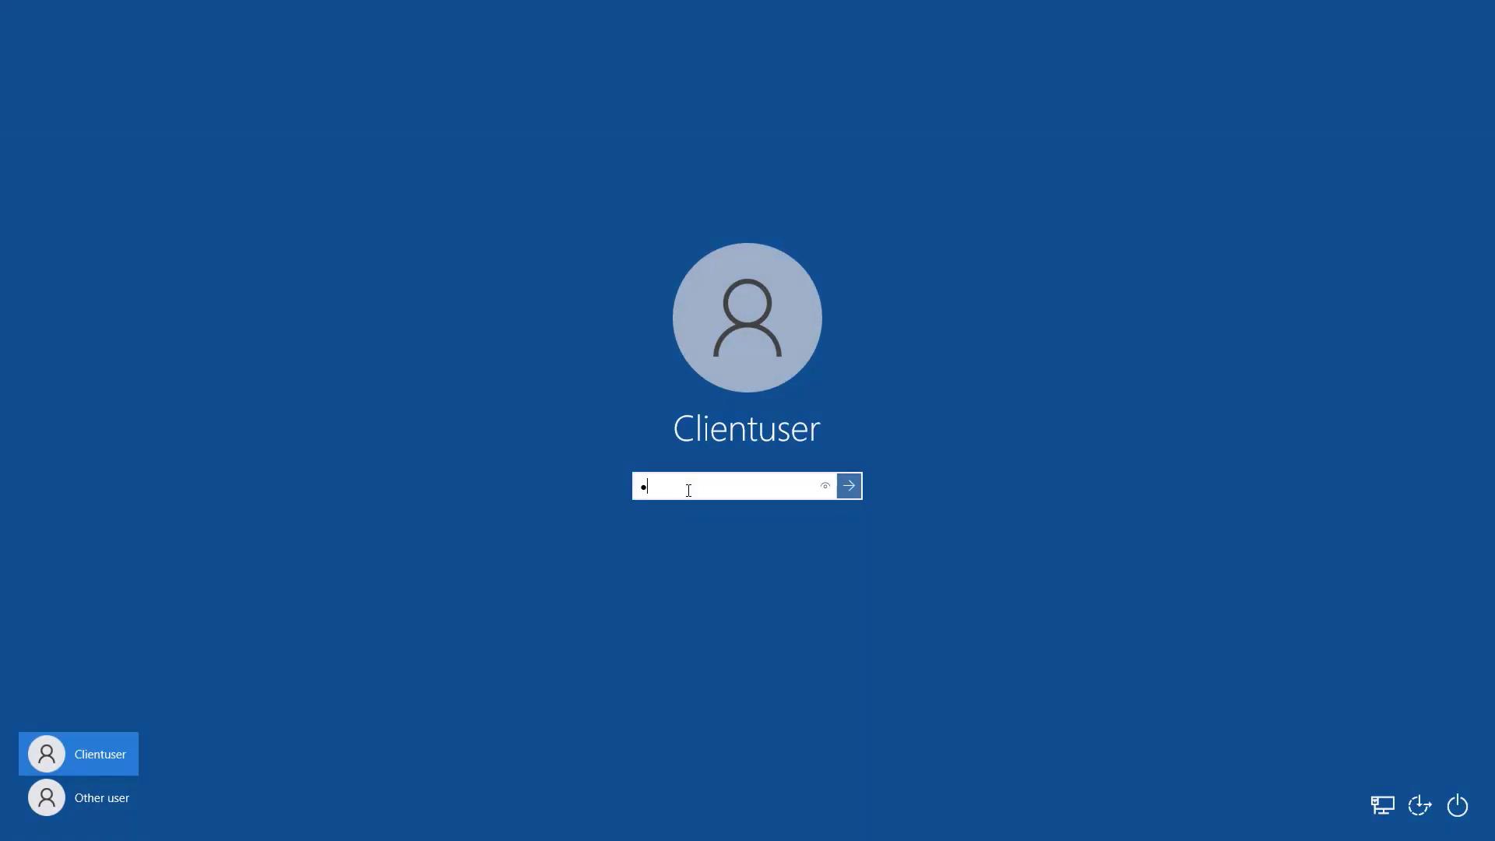
pyautogui.click(846, 485)
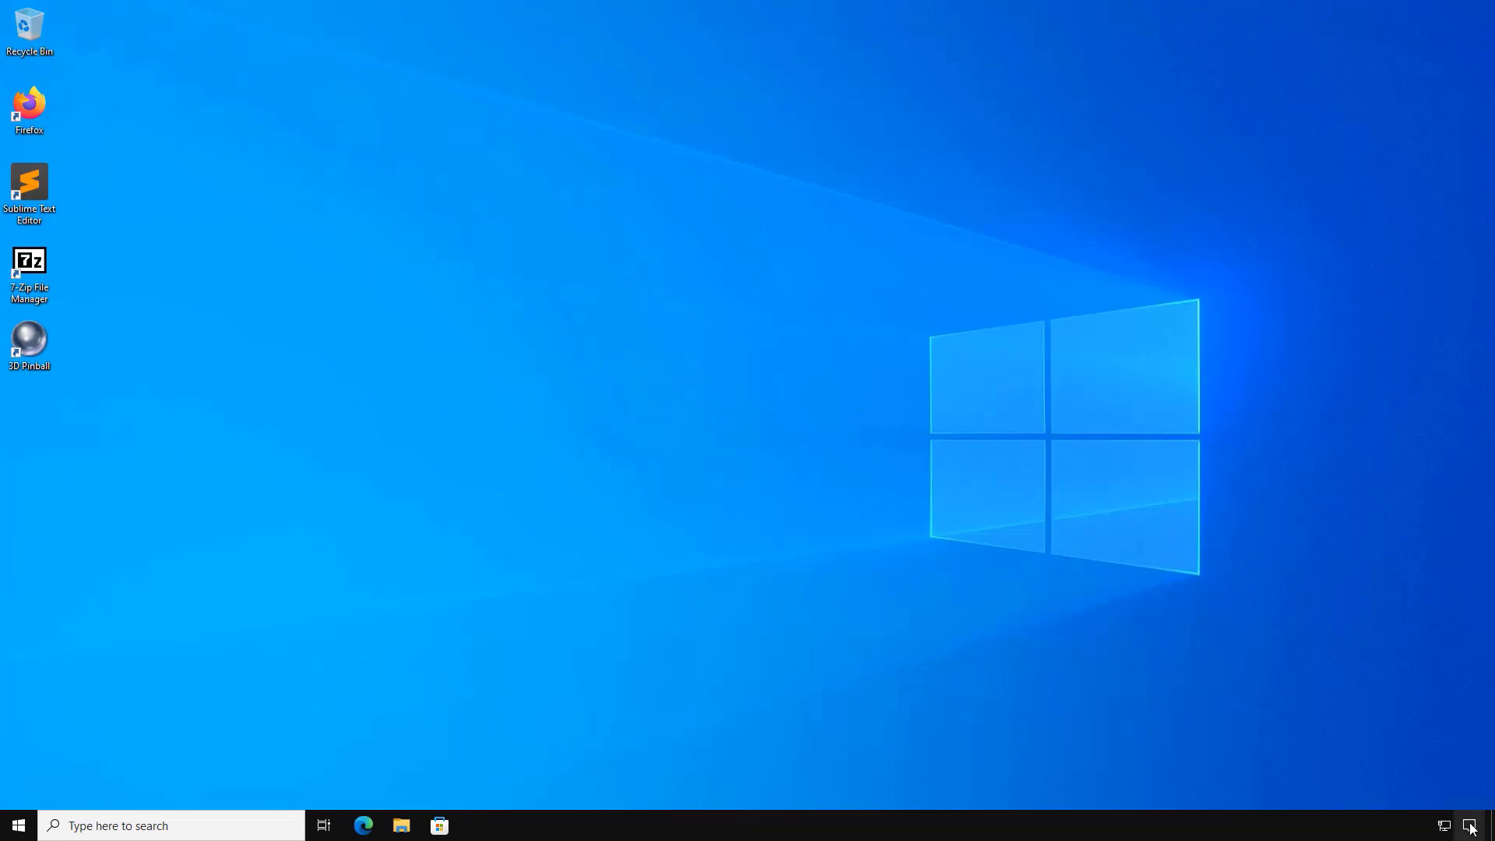
# - Clear all notifications in Action Center while Intune uninstalls the apps
pyautogui.click(1477, 825)
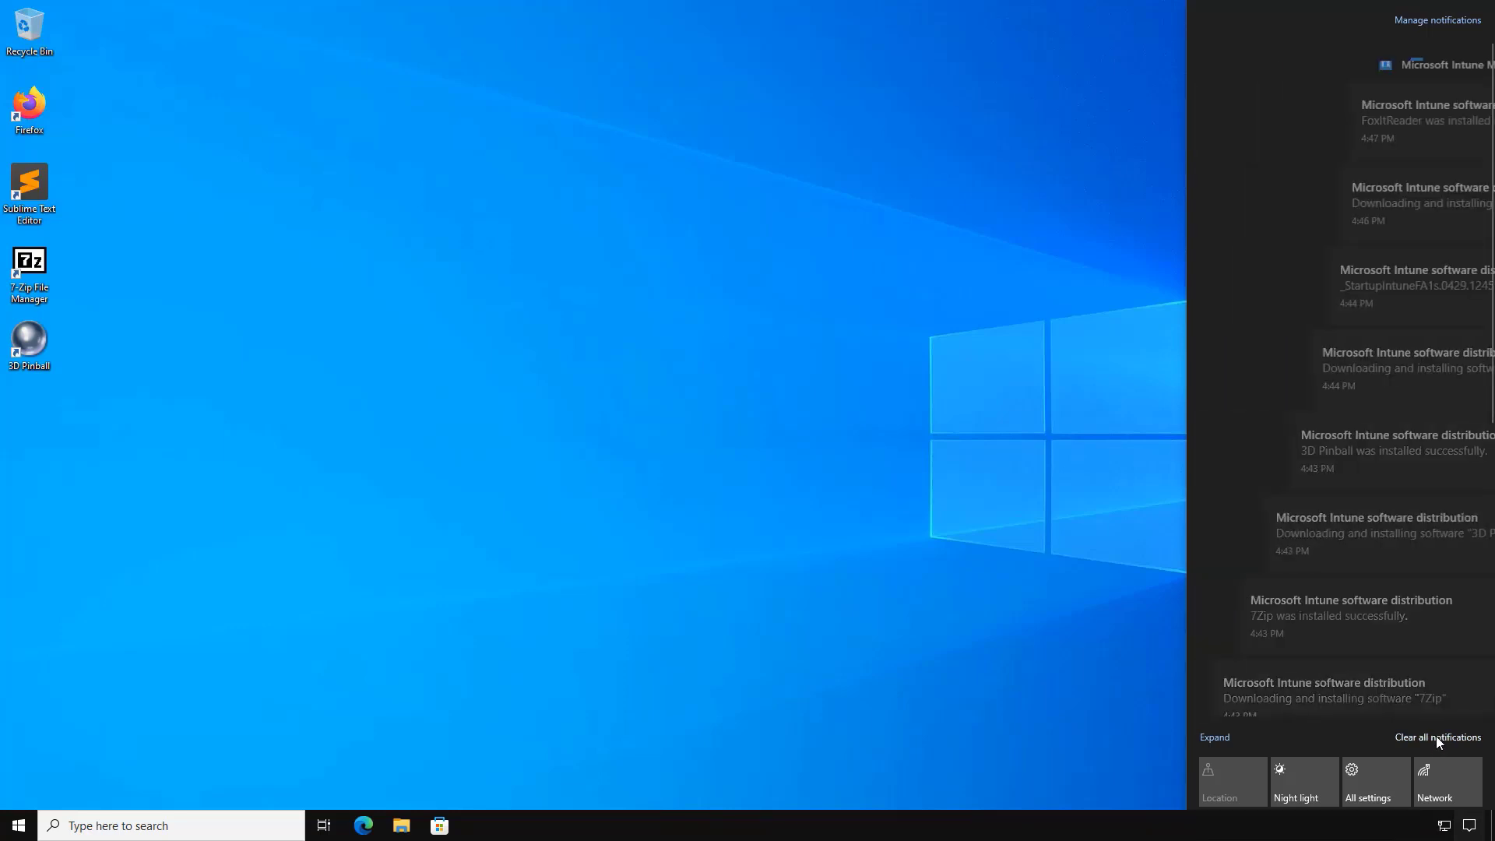
pyautogui.click(1439, 737)
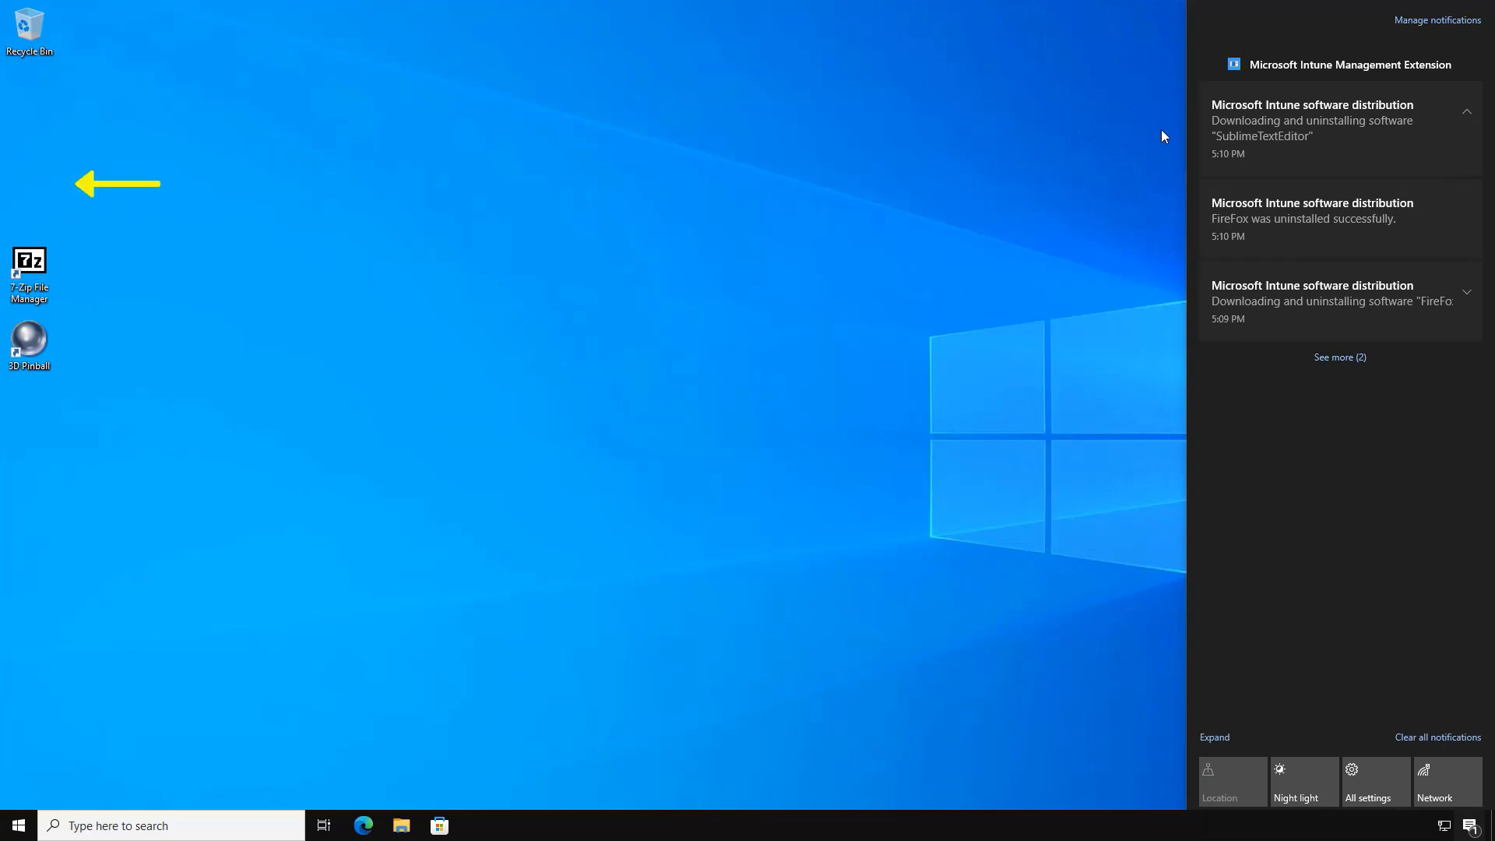
pyautogui.moveTo(56, 212)
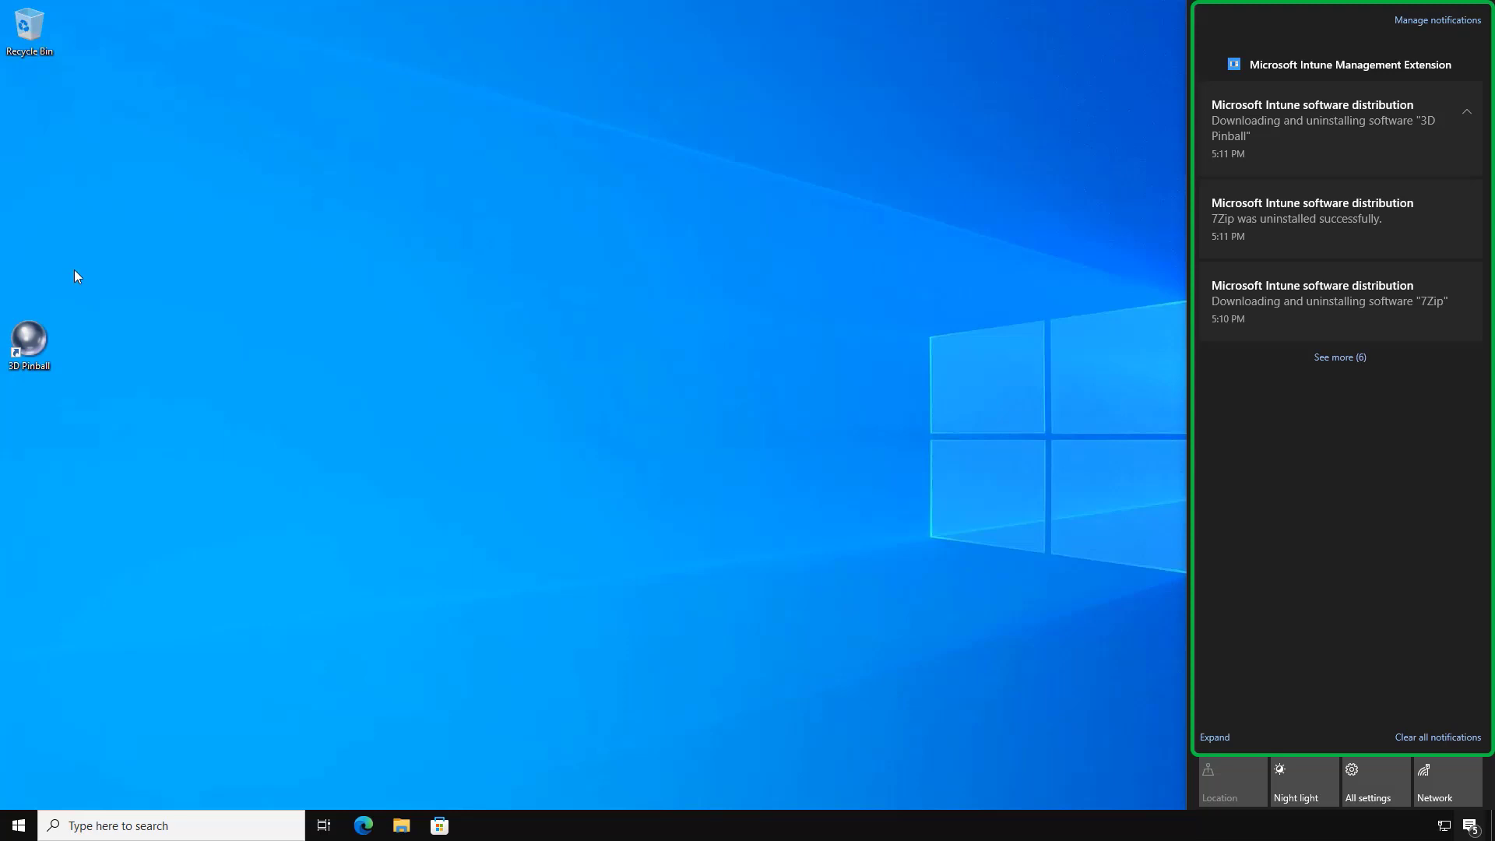
pyautogui.moveTo(449, 214)
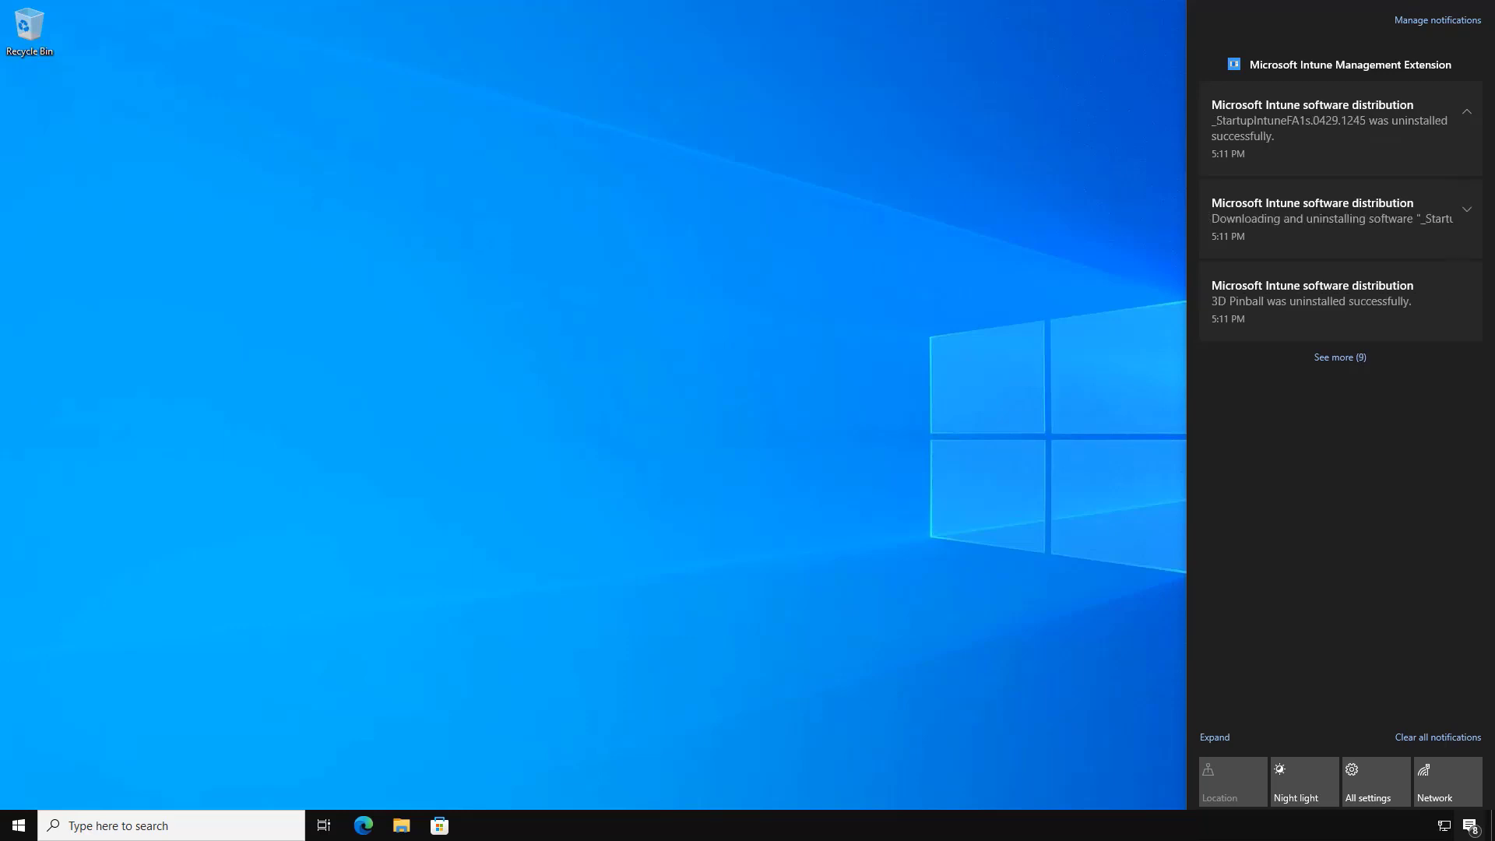
# - Open Control Panel via a 'cont' search and view the installed programs list
pyautogui.click(876, 431)
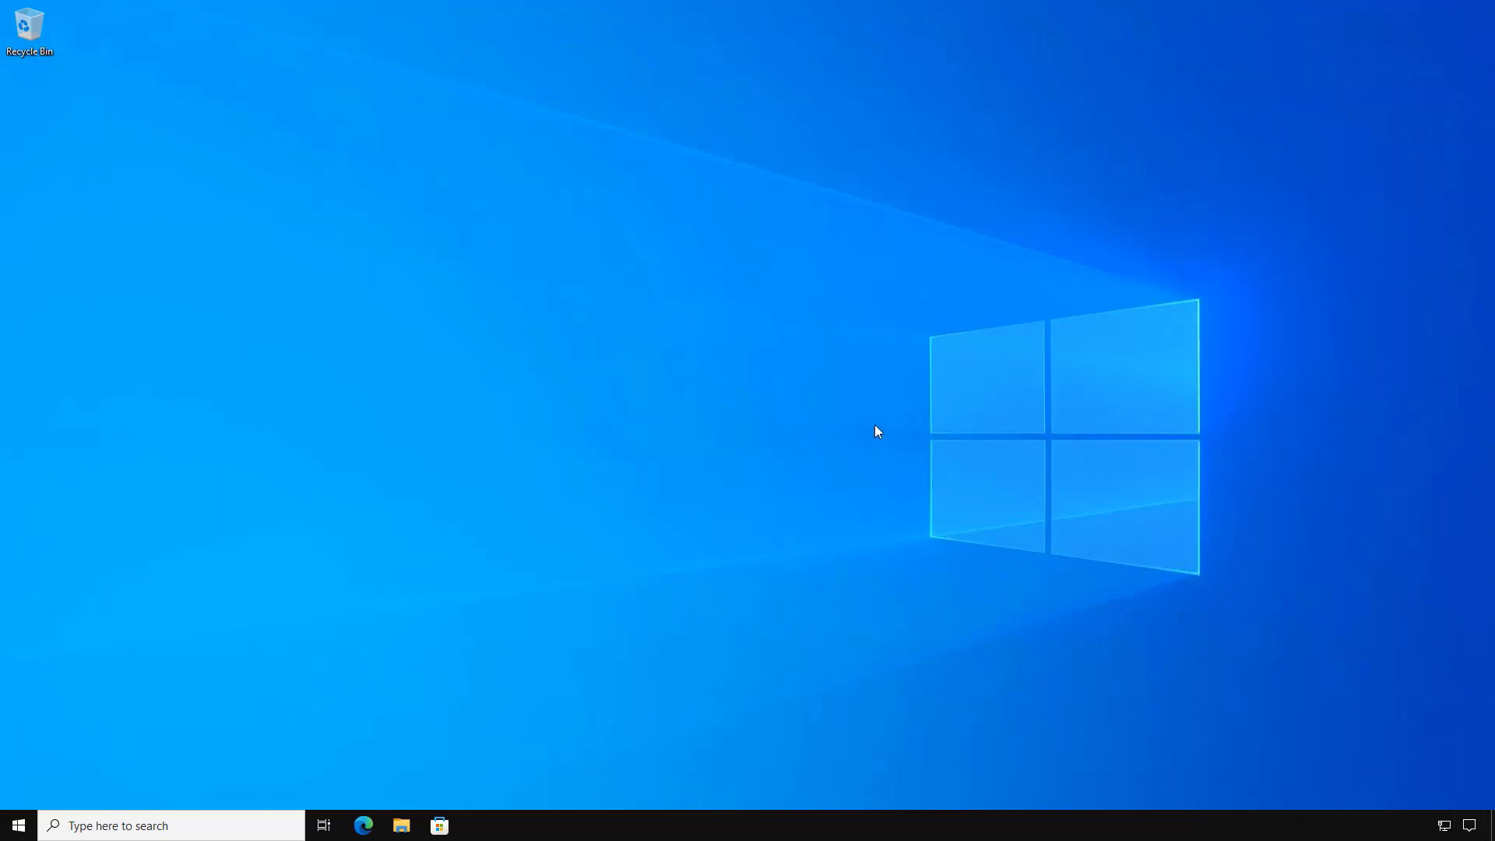
pyautogui.click(15, 825)
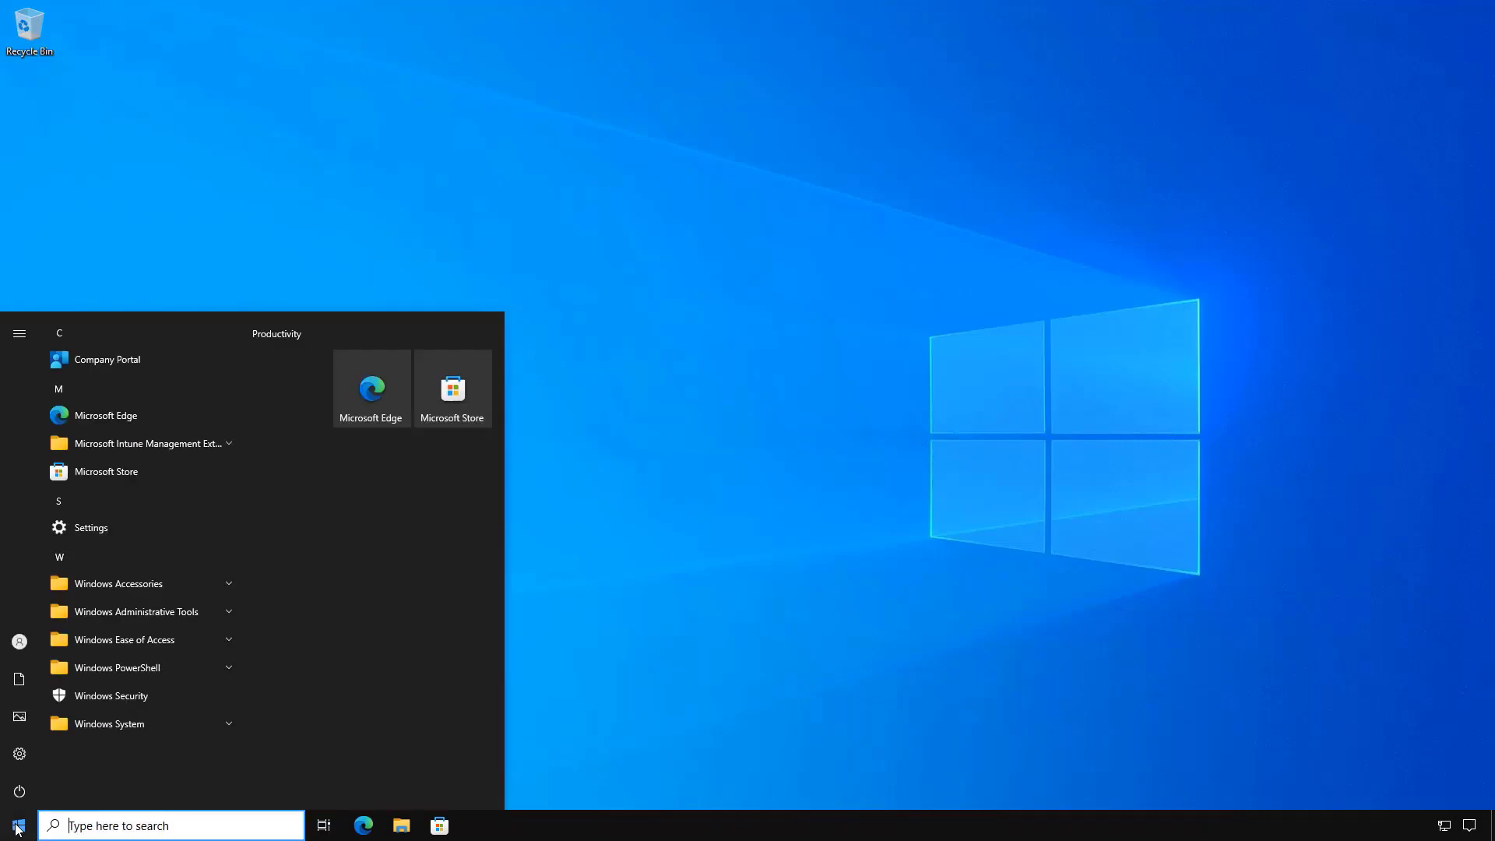
pyautogui.click(17, 825)
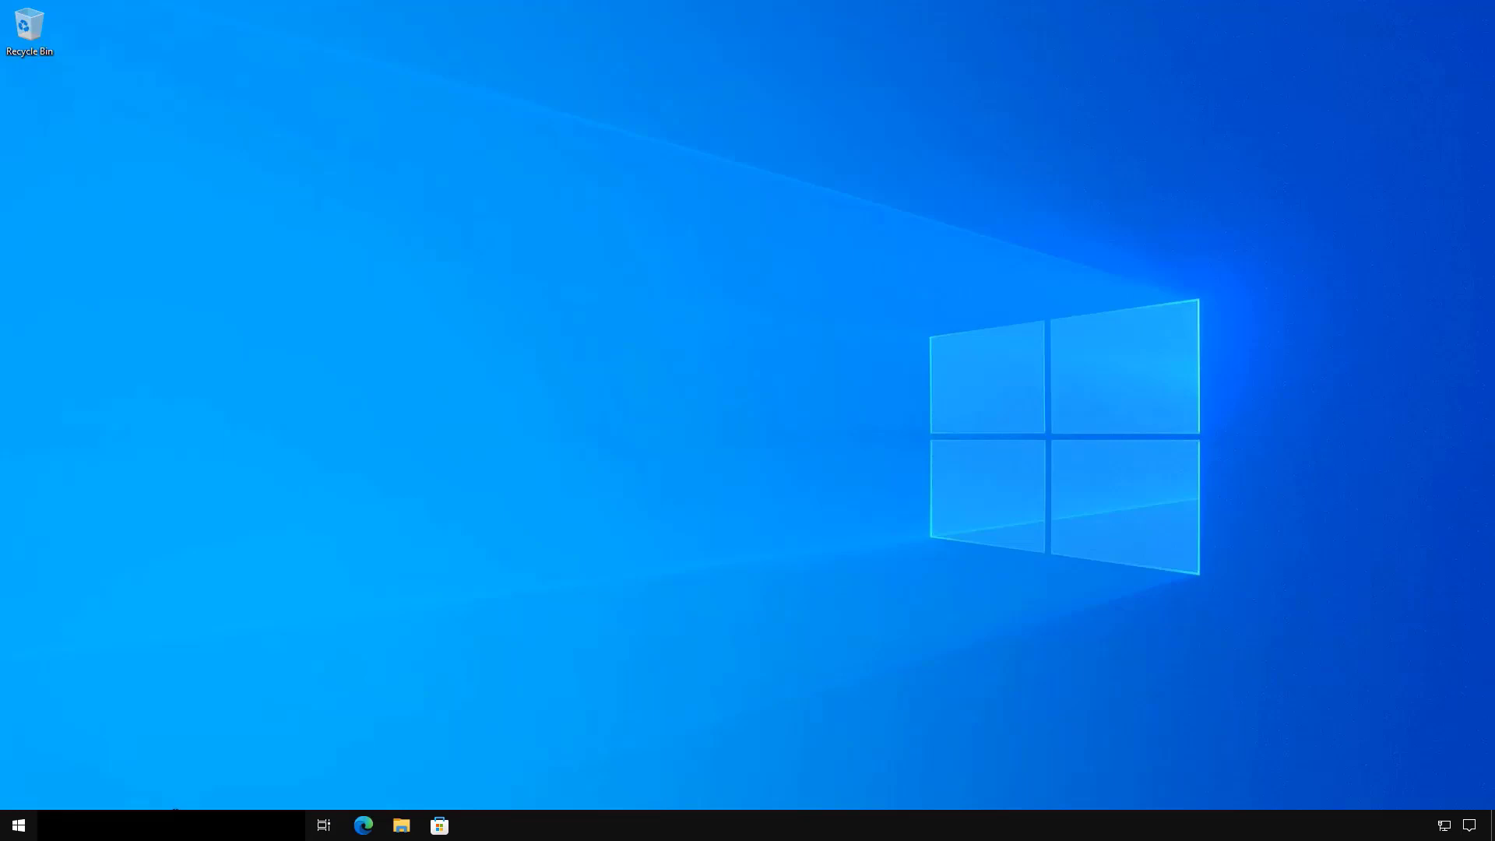
pyautogui.write('cont')
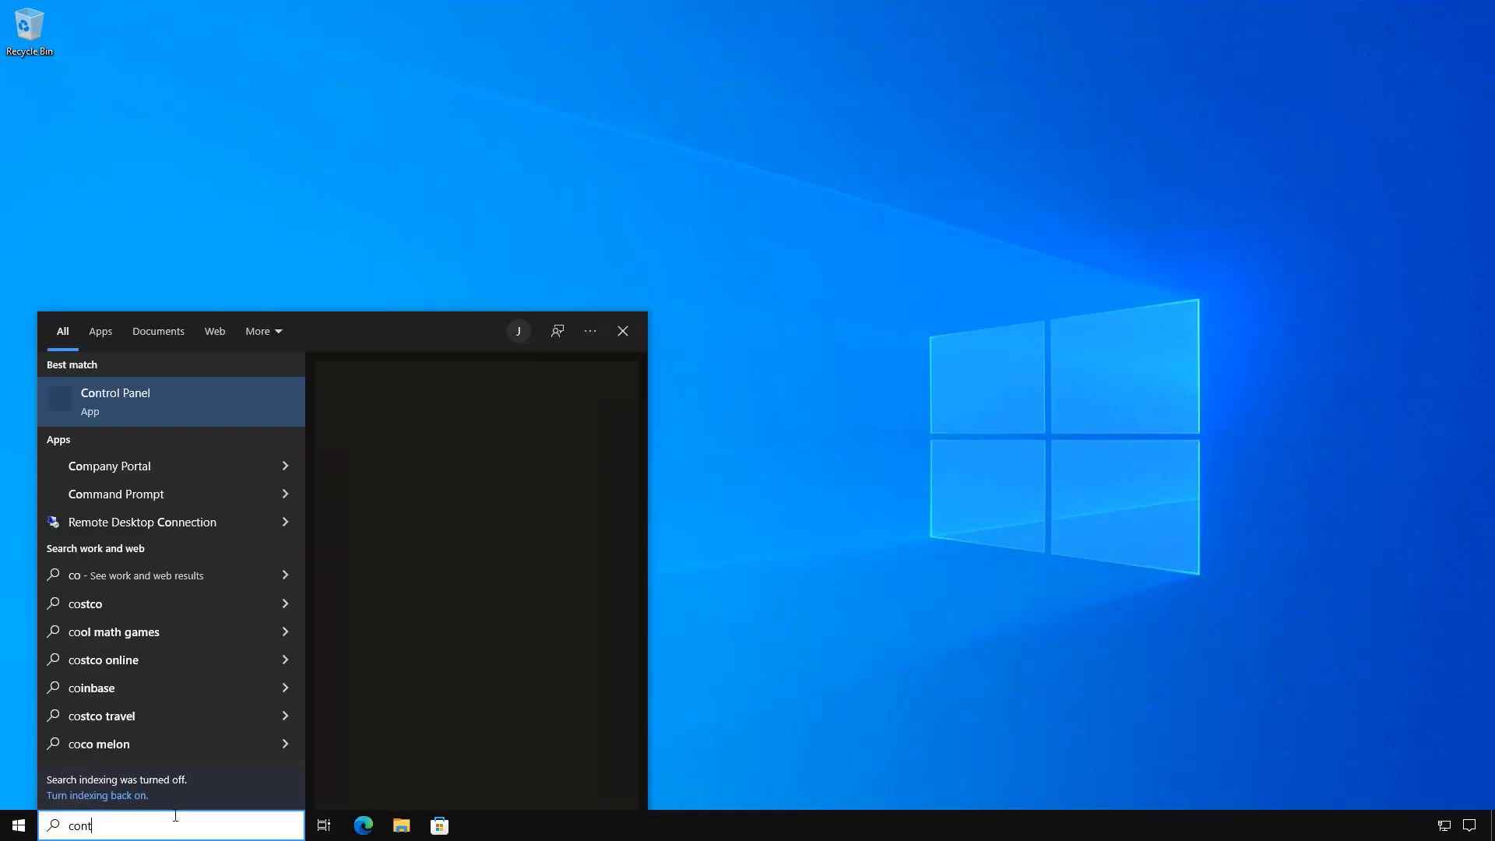
pyautogui.click(115, 400)
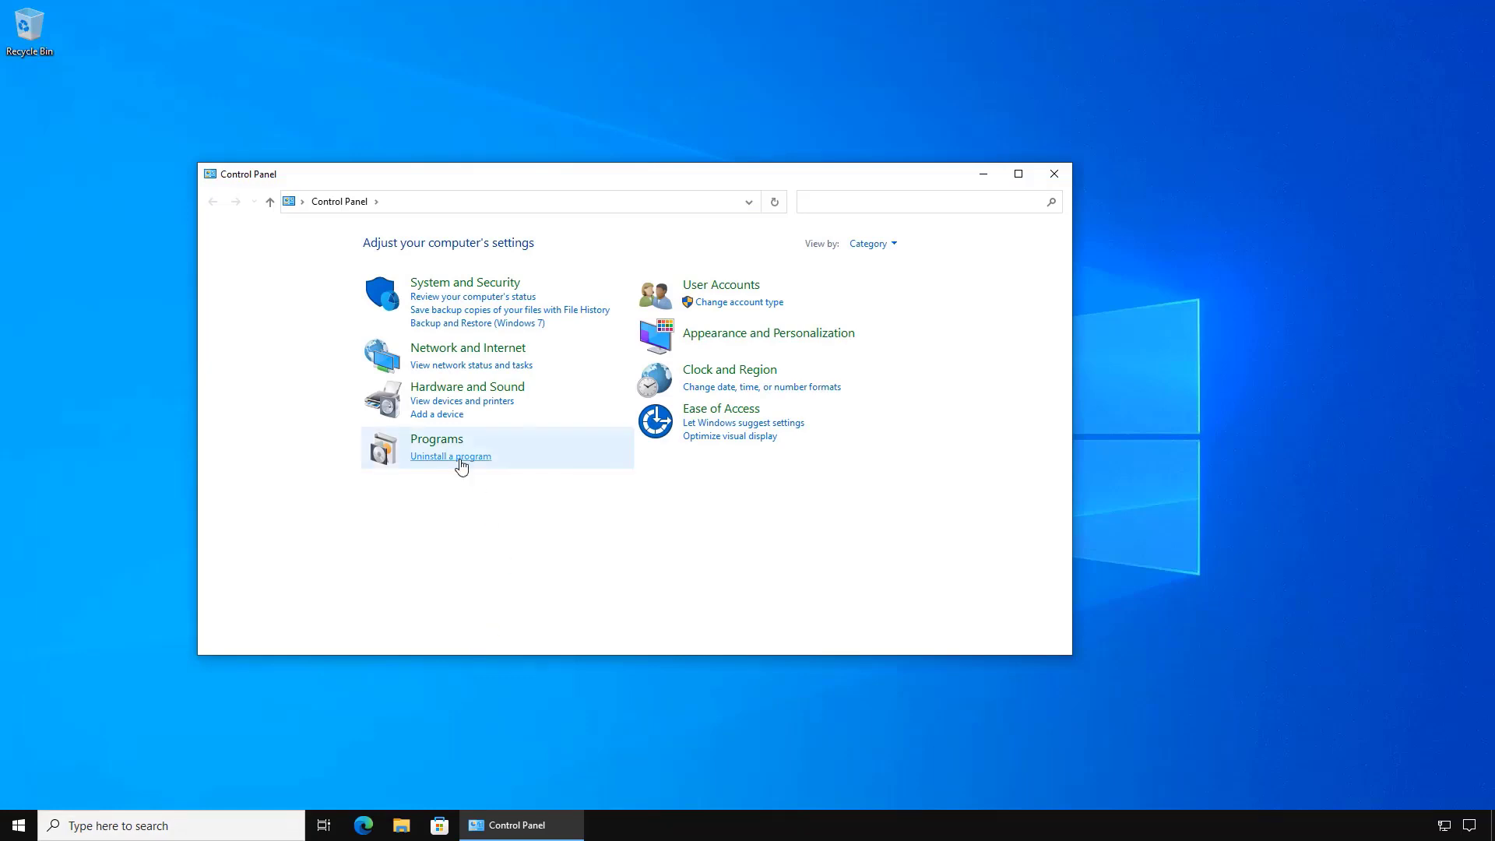
pyautogui.click(450, 456)
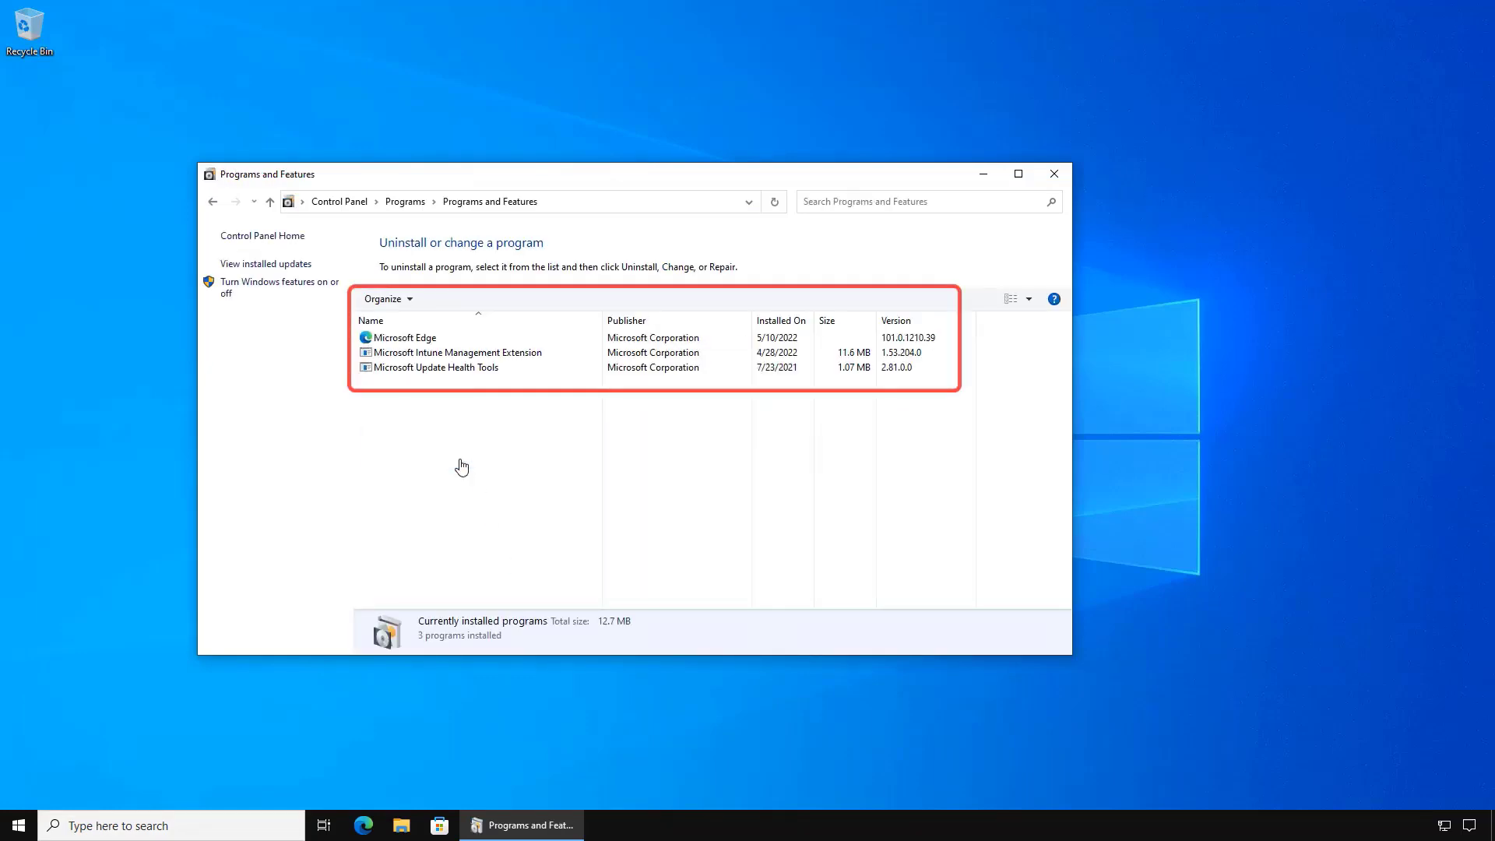